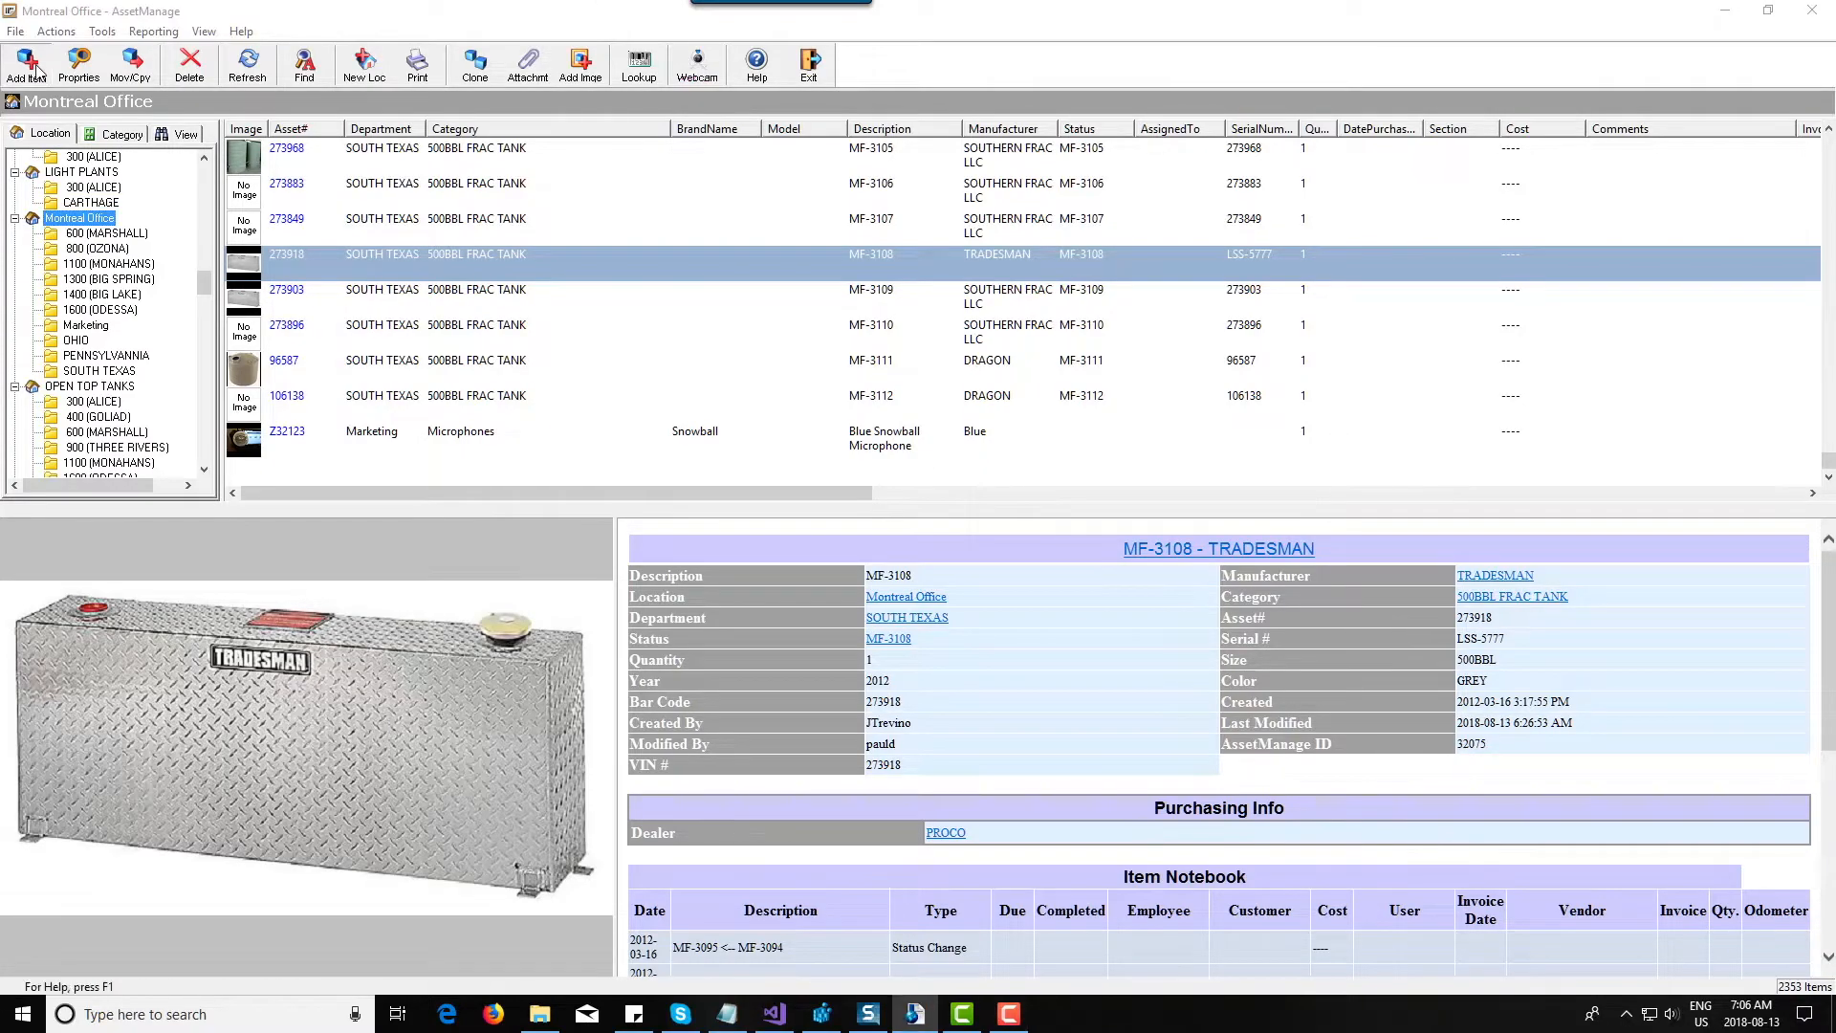
Start a new item for Montreal Office with description 'Old Software'
left_click(22, 65)
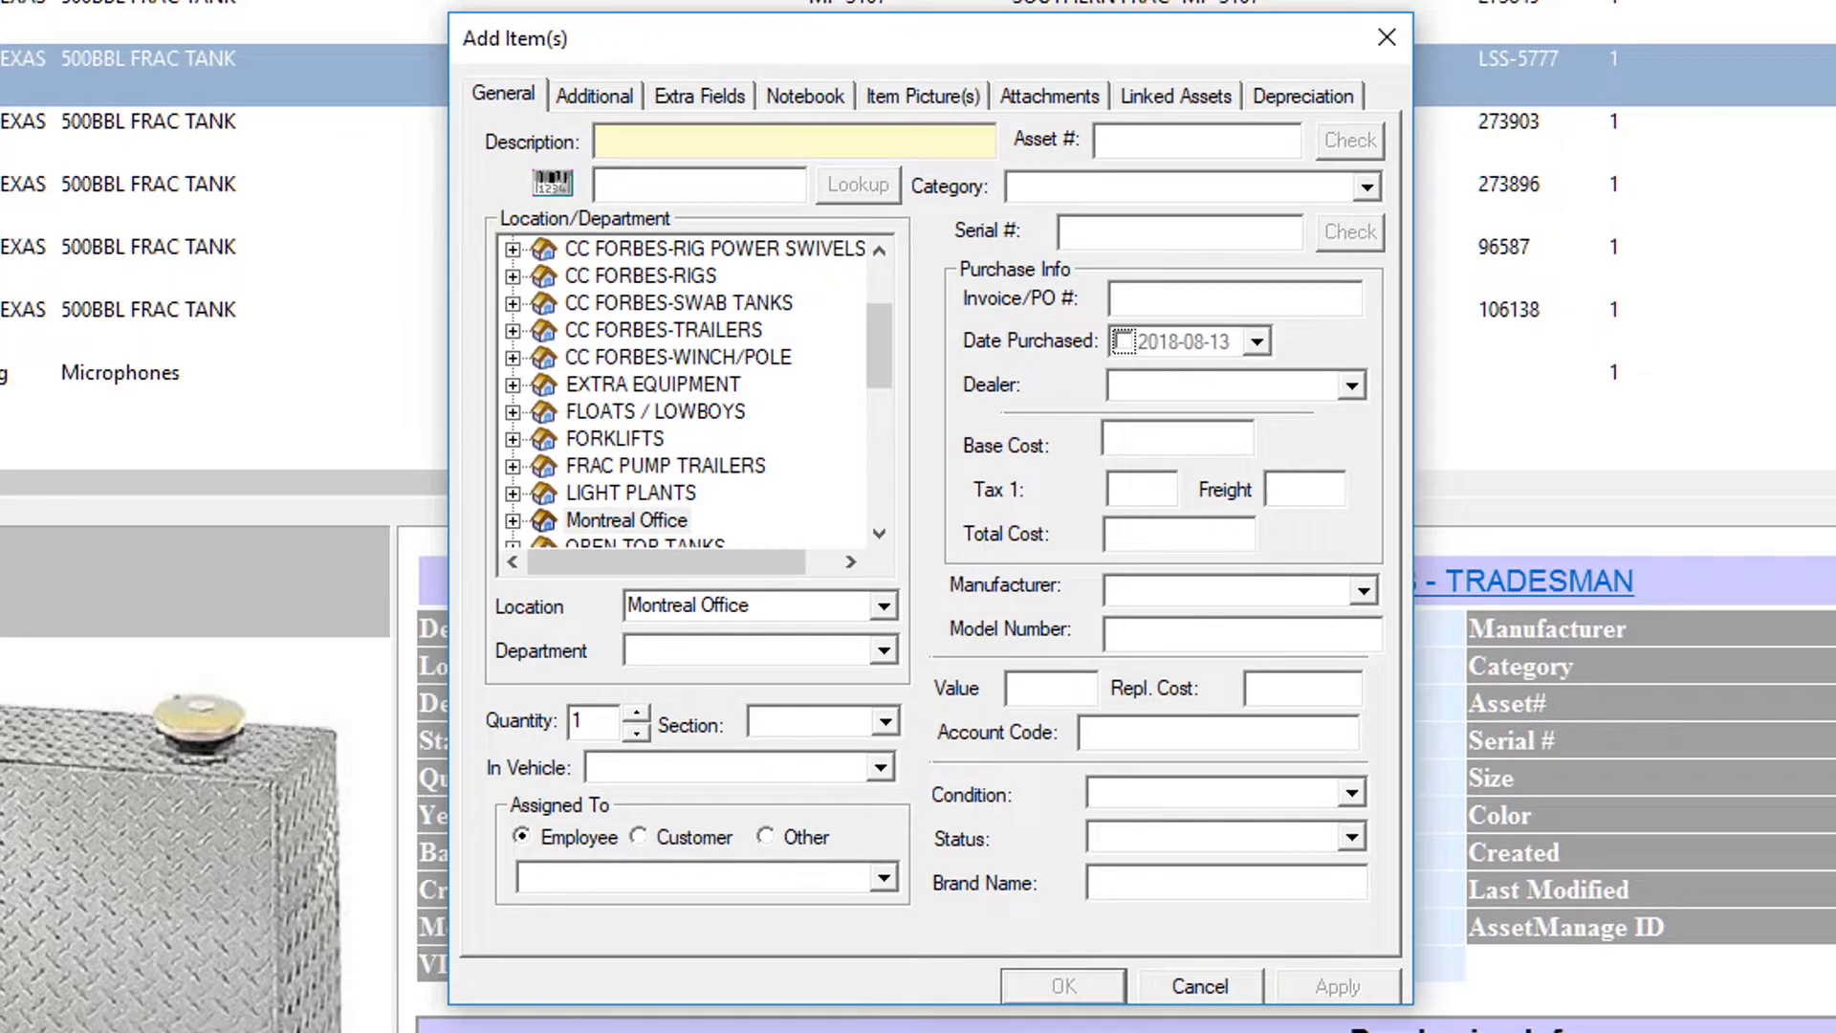
left_click(792, 139)
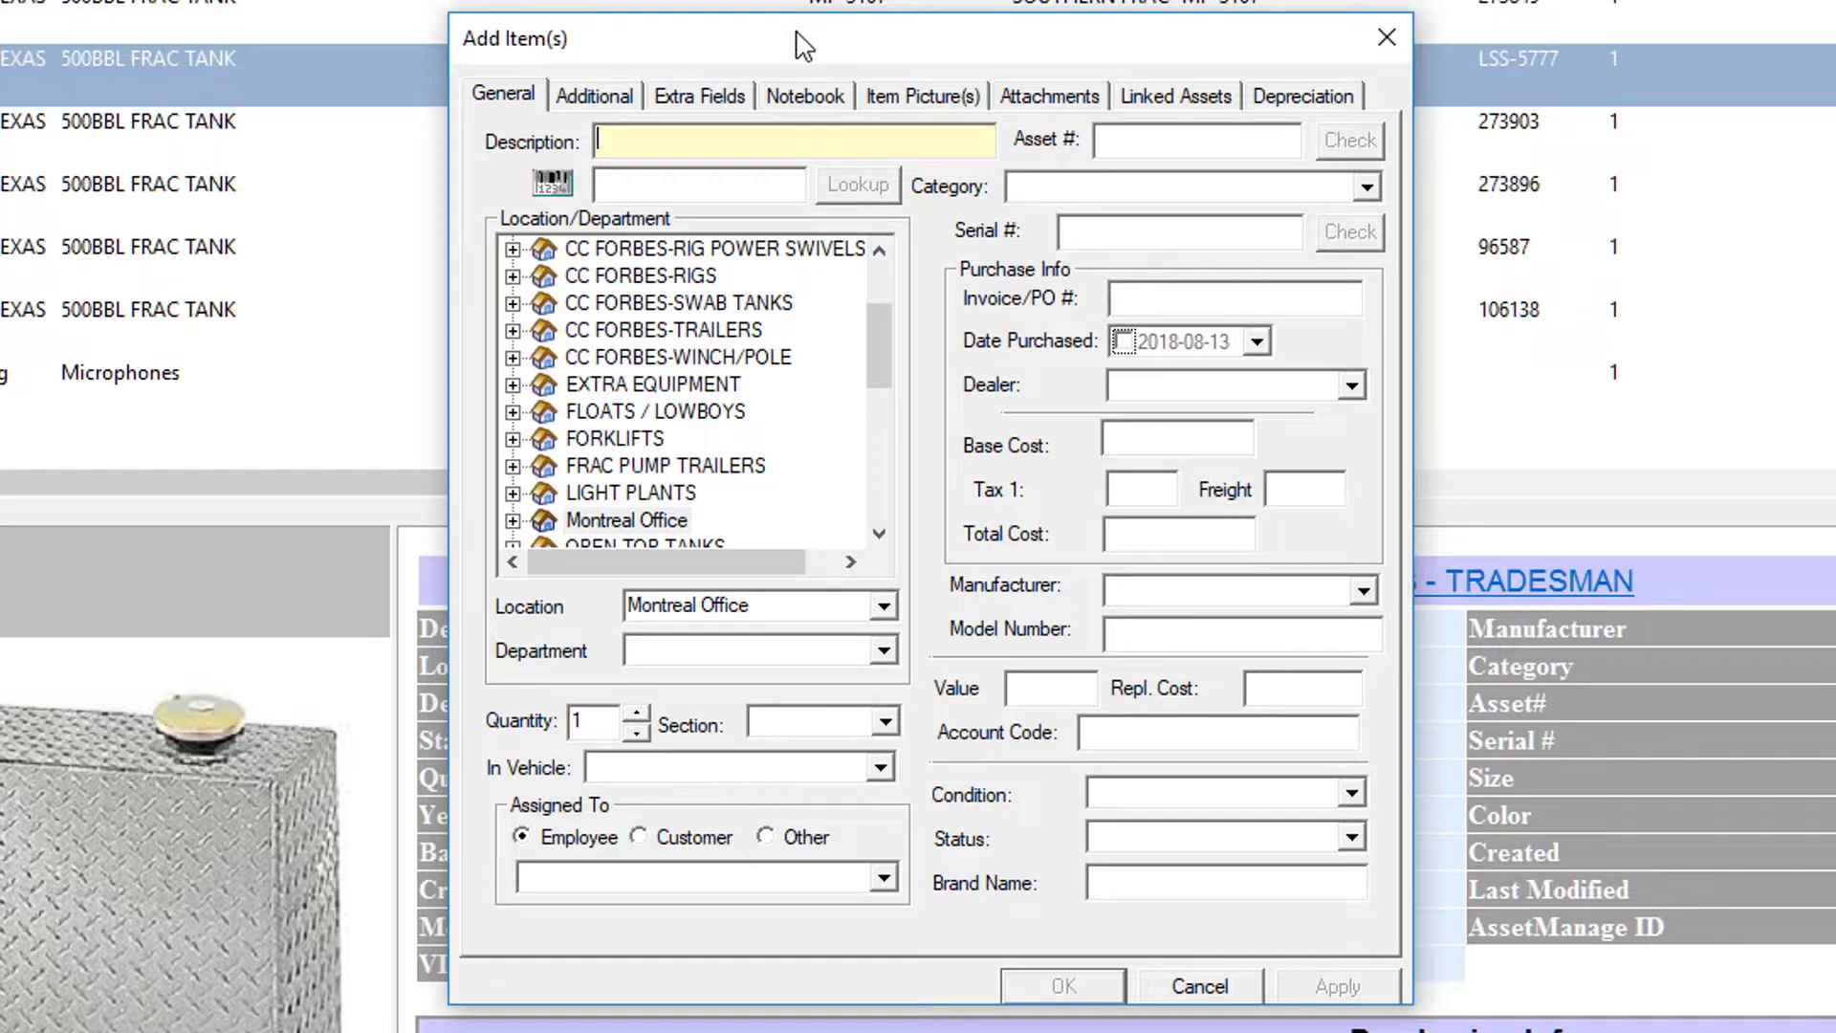
type("Old")
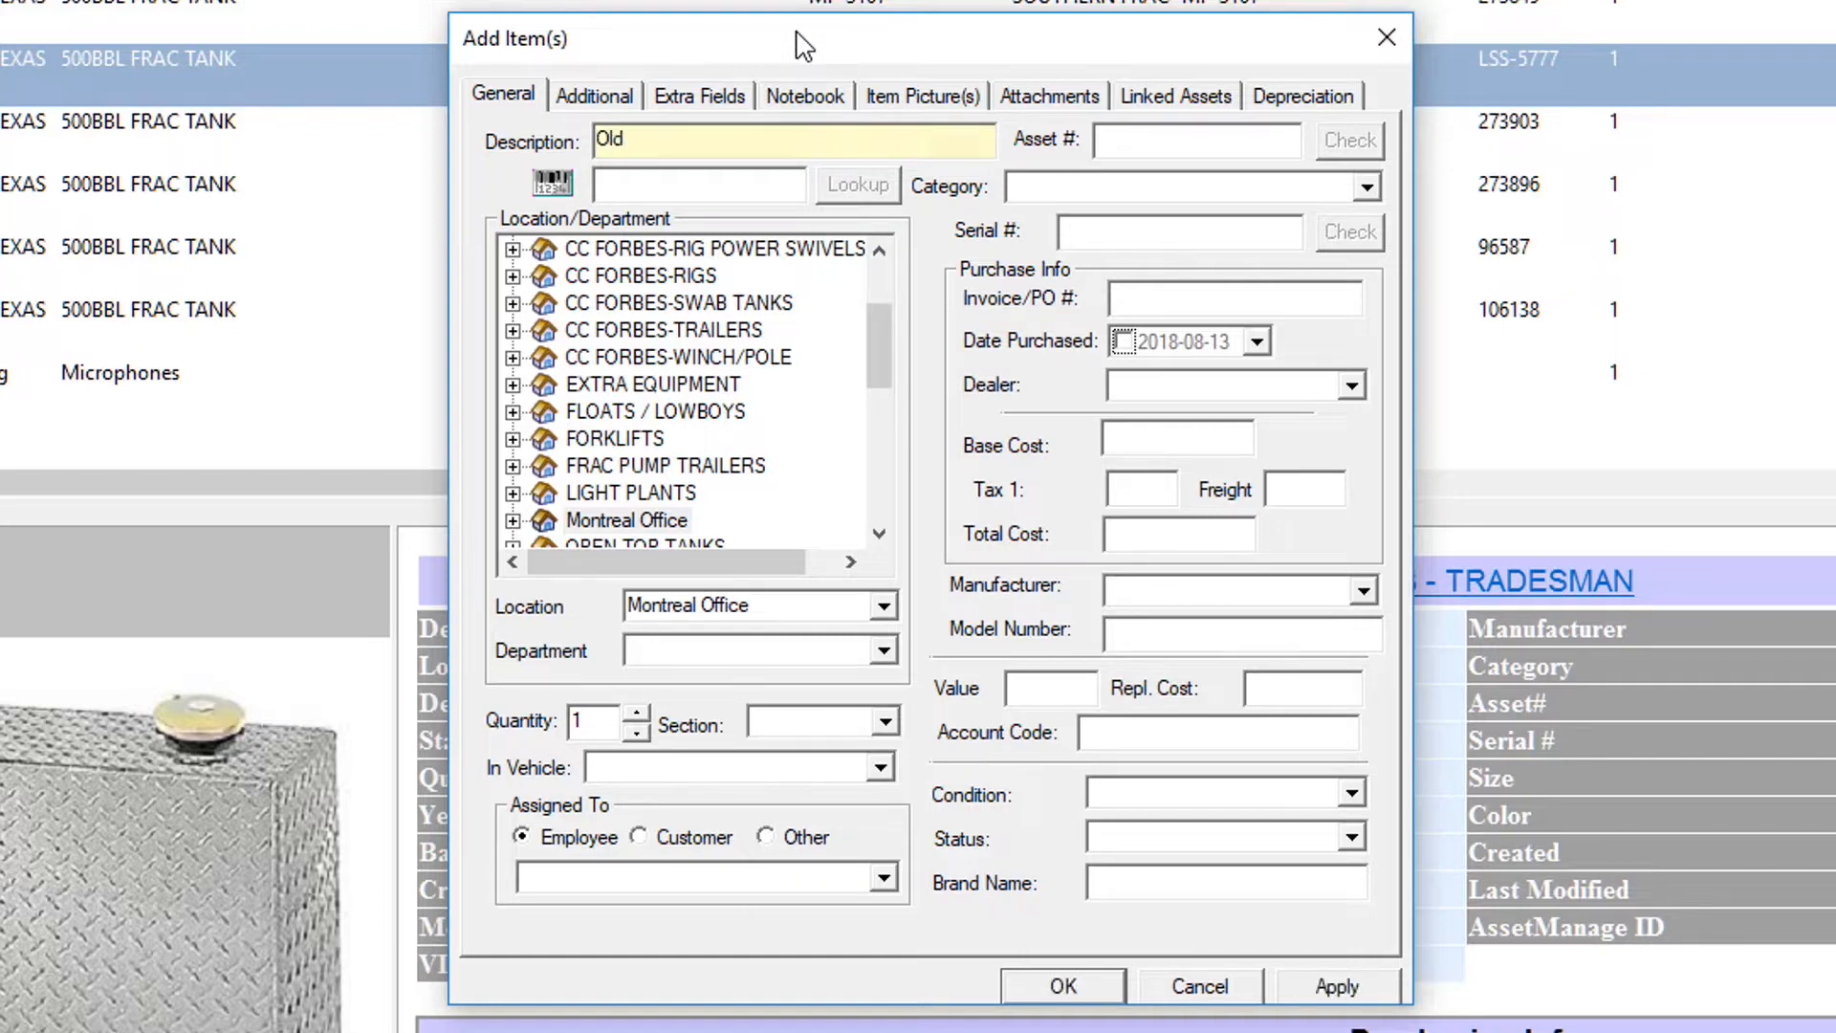
type("Software")
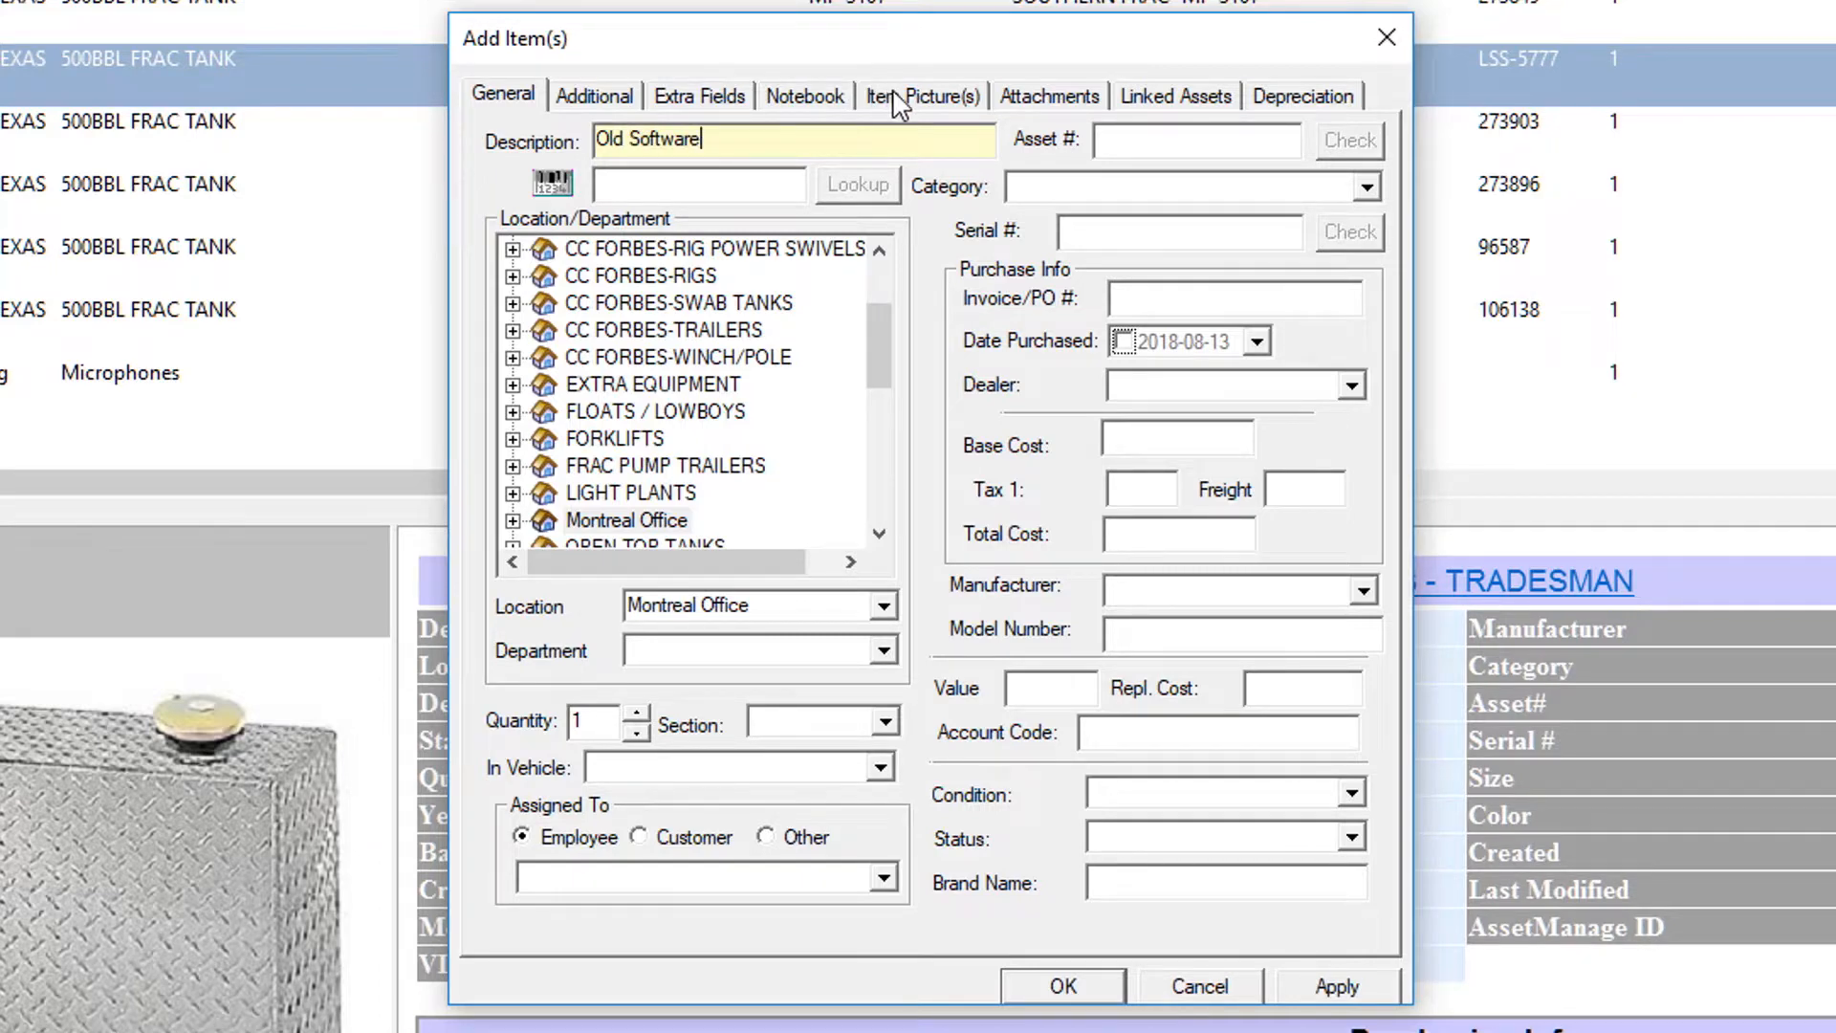
Add the Acronis box as Image 1, captioned 'Acronis True Image 11 Home'
left_click(922, 95)
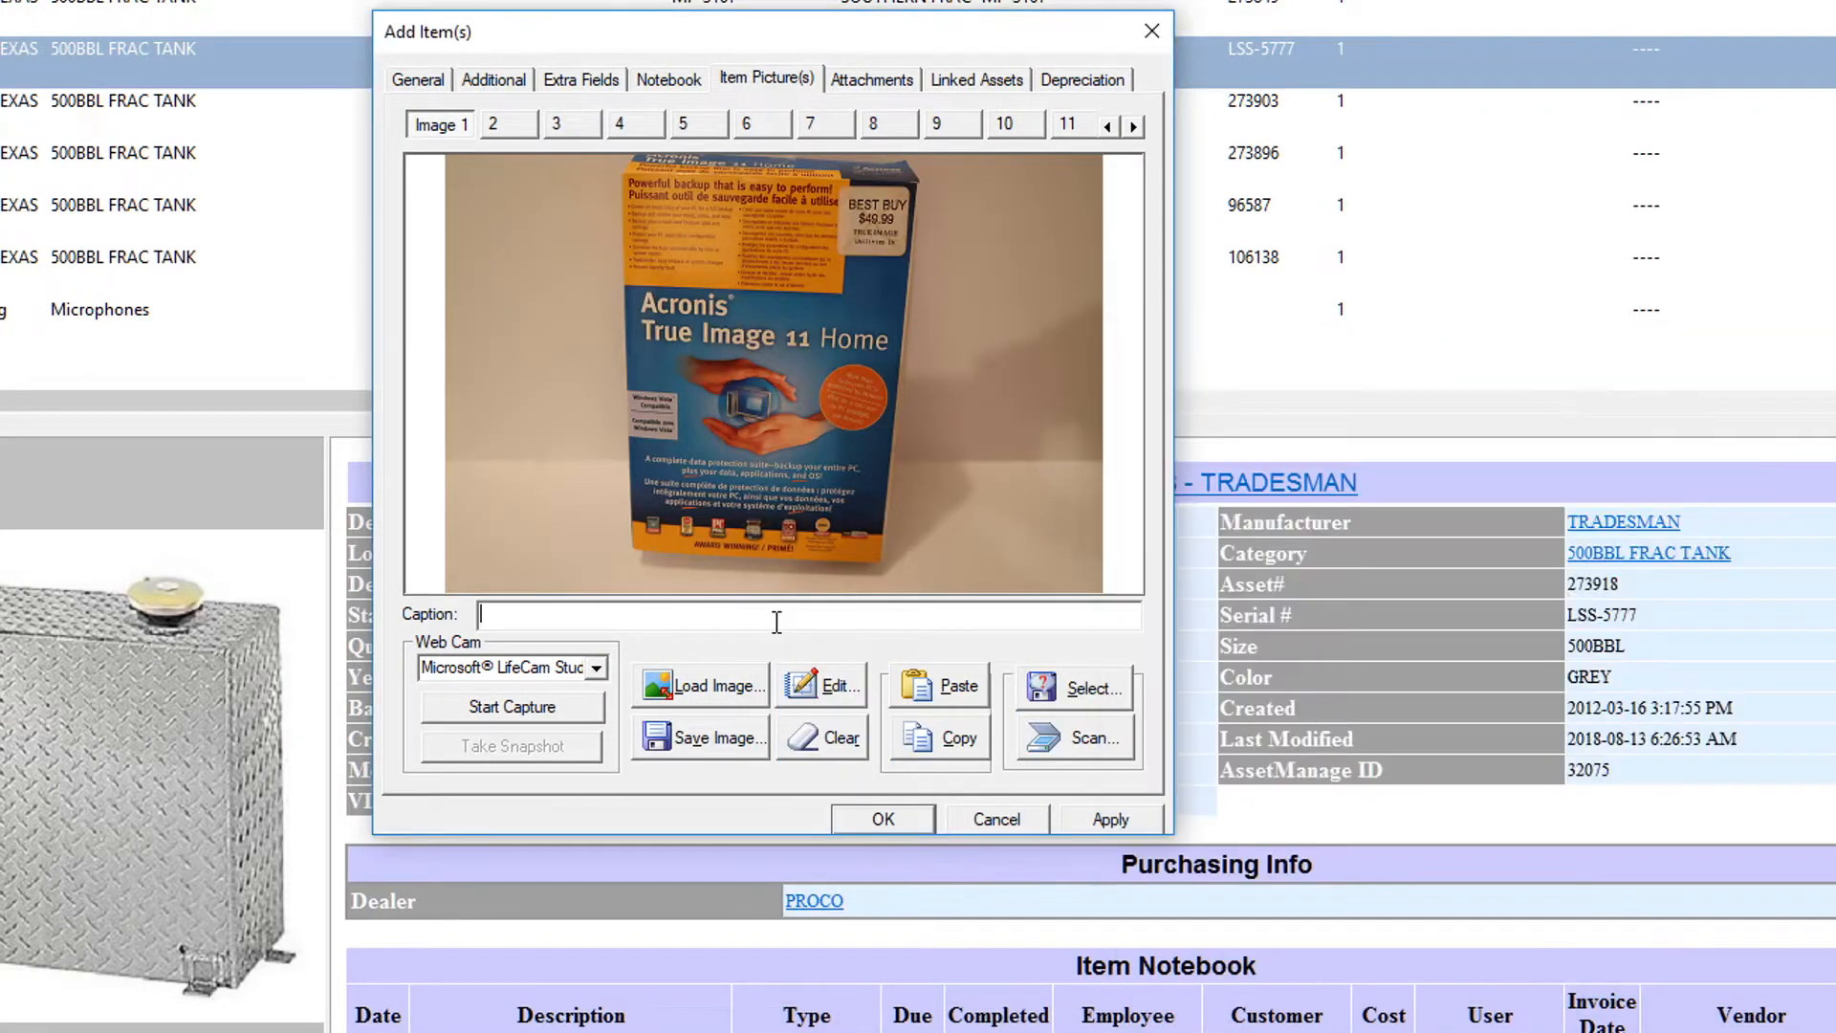
type("Acronis")
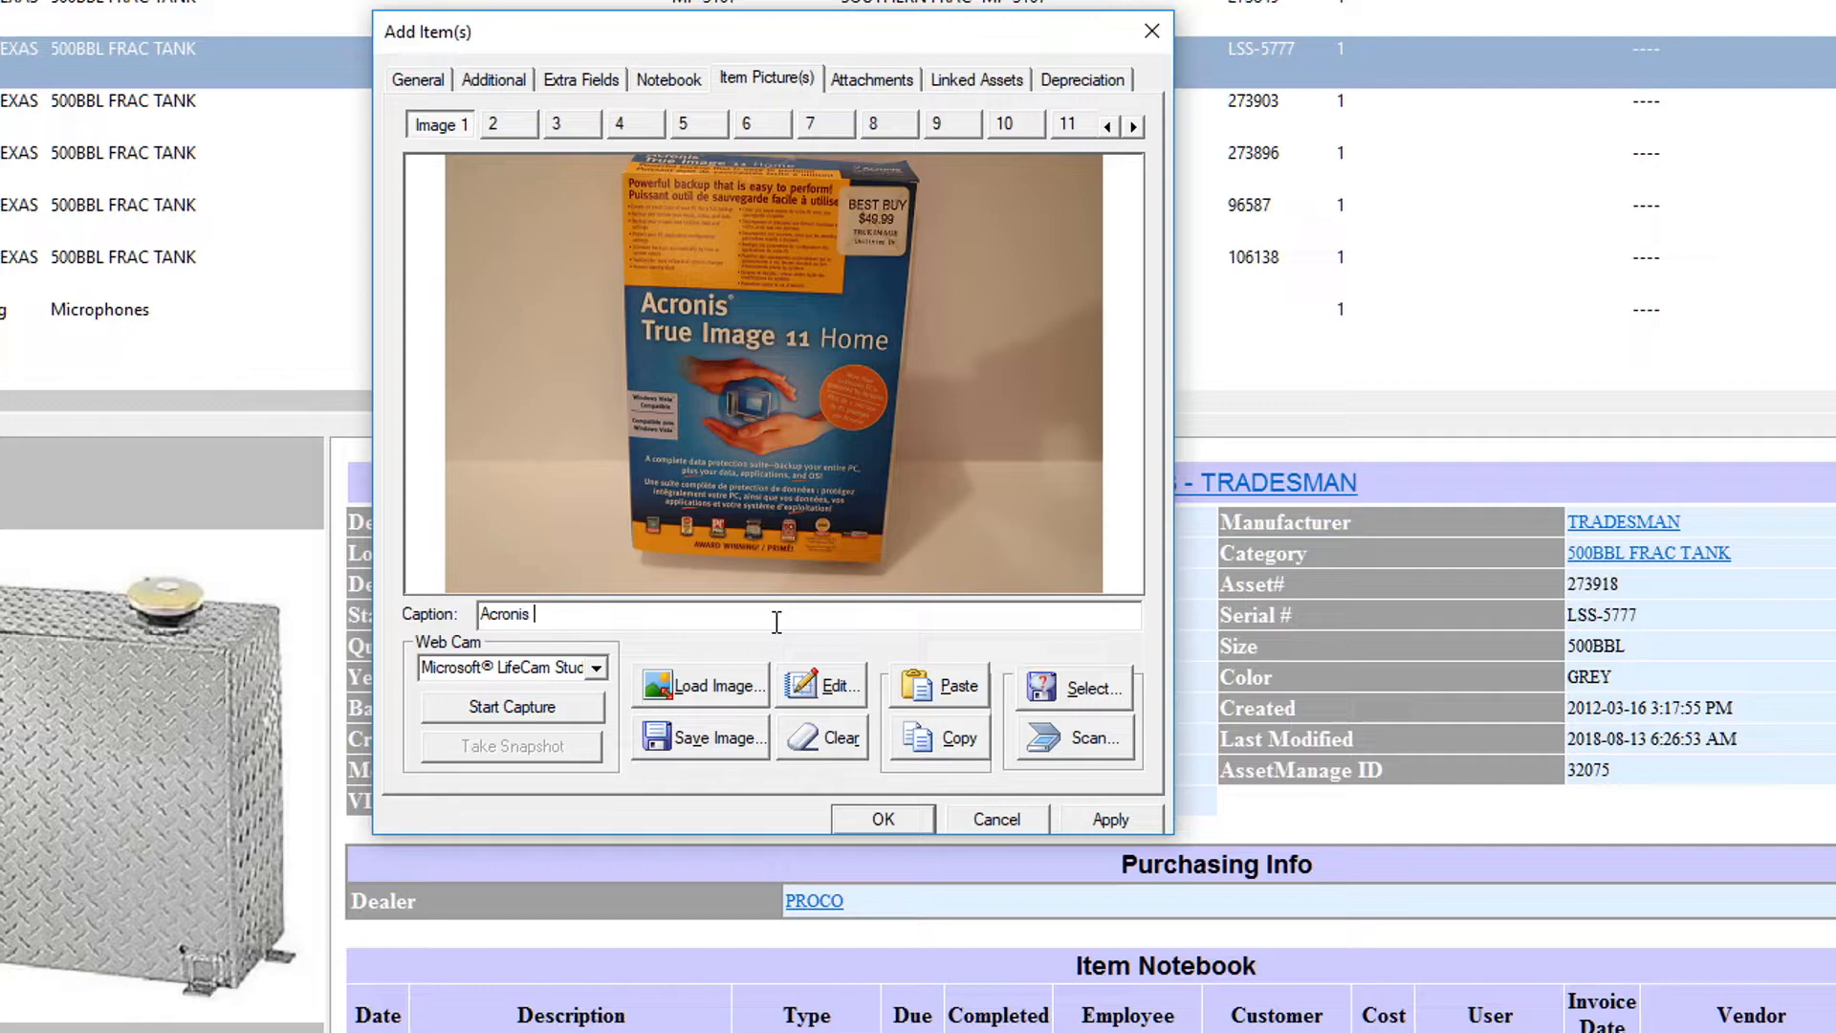
type("True Image 11 Home")
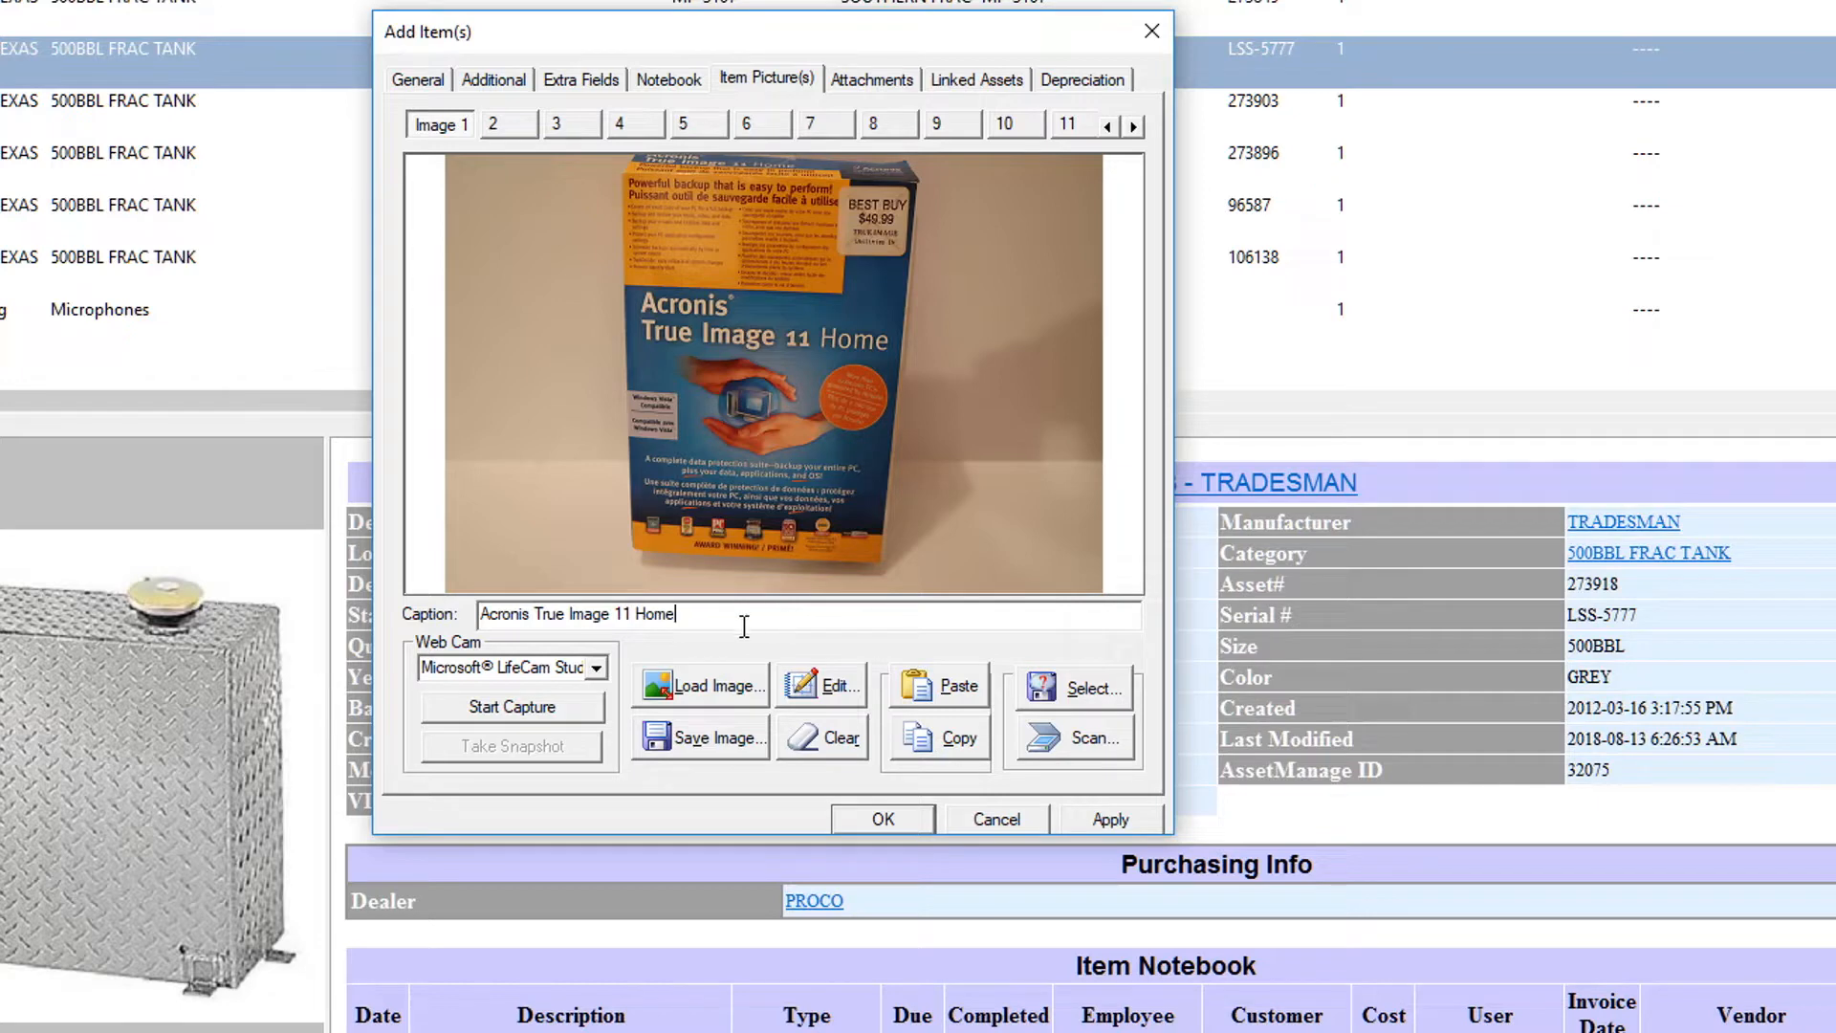
mouse_move(518, 167)
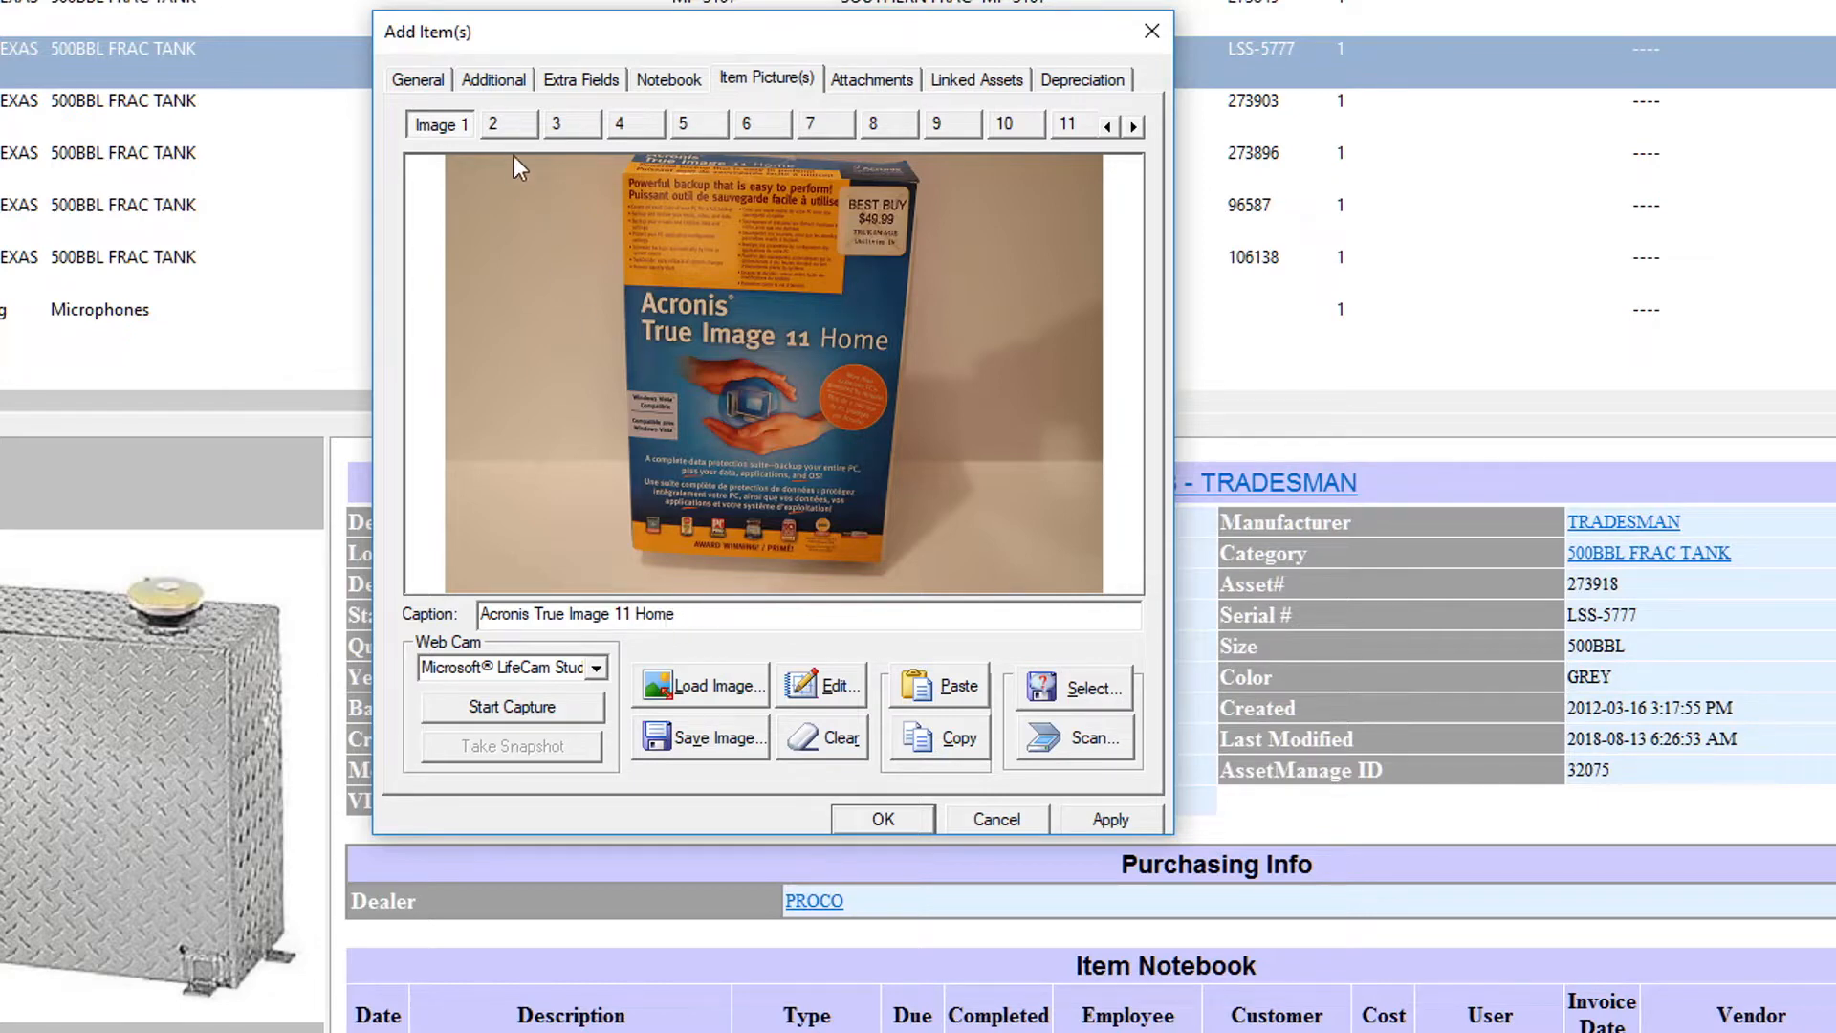
Add Kaspersky Internet Security 2009 and Camtasia Studio boxes as photos 2 and 3 with captions
left_click(494, 124)
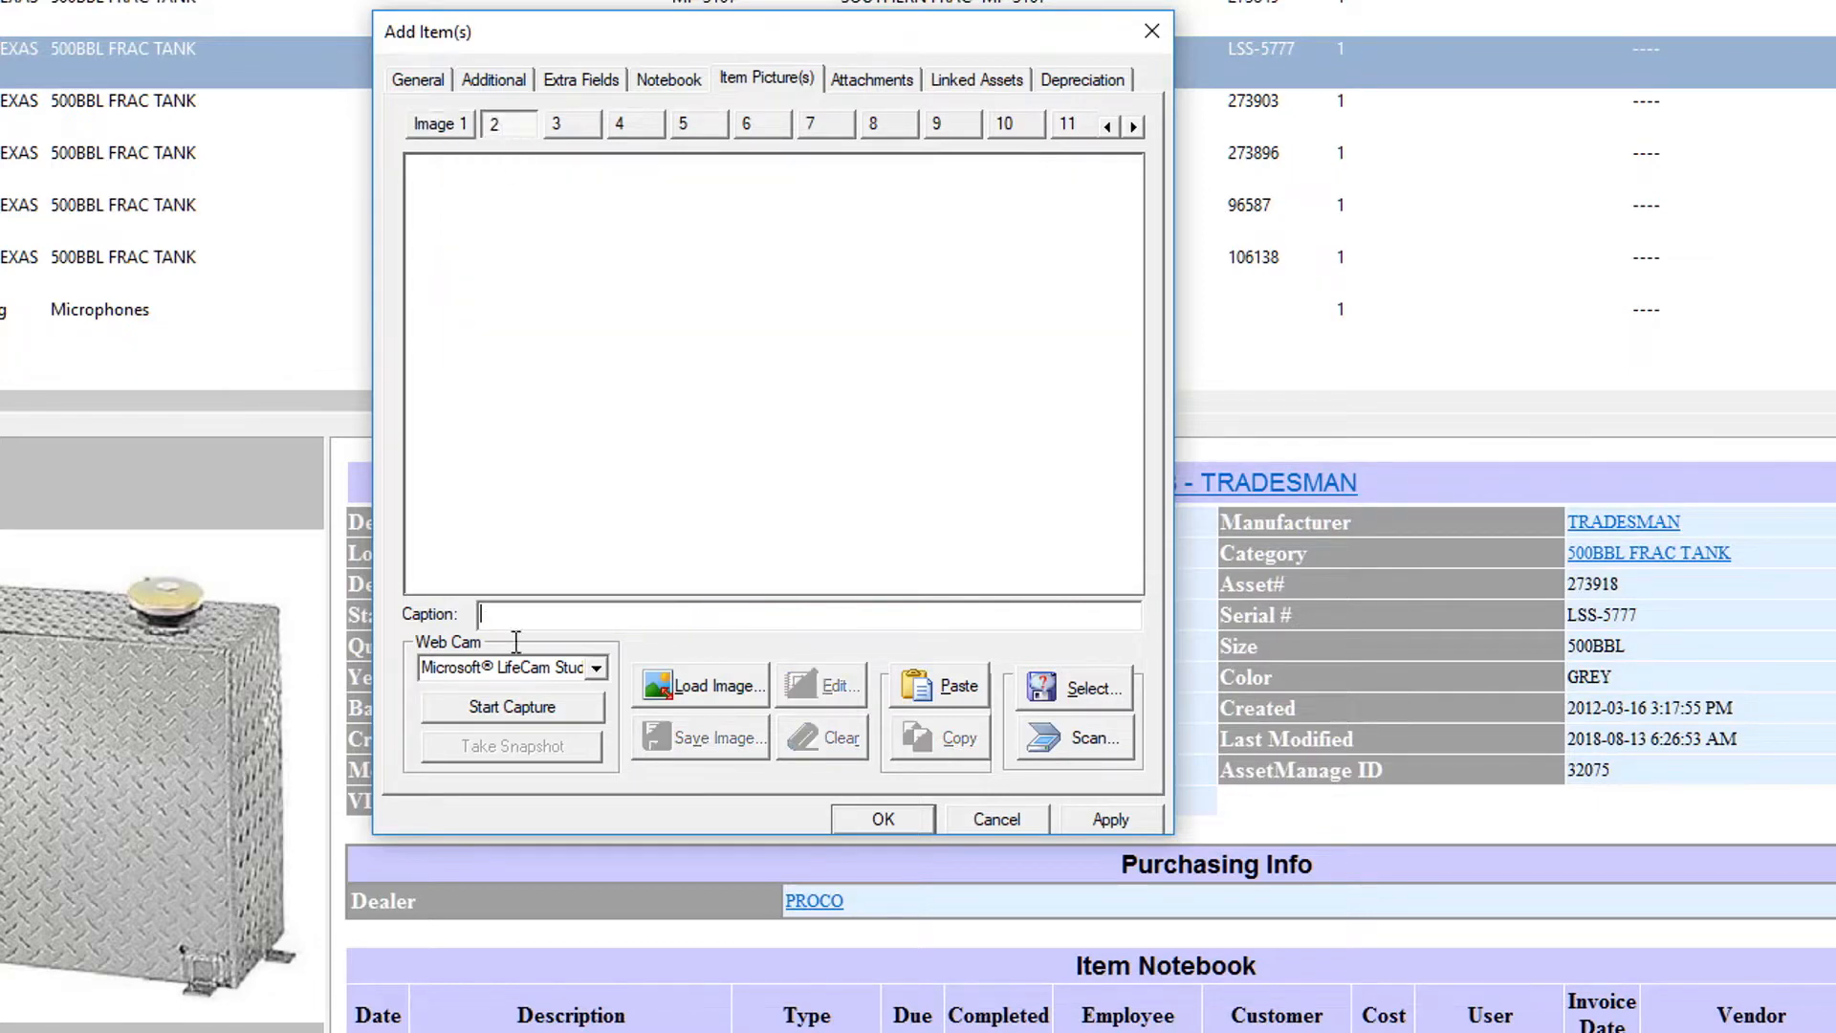
left_click(702, 685)
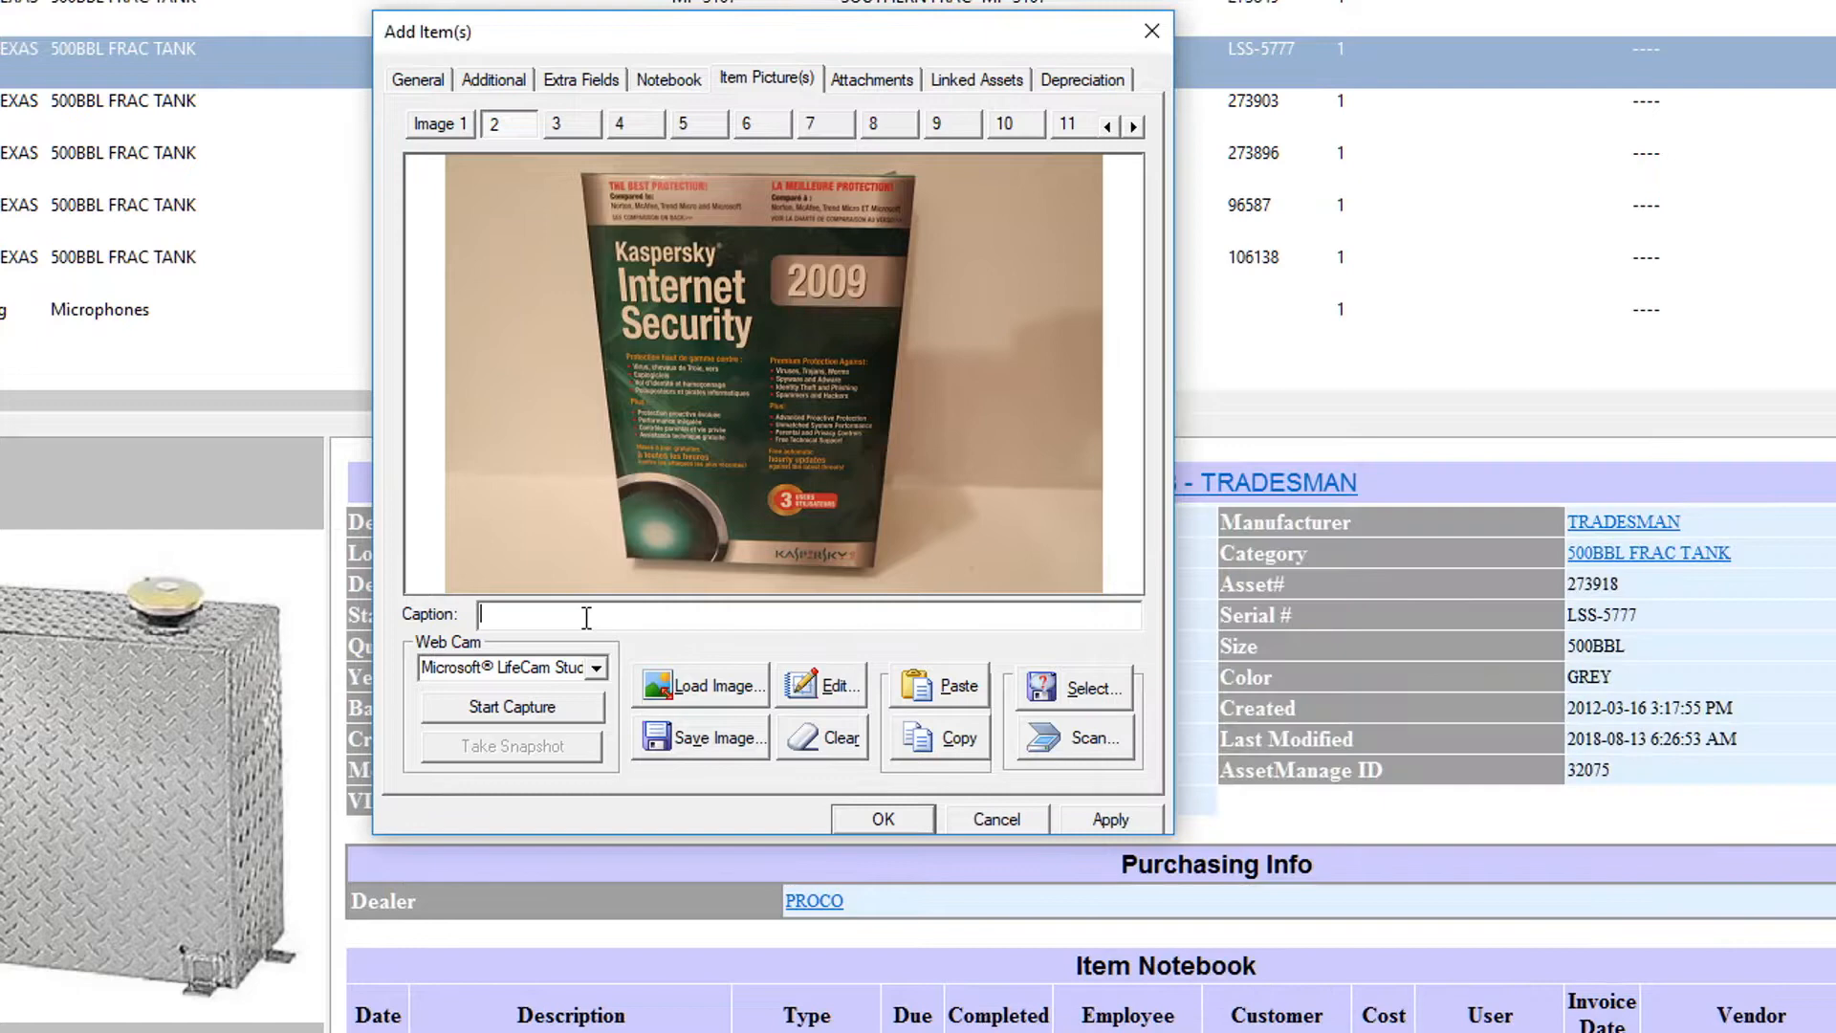
type("Kaspersky Internet Security 2009")
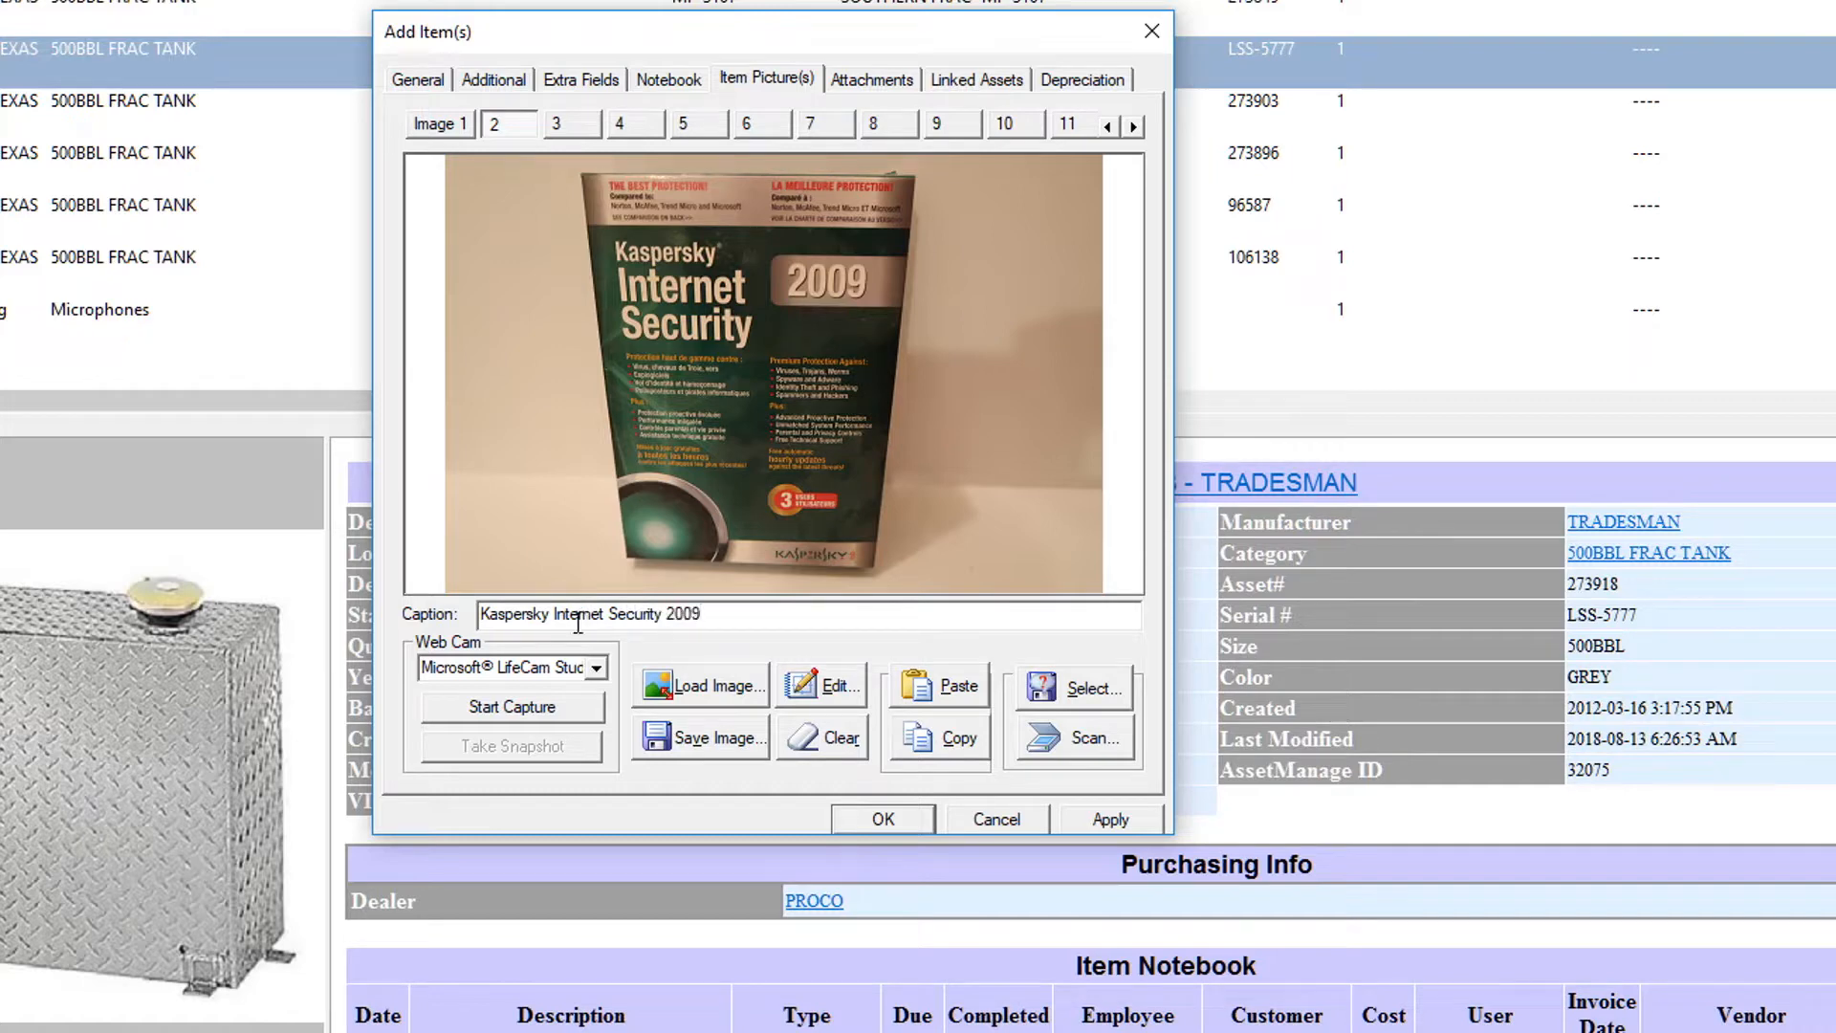
left_click(555, 122)
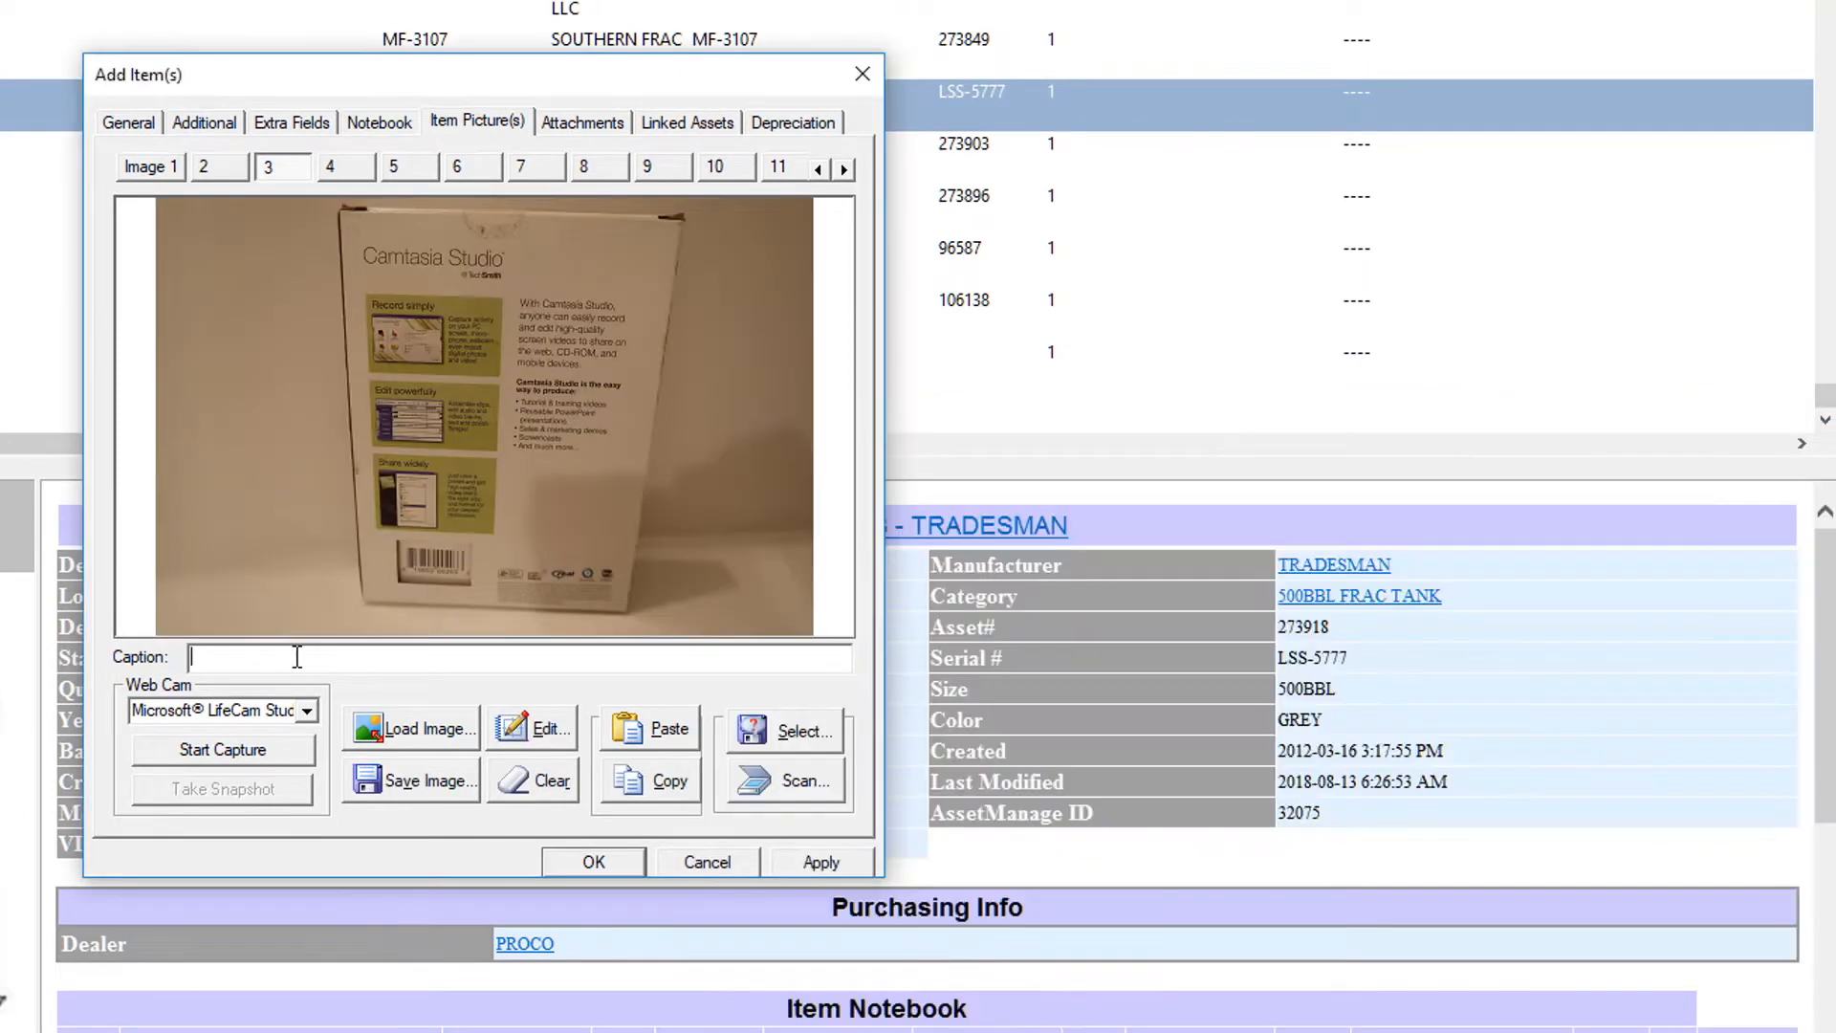
type("Camata")
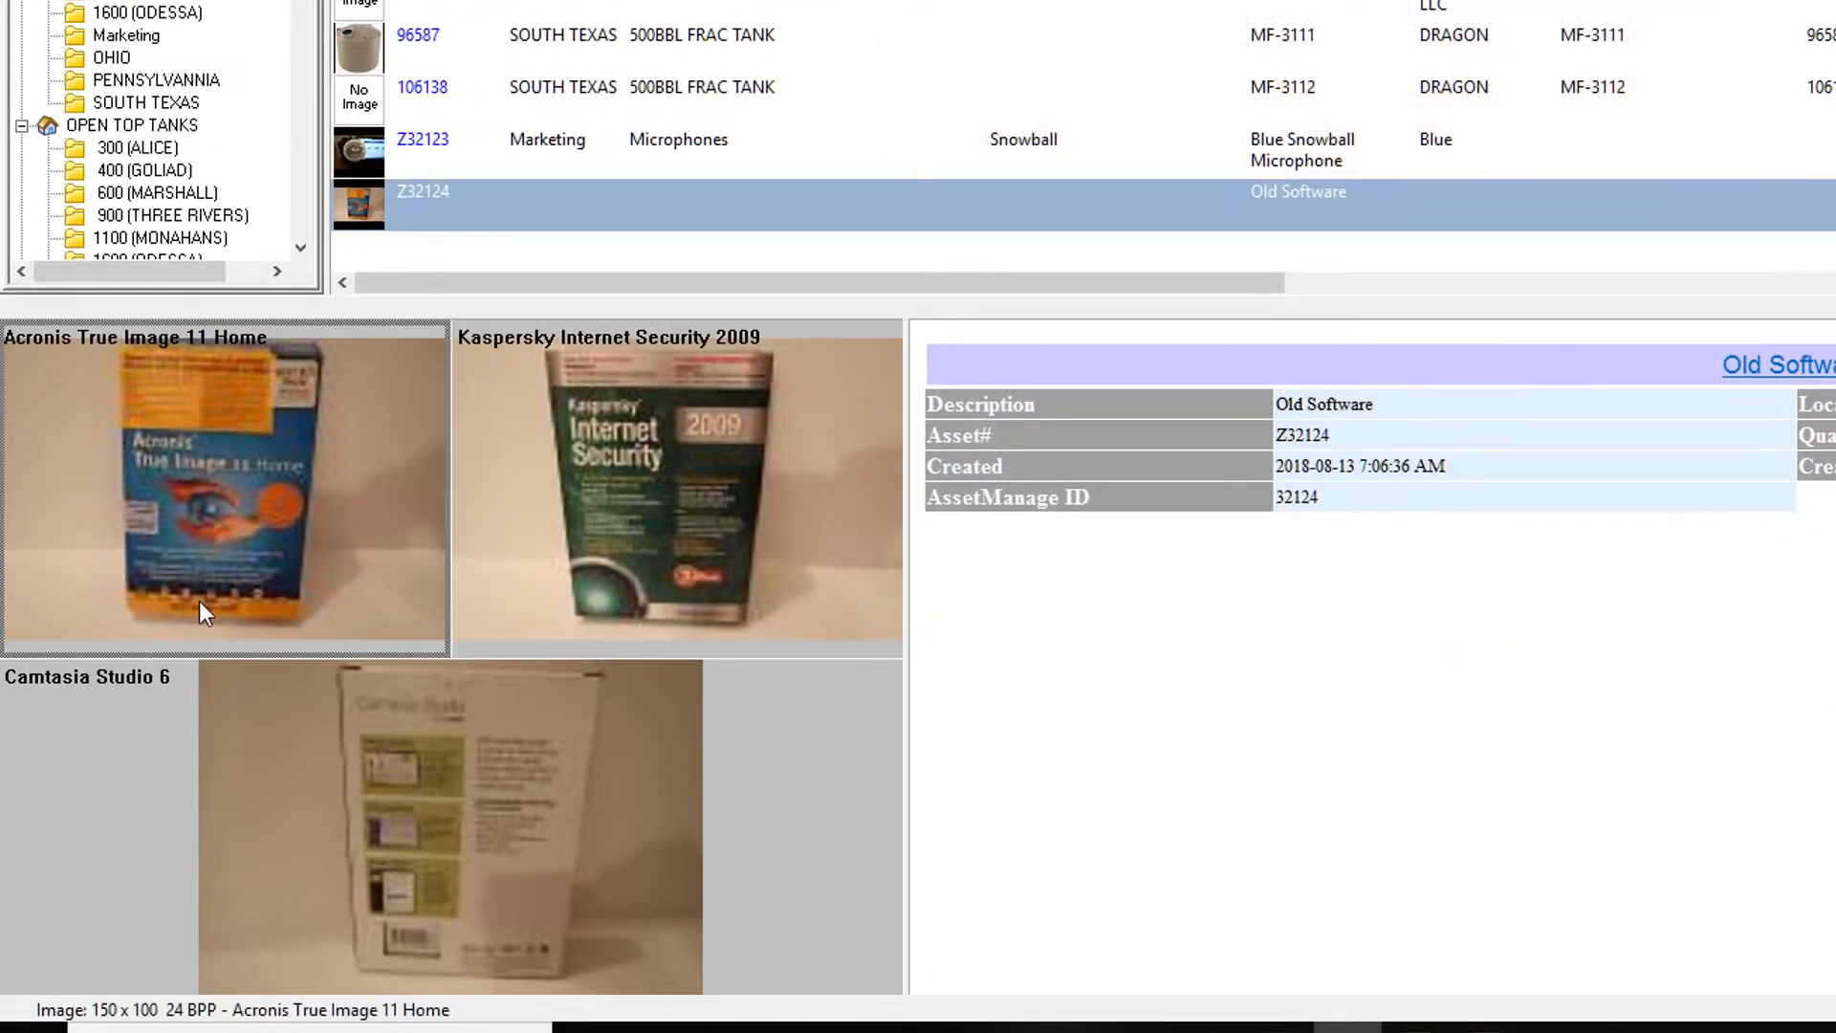
Save the Old Software item, then bring up Search for Text
left_click(675, 486)
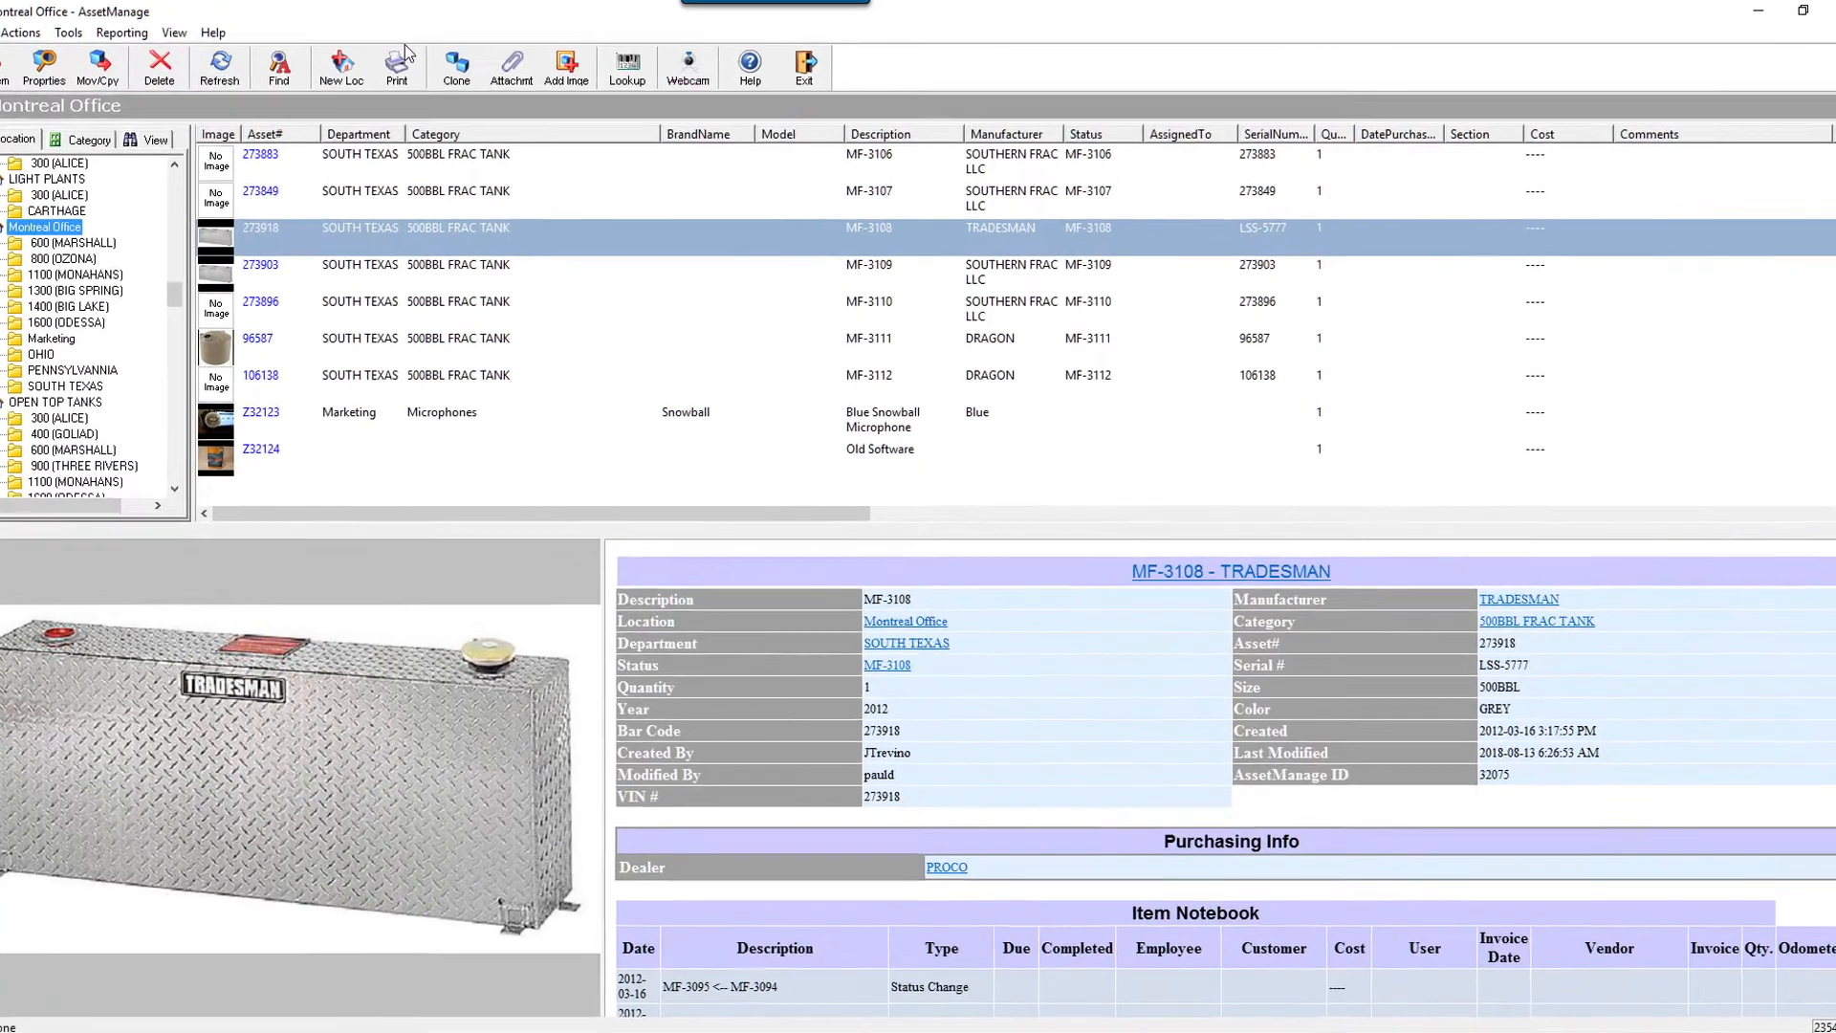
left_click(279, 66)
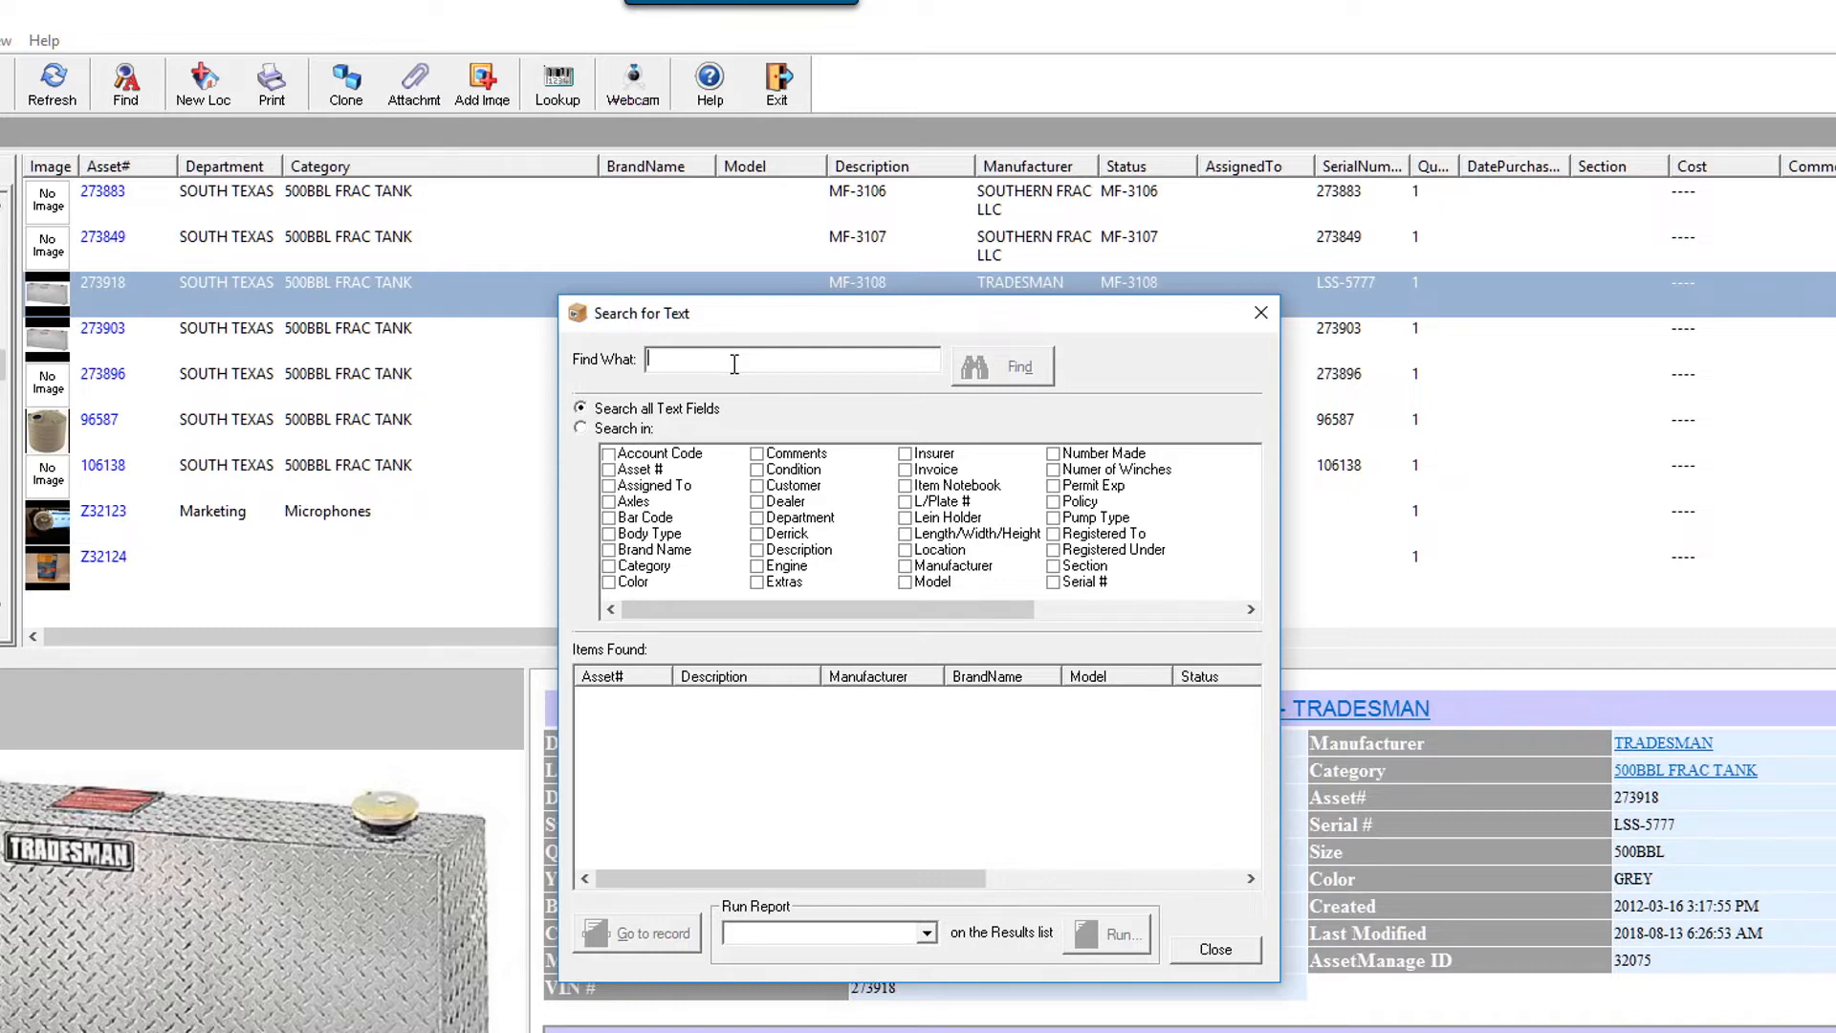
Search all text fields for 'kaspersky' to find the item, then close the search
type("k")
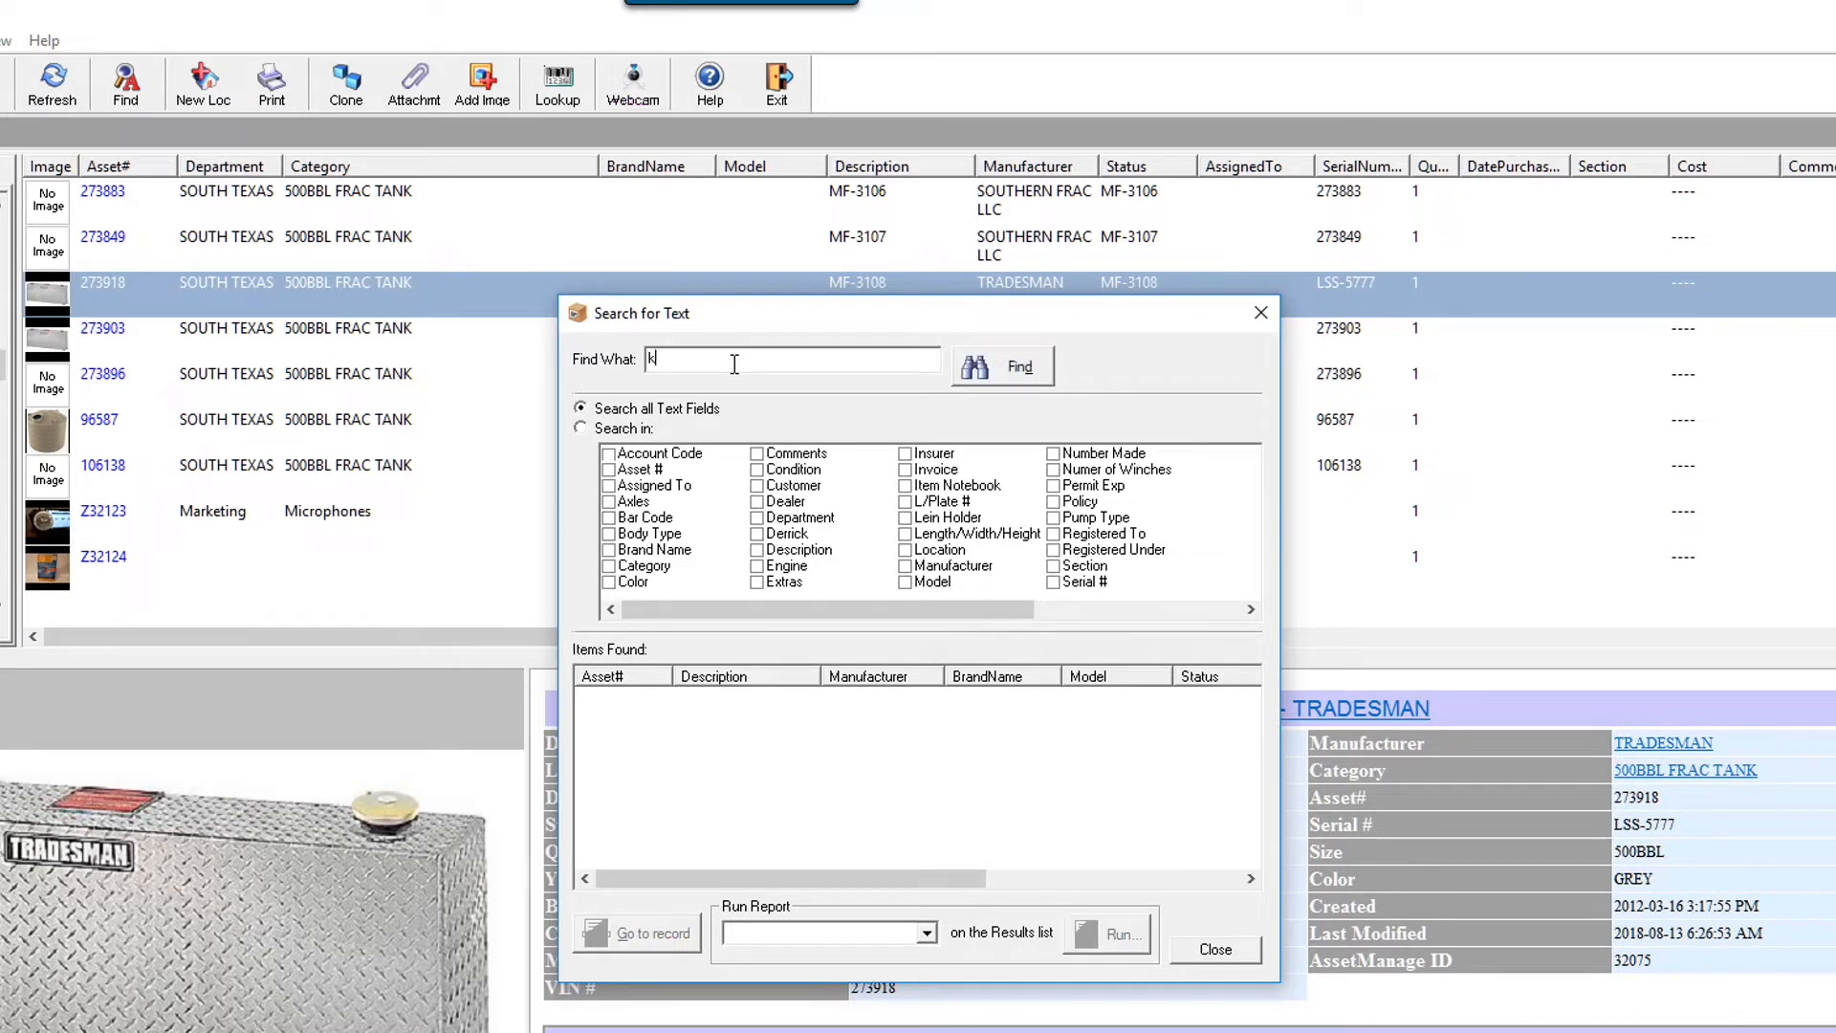
type("kaspers")
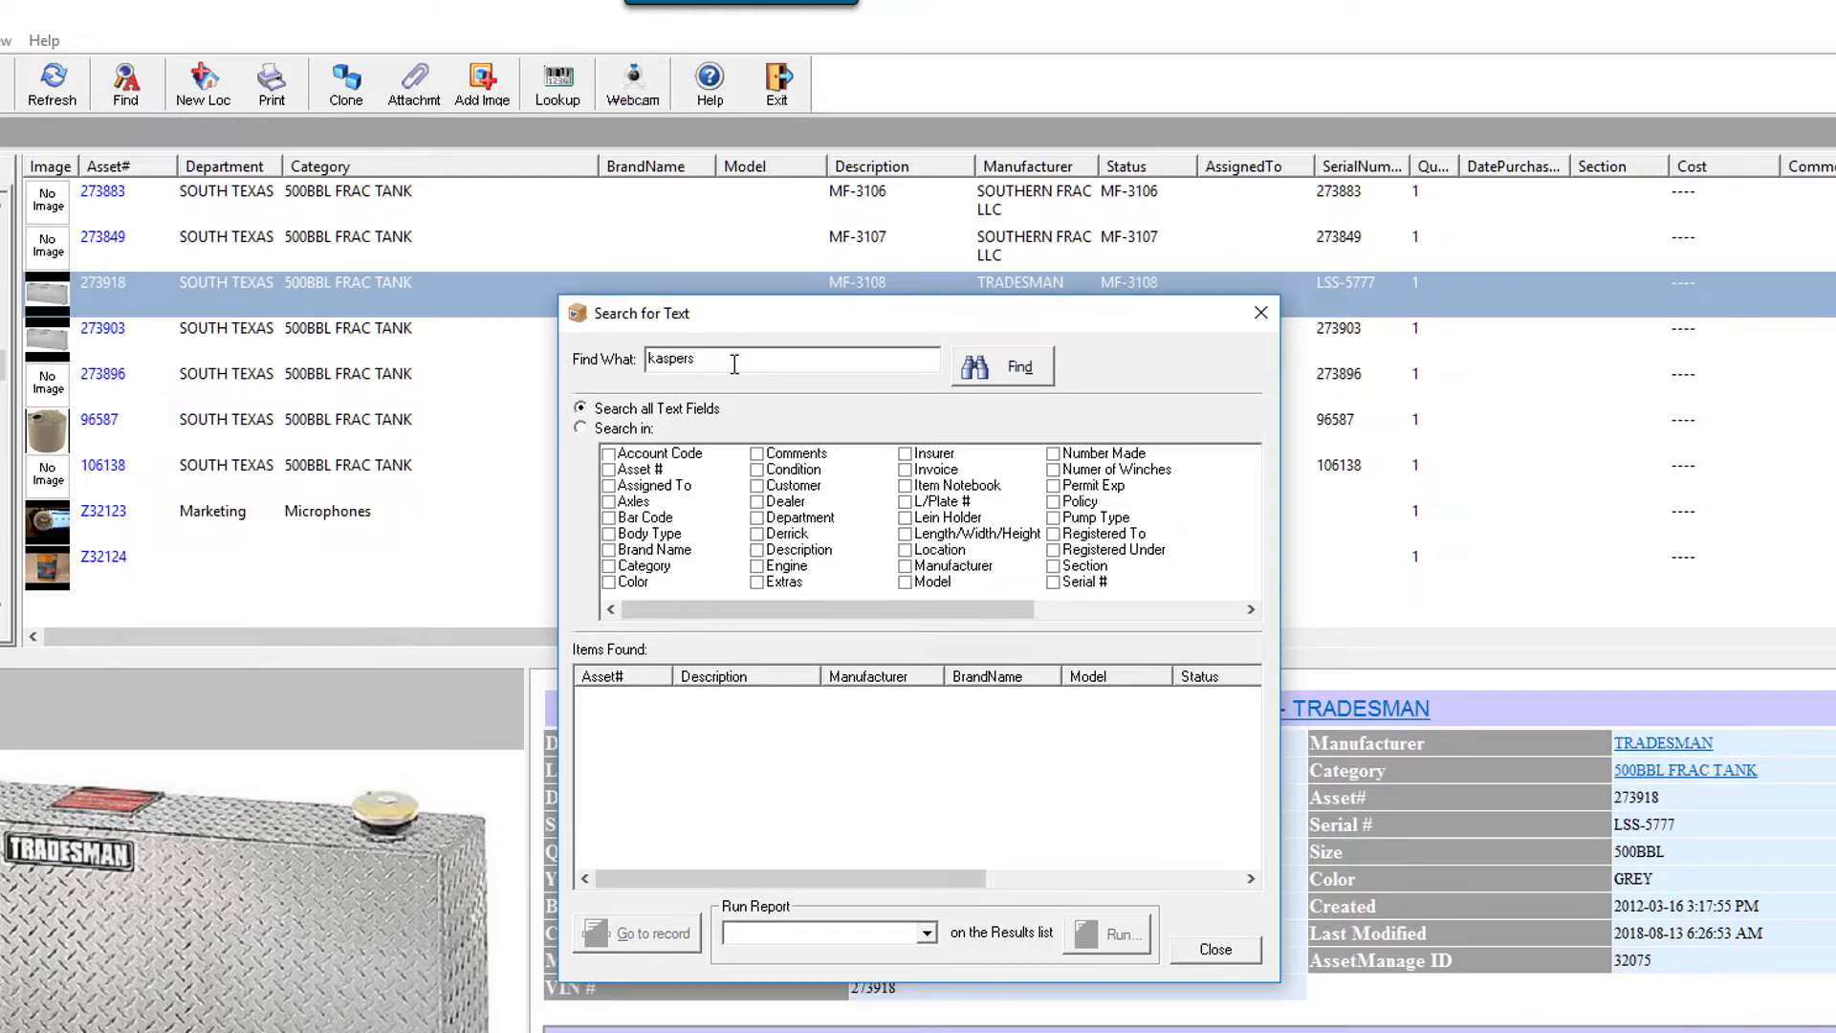
type("ky")
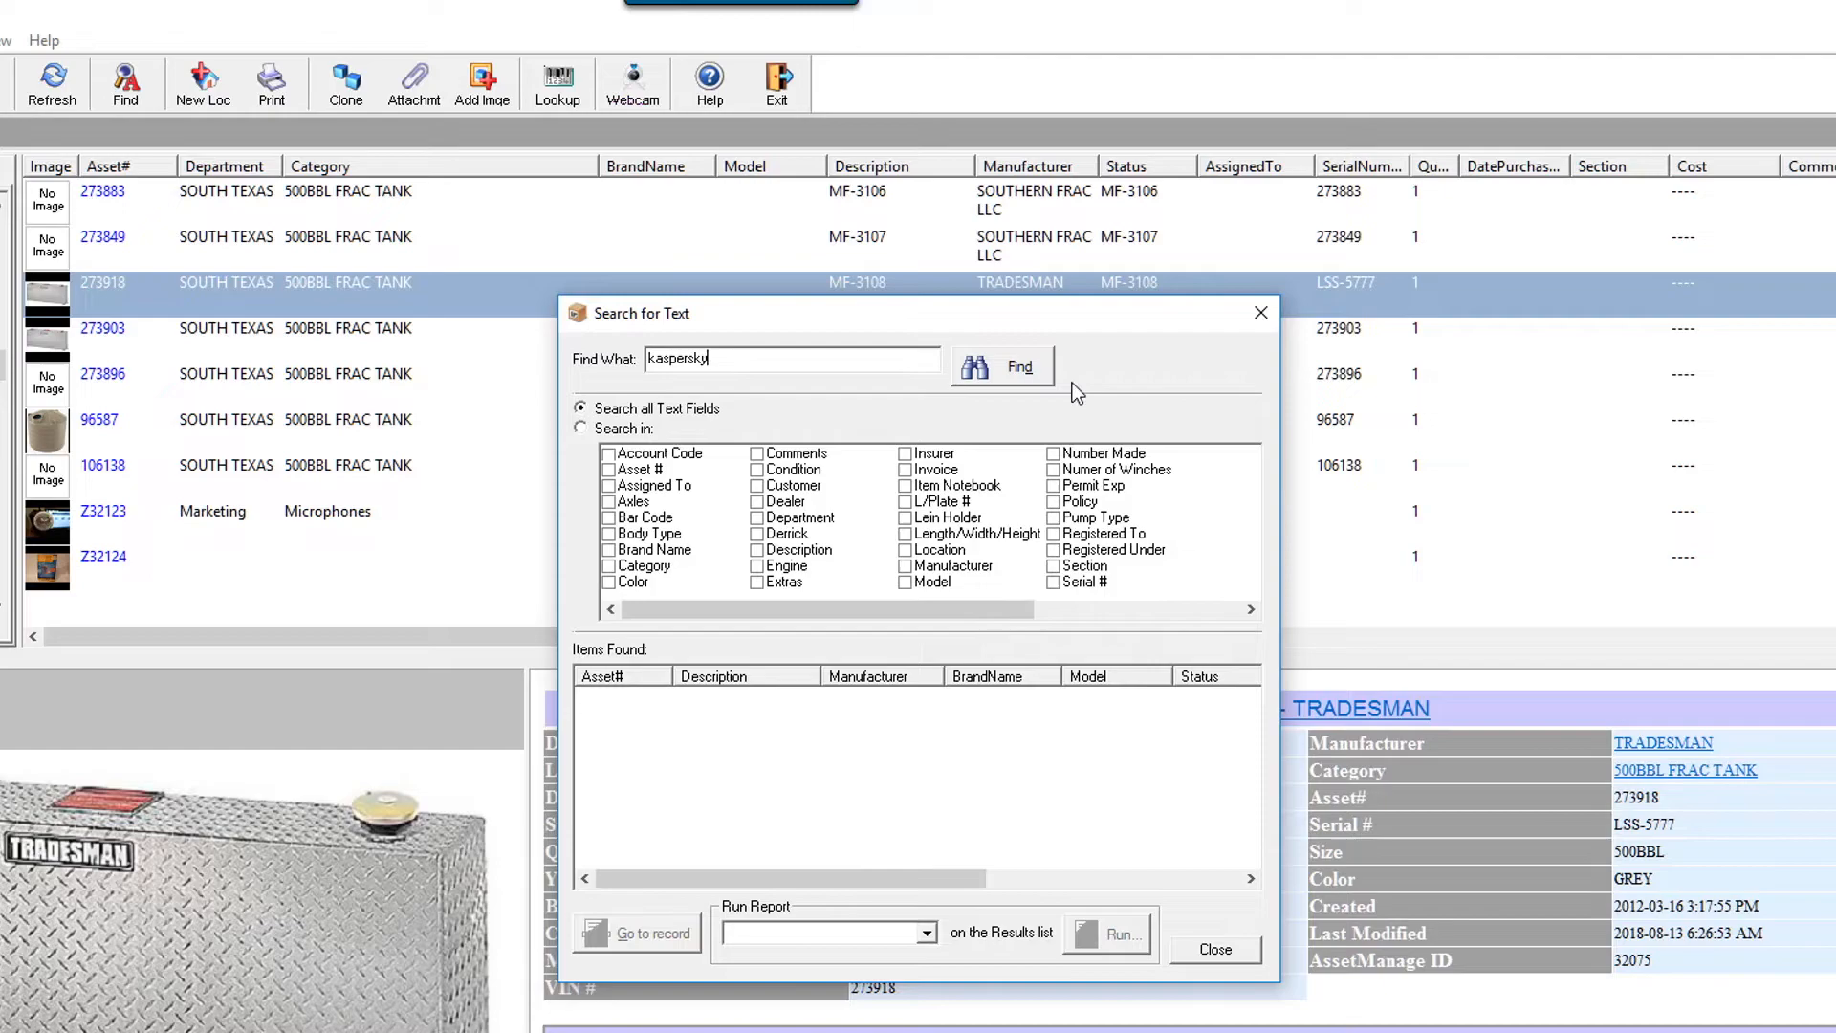
left_click(1002, 367)
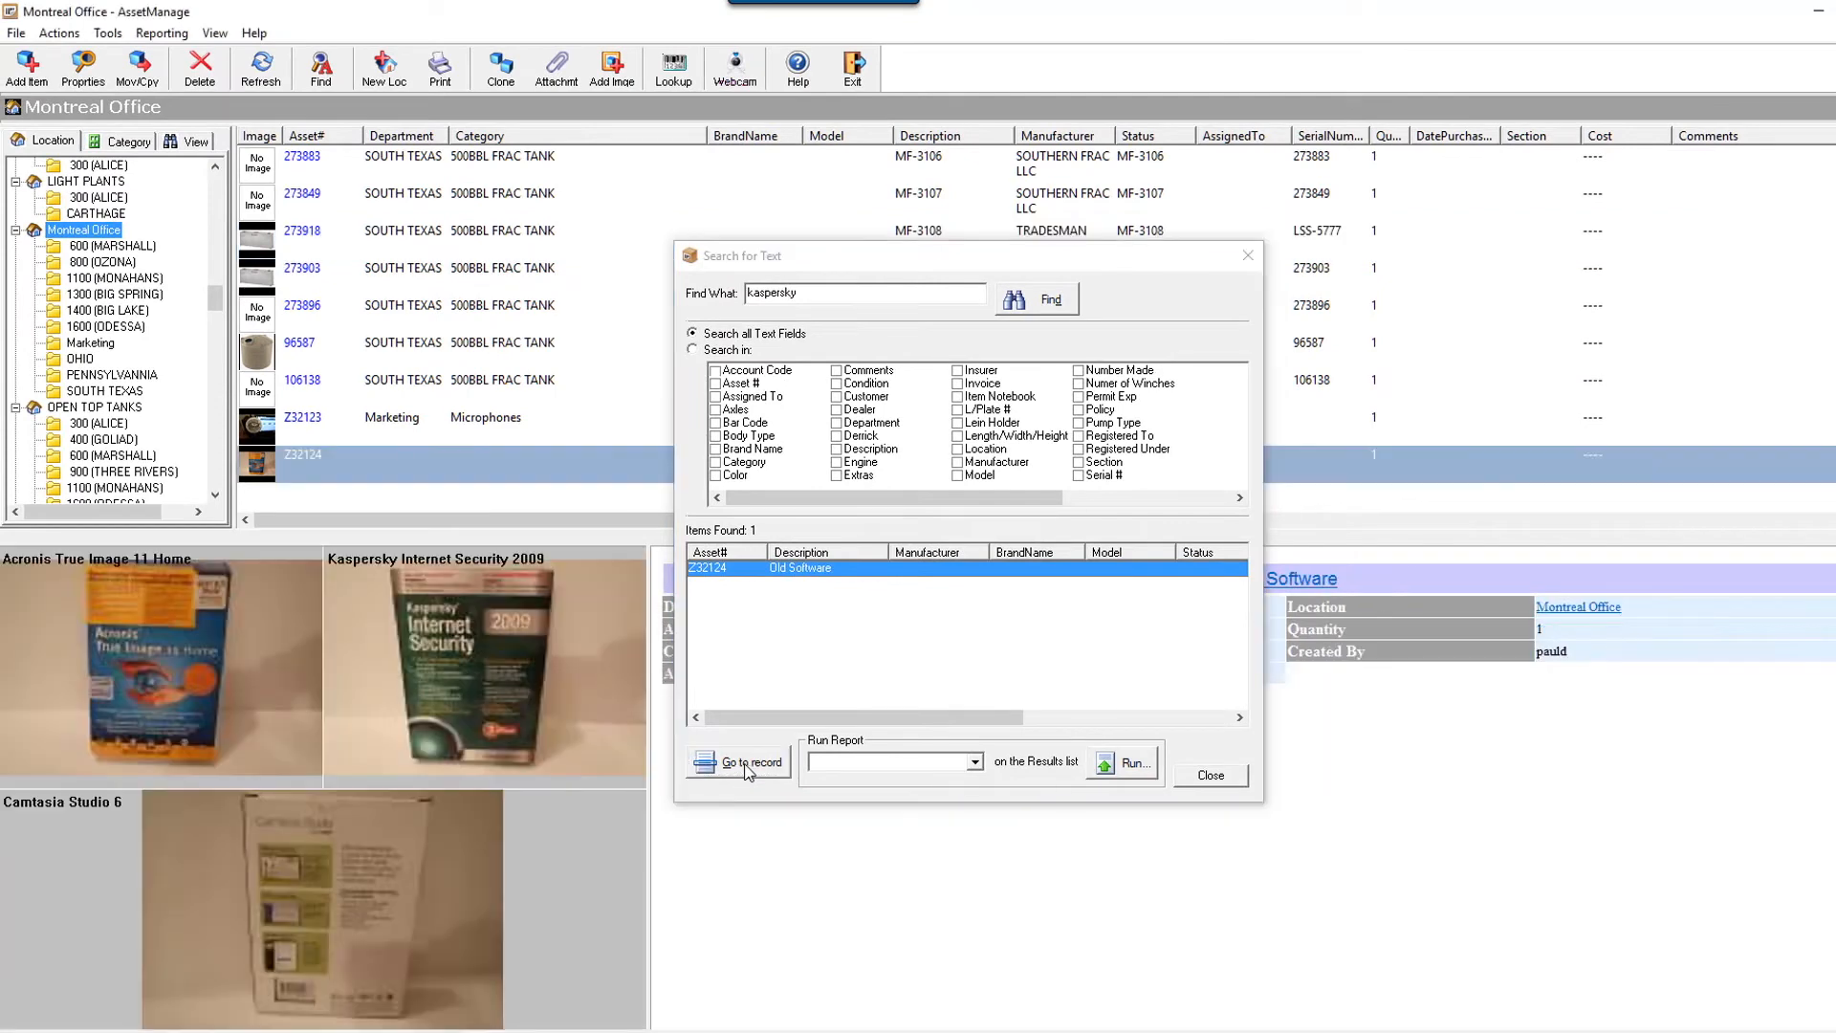
mouse_move(1201, 369)
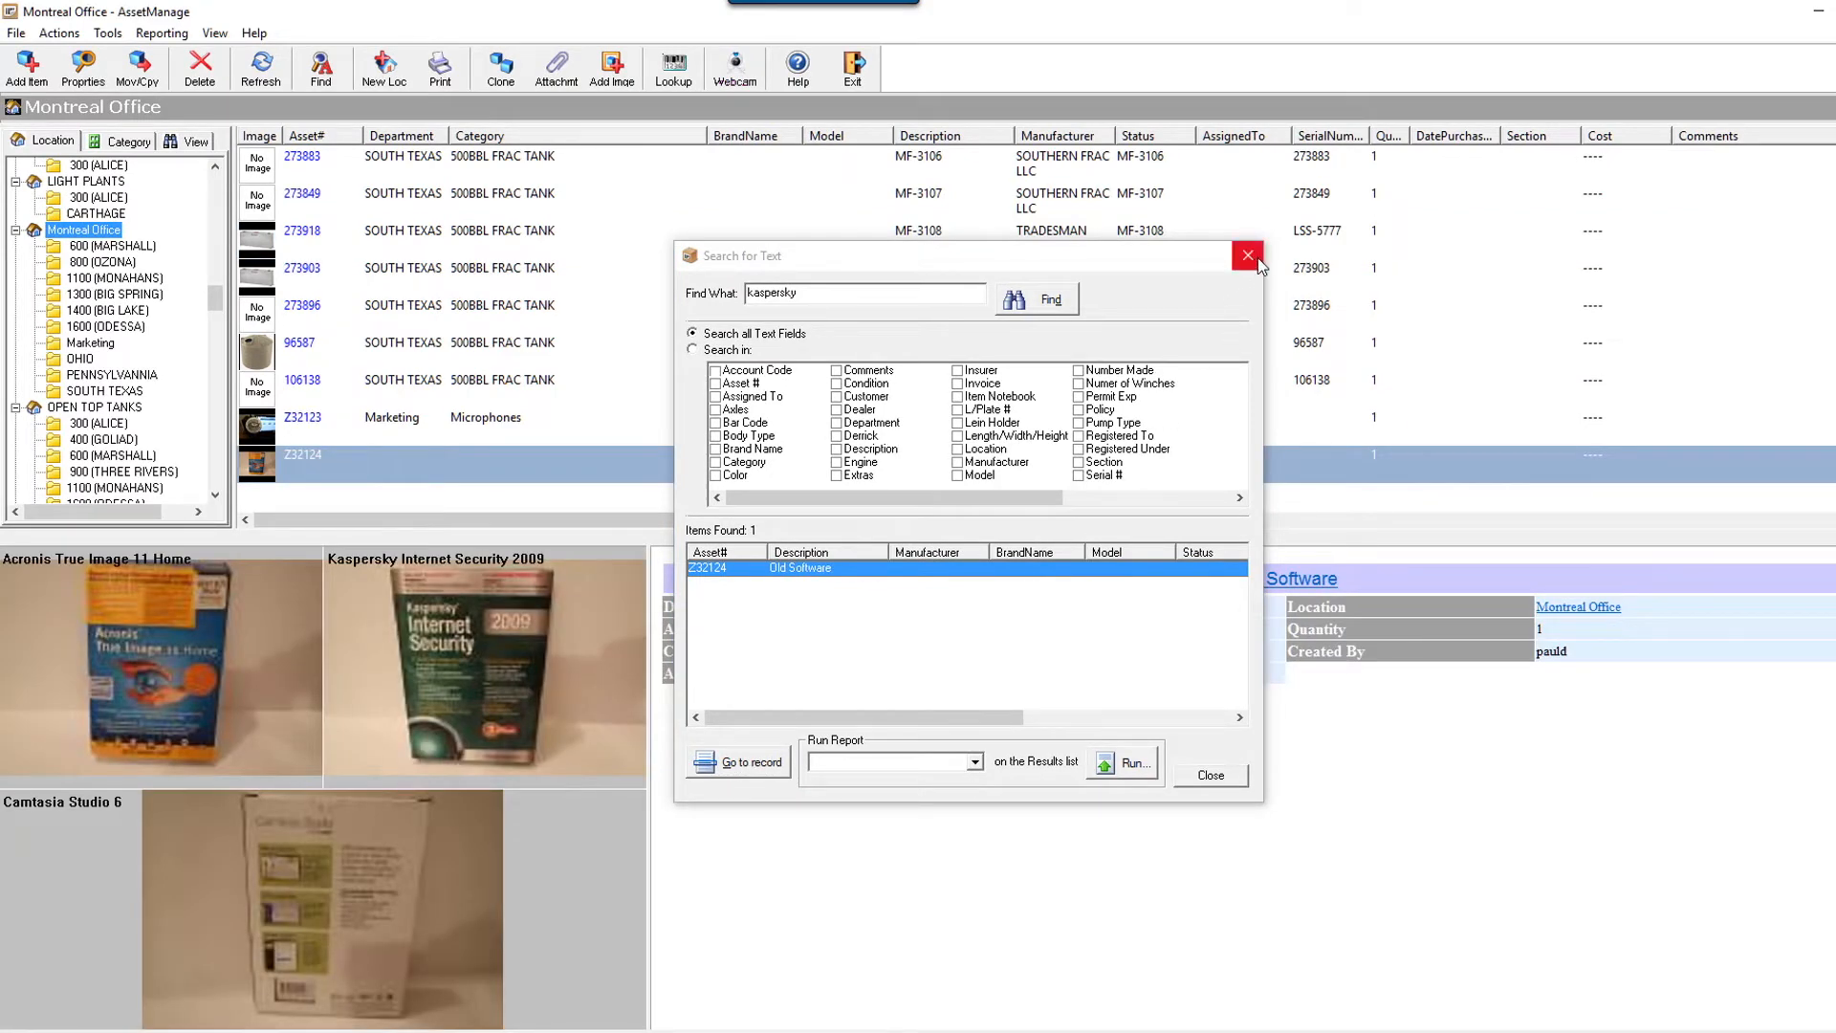
left_click(1245, 254)
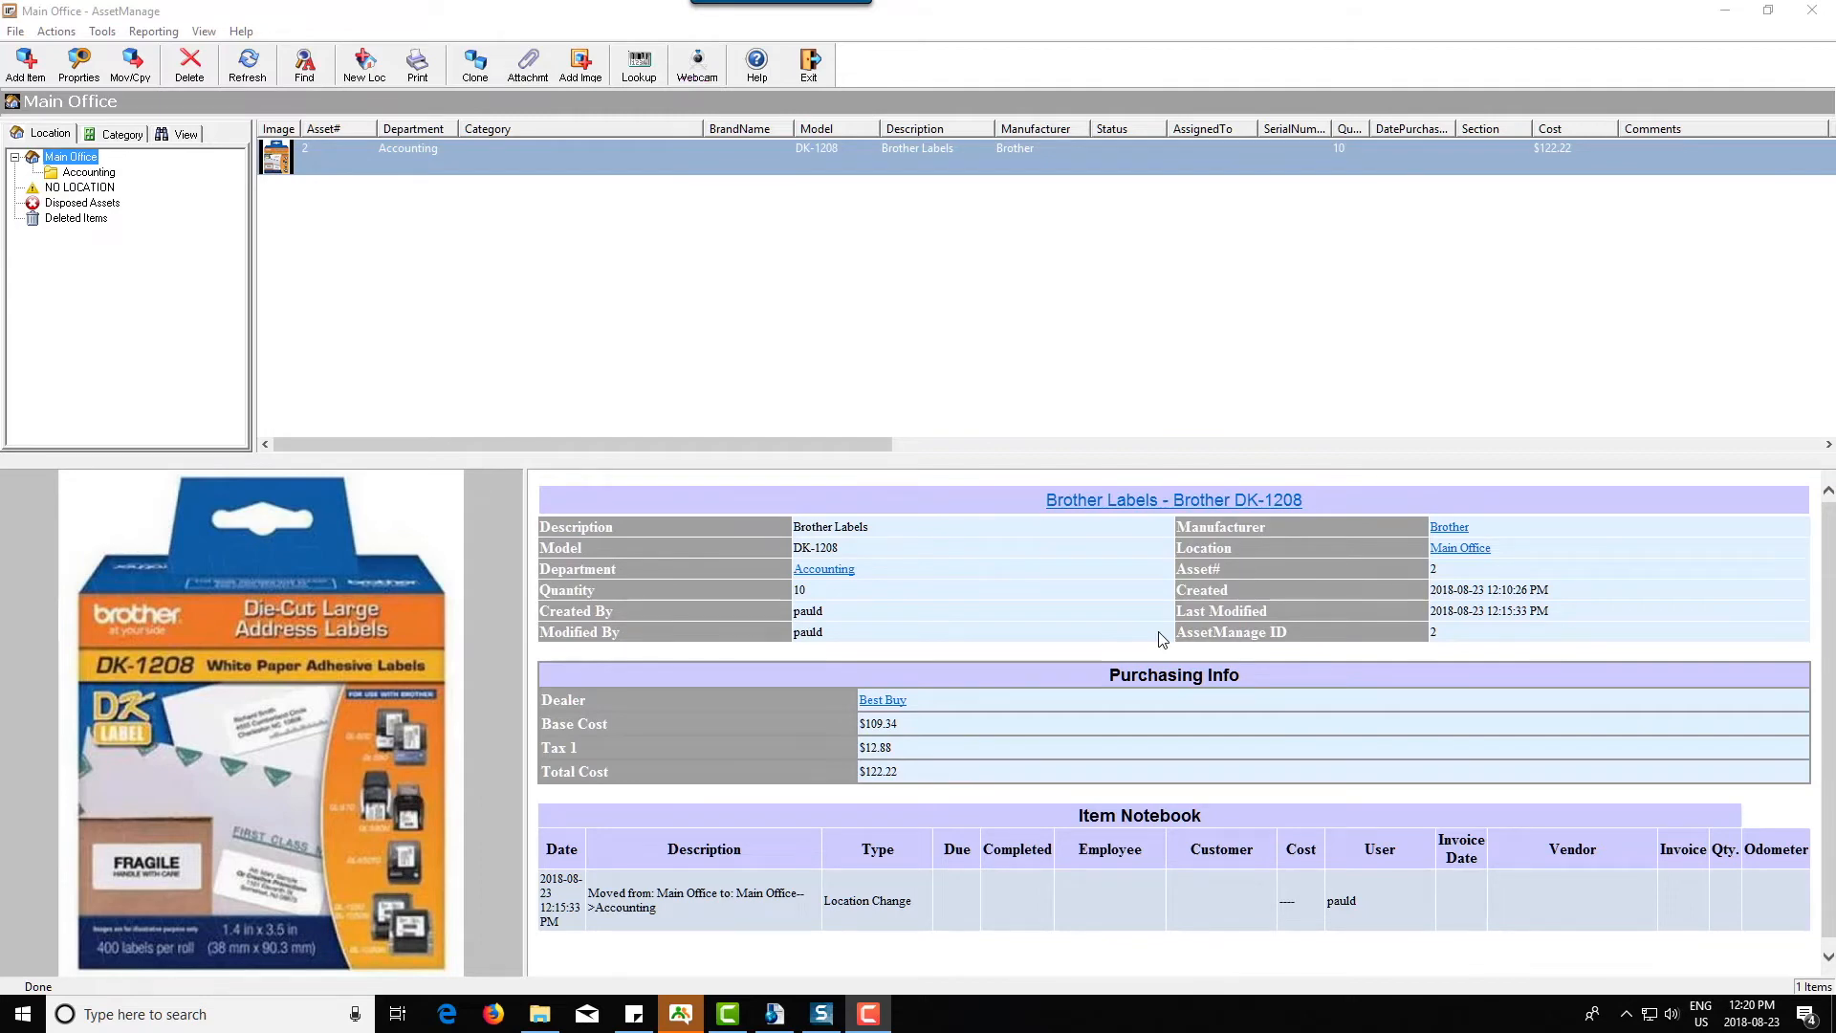
mouse_move(814, 599)
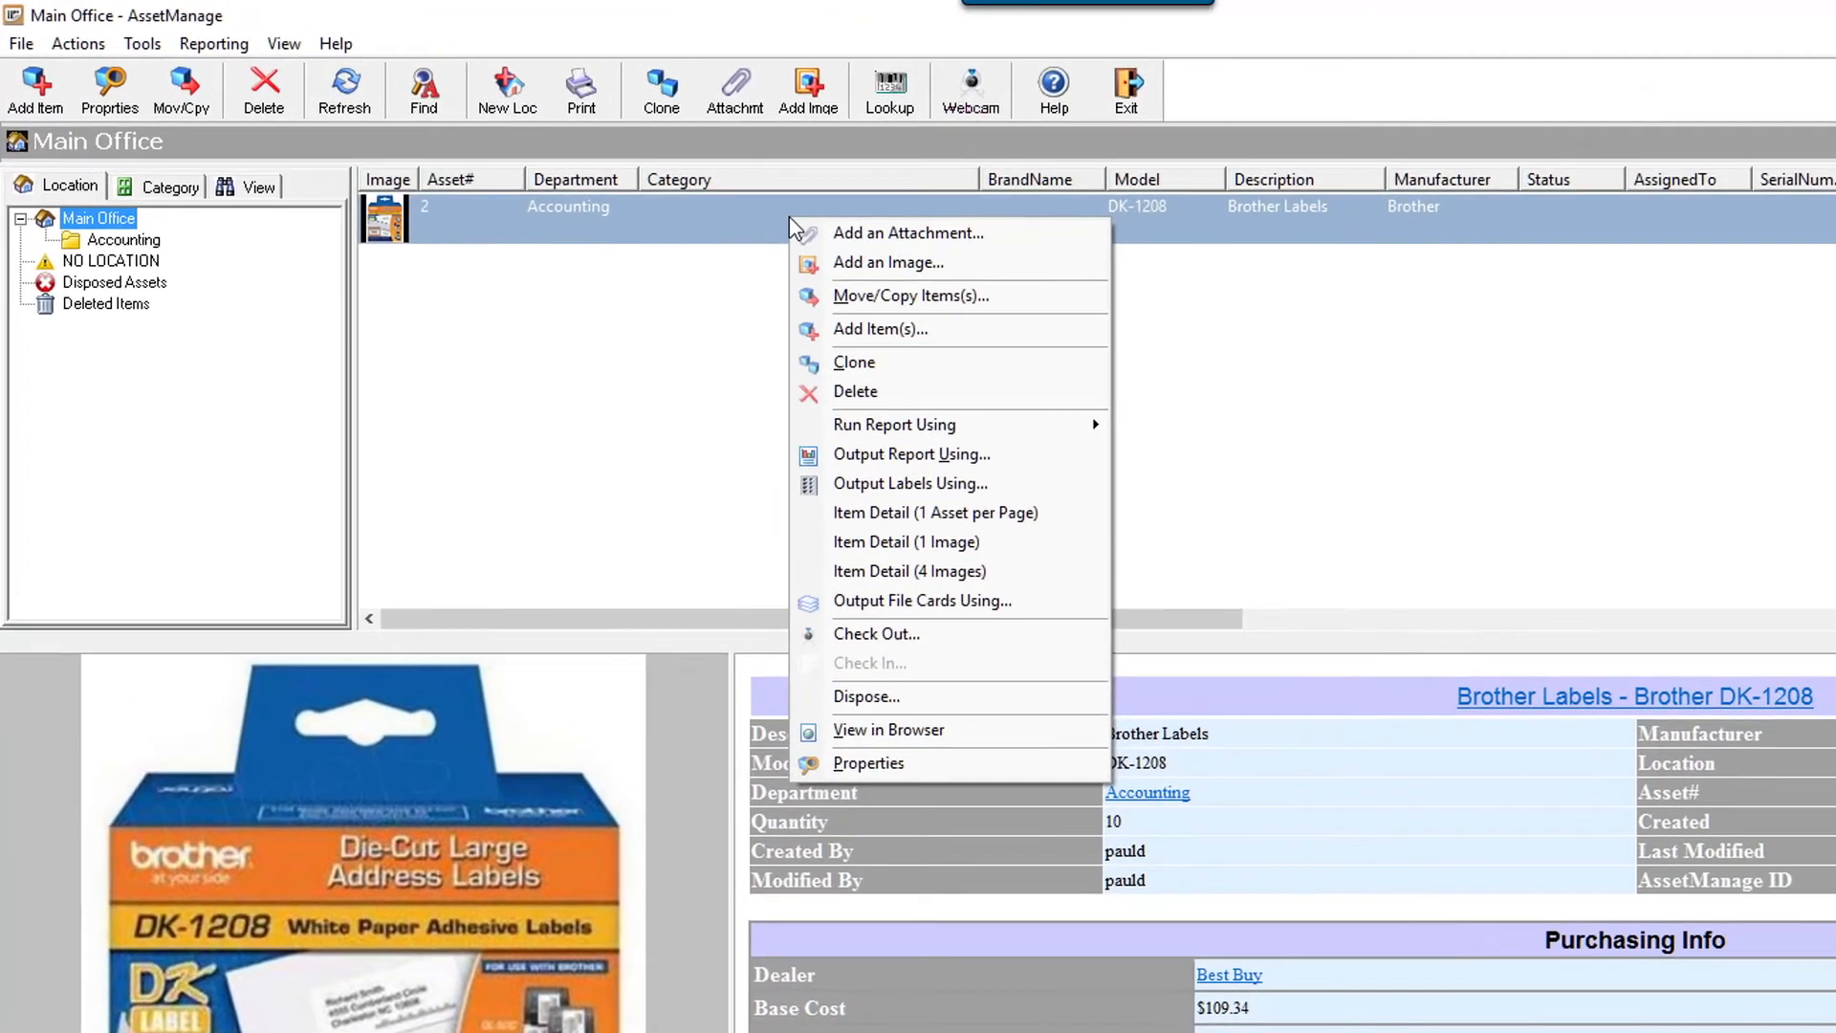
Dispose 2 Brother Labels boxes with reason Used, out of service 2018-08-23
left_click(866, 696)
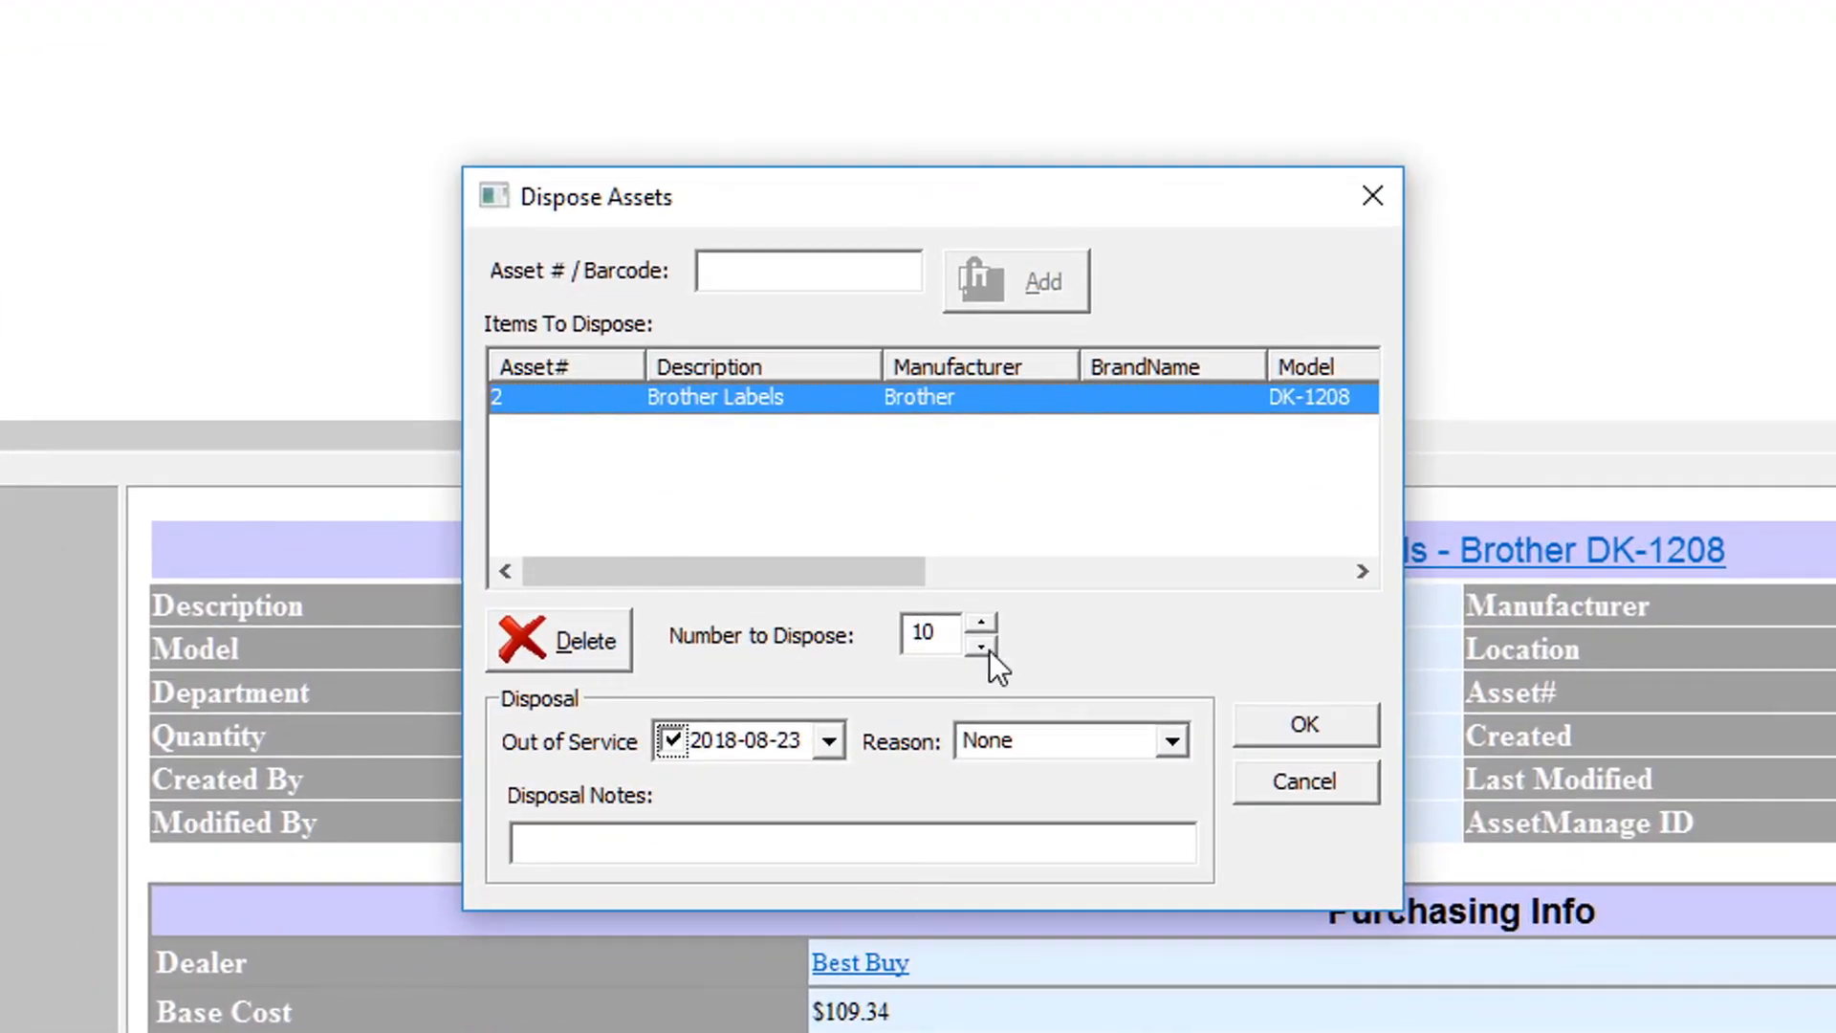
left_click(979, 654)
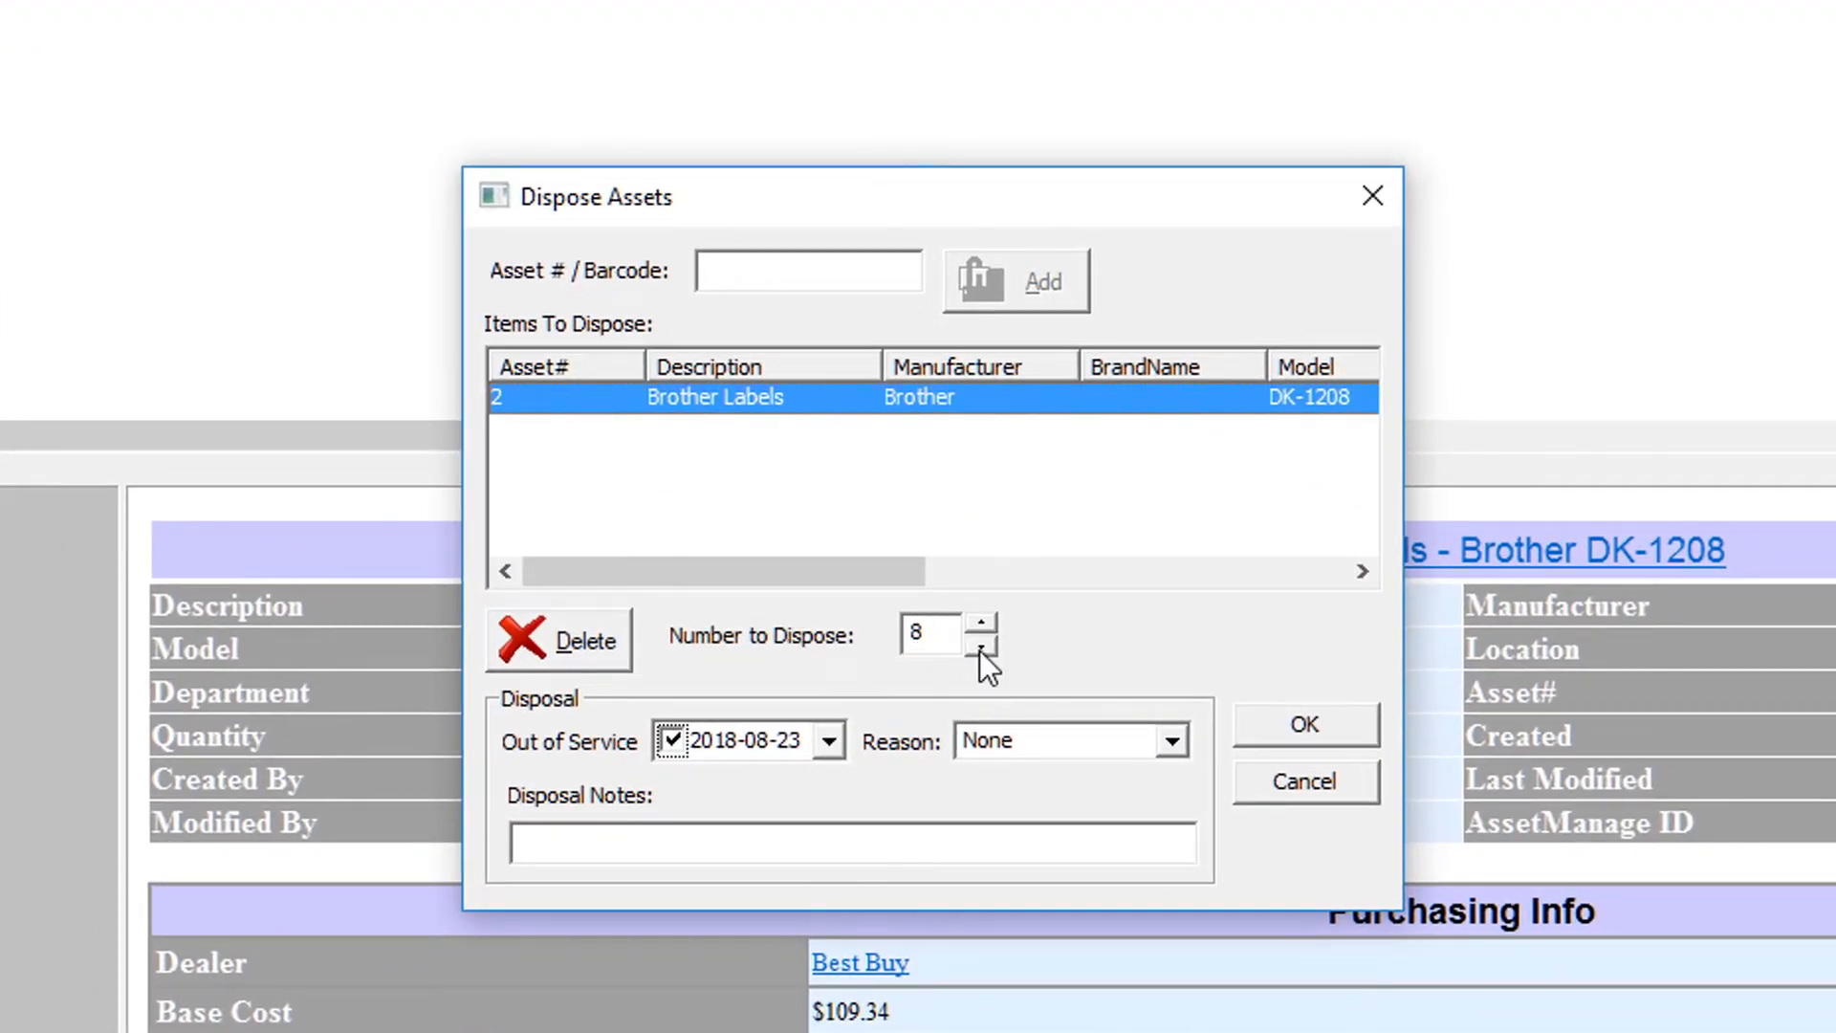
left_click(979, 650)
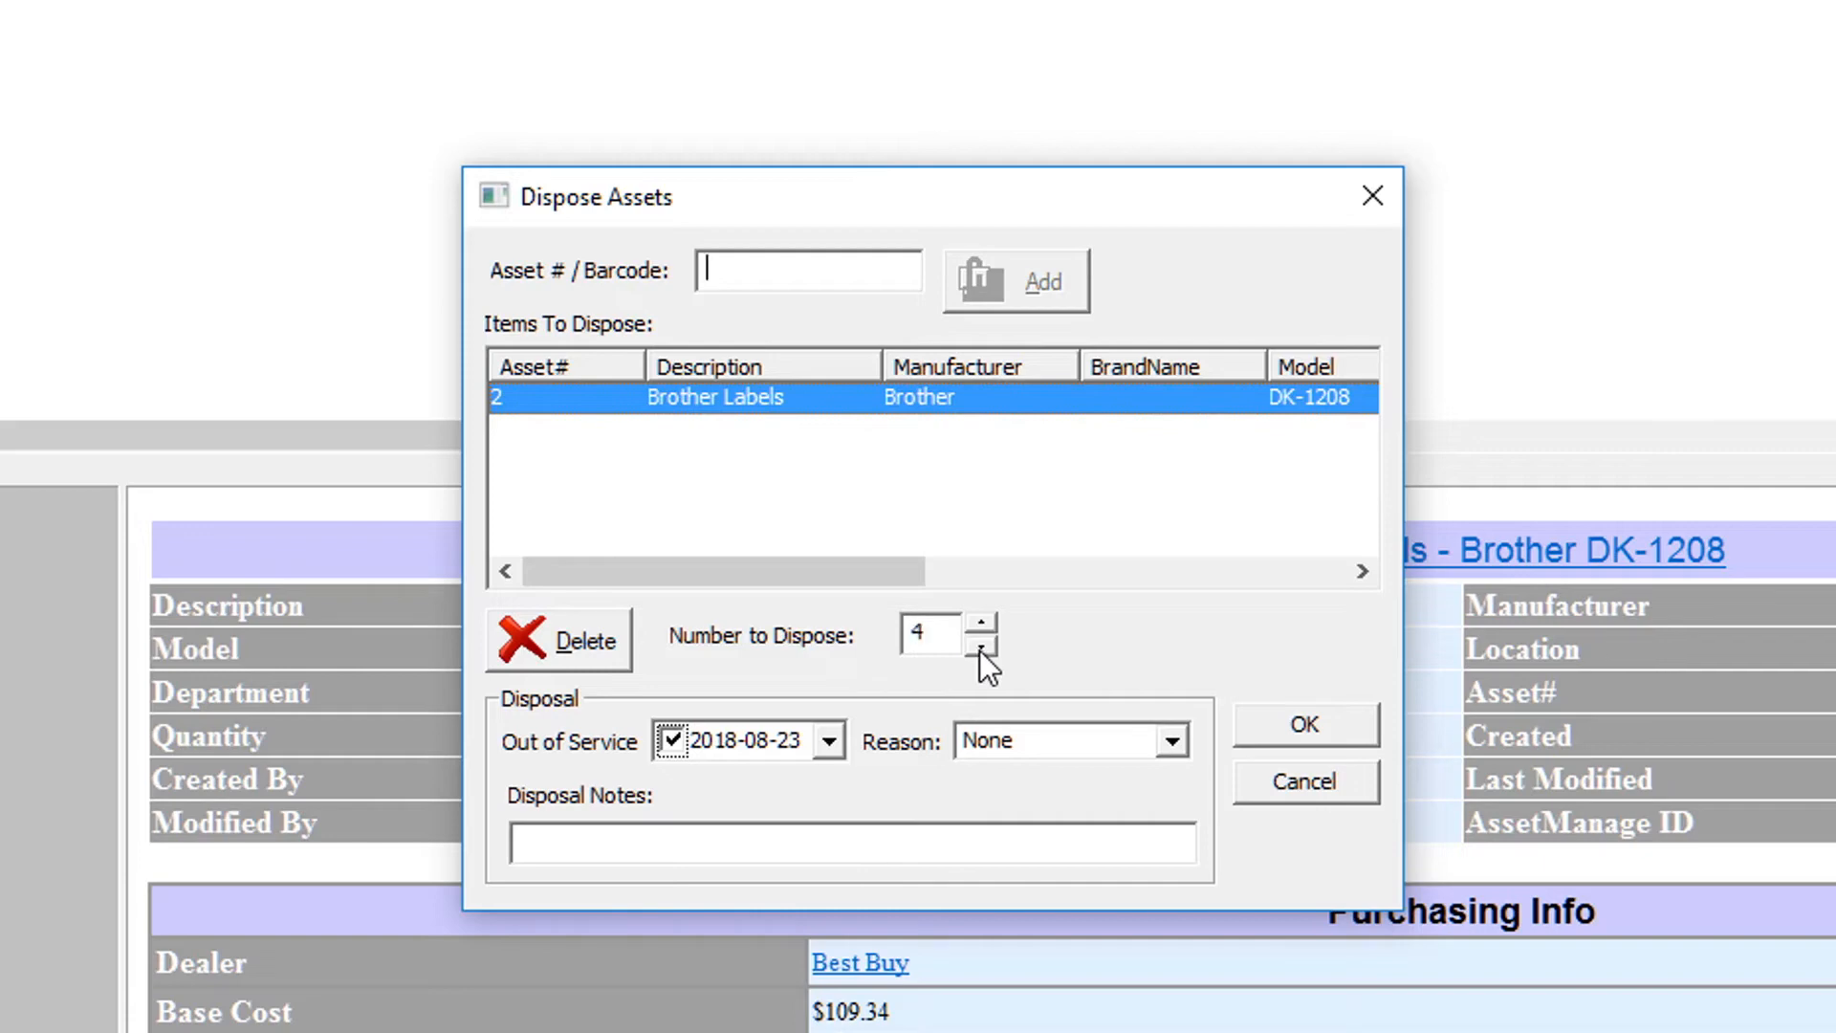
left_click(1168, 740)
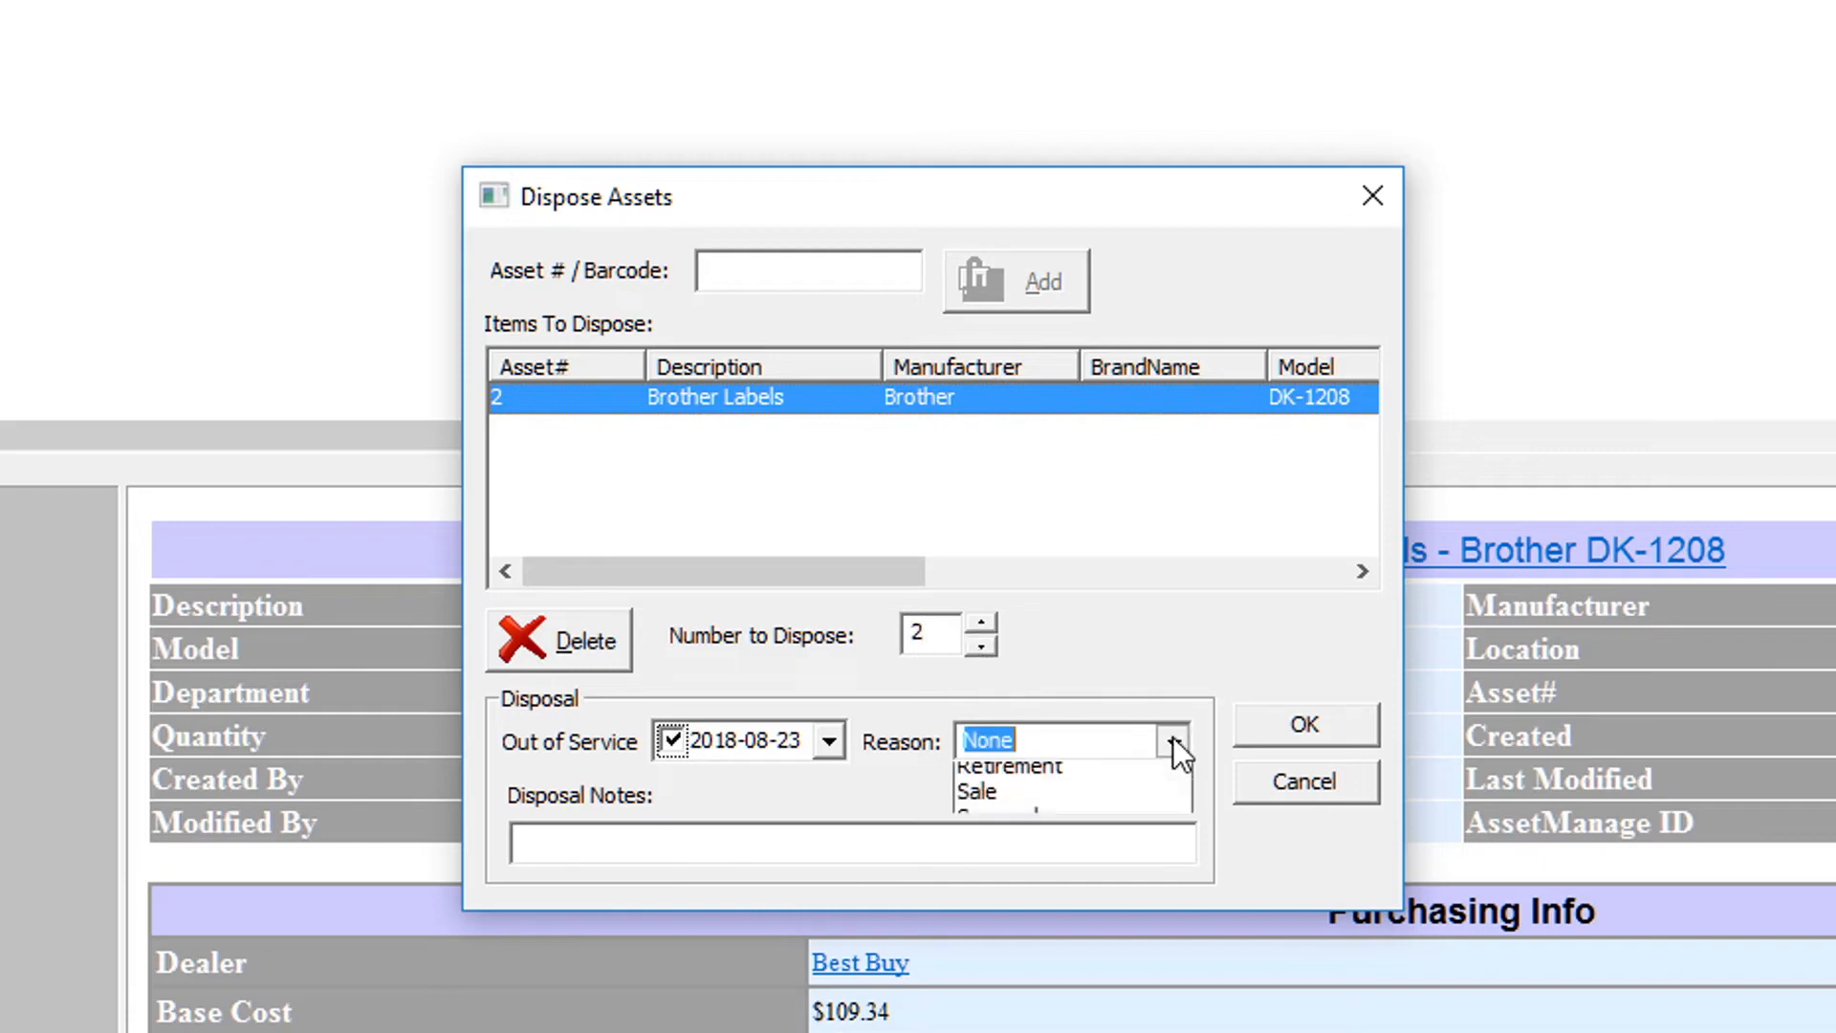
left_click(1165, 738)
type("Used")
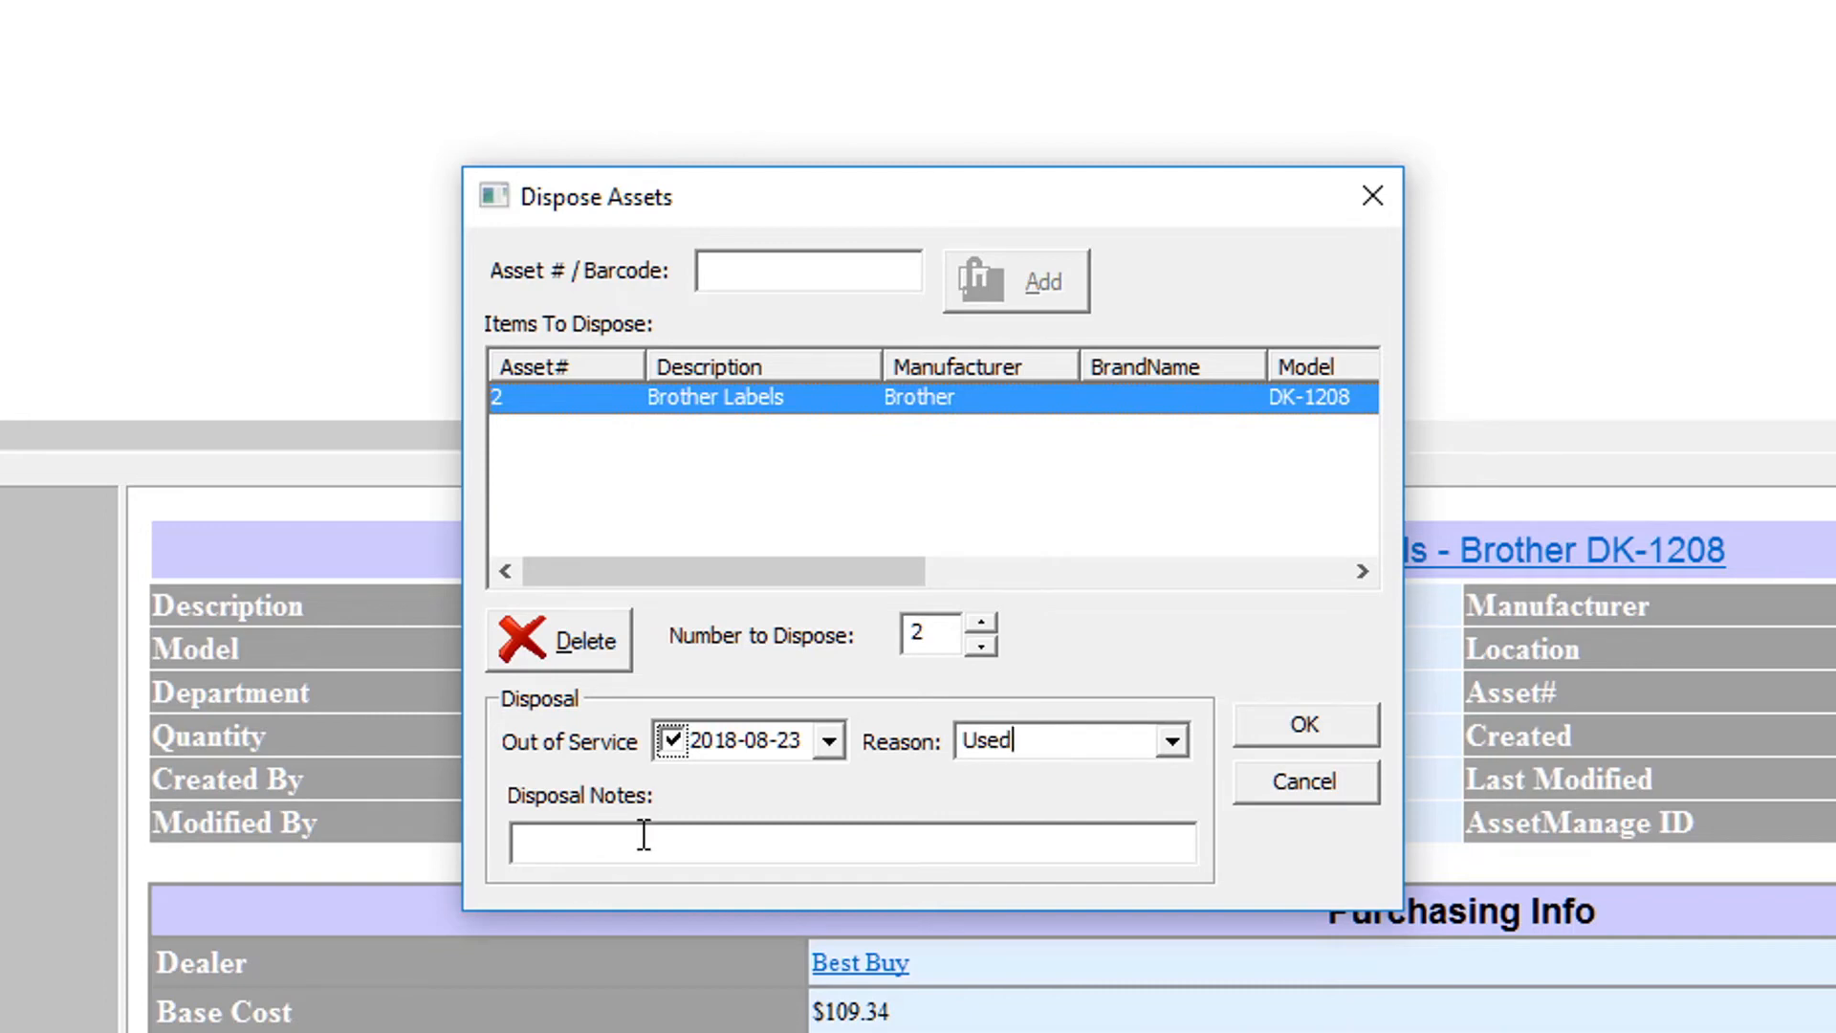
mouse_move(651, 816)
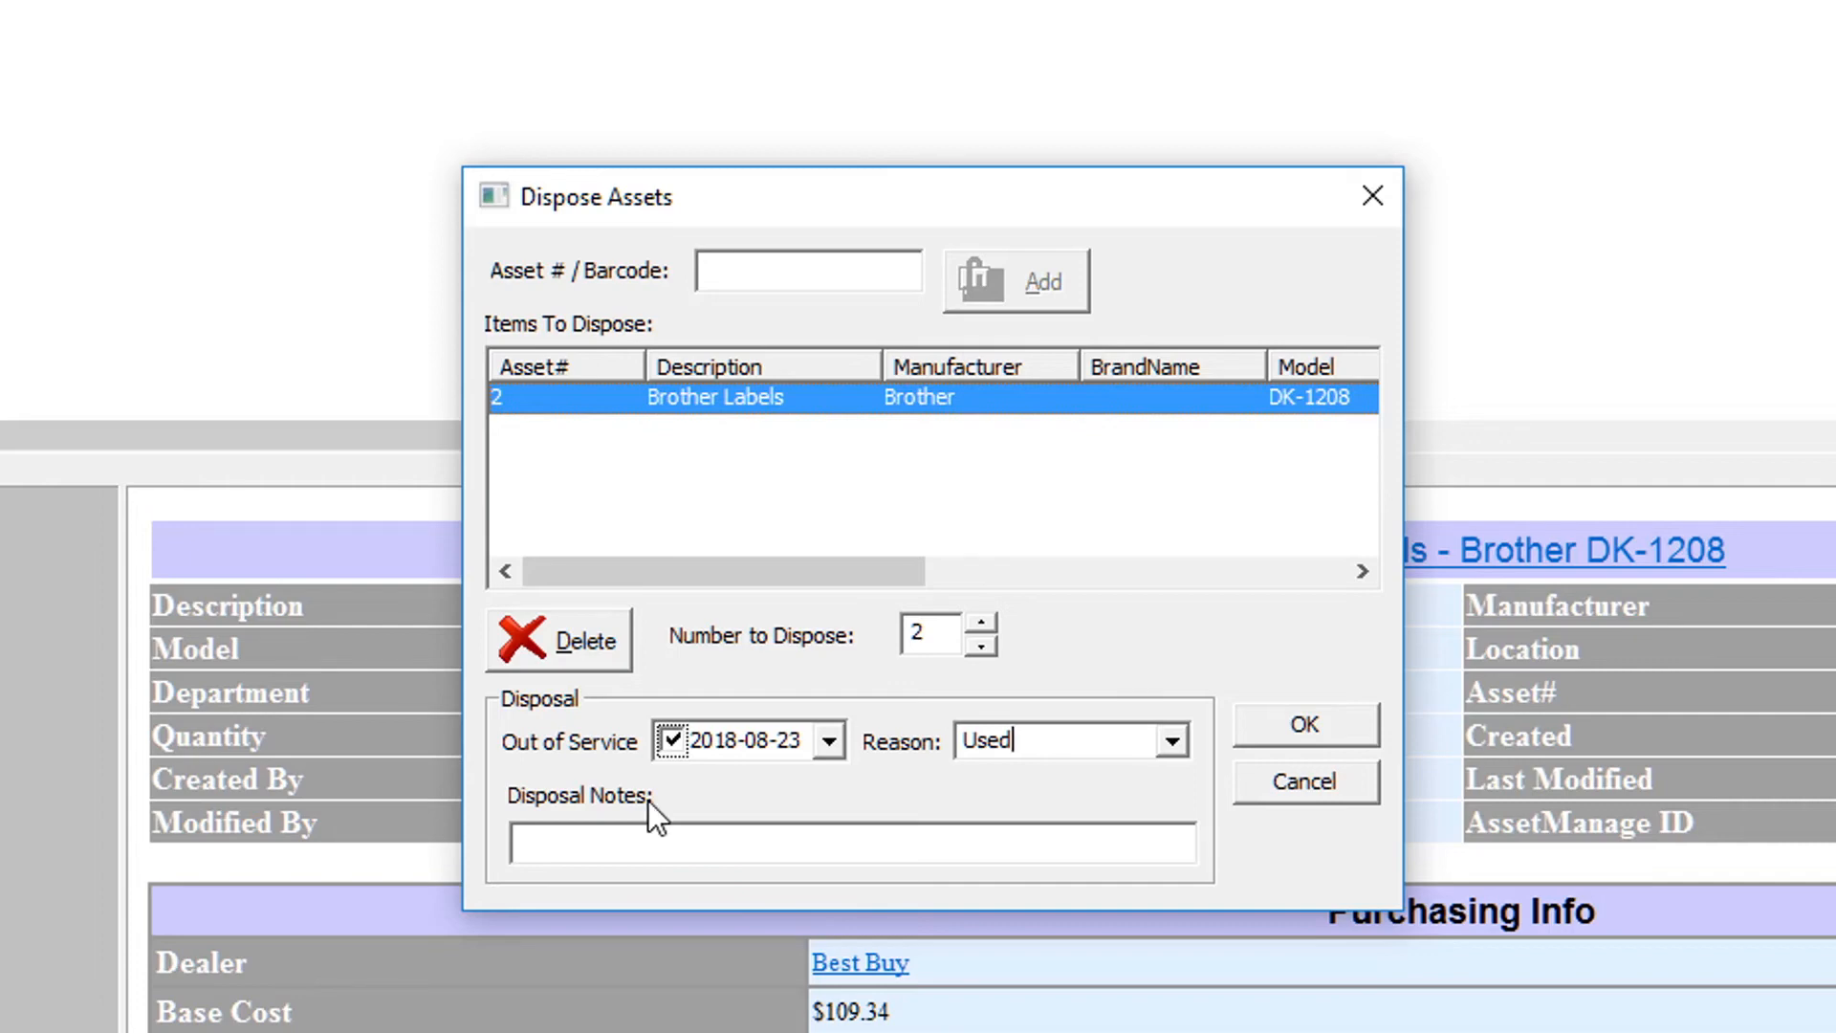
mouse_move(1303, 727)
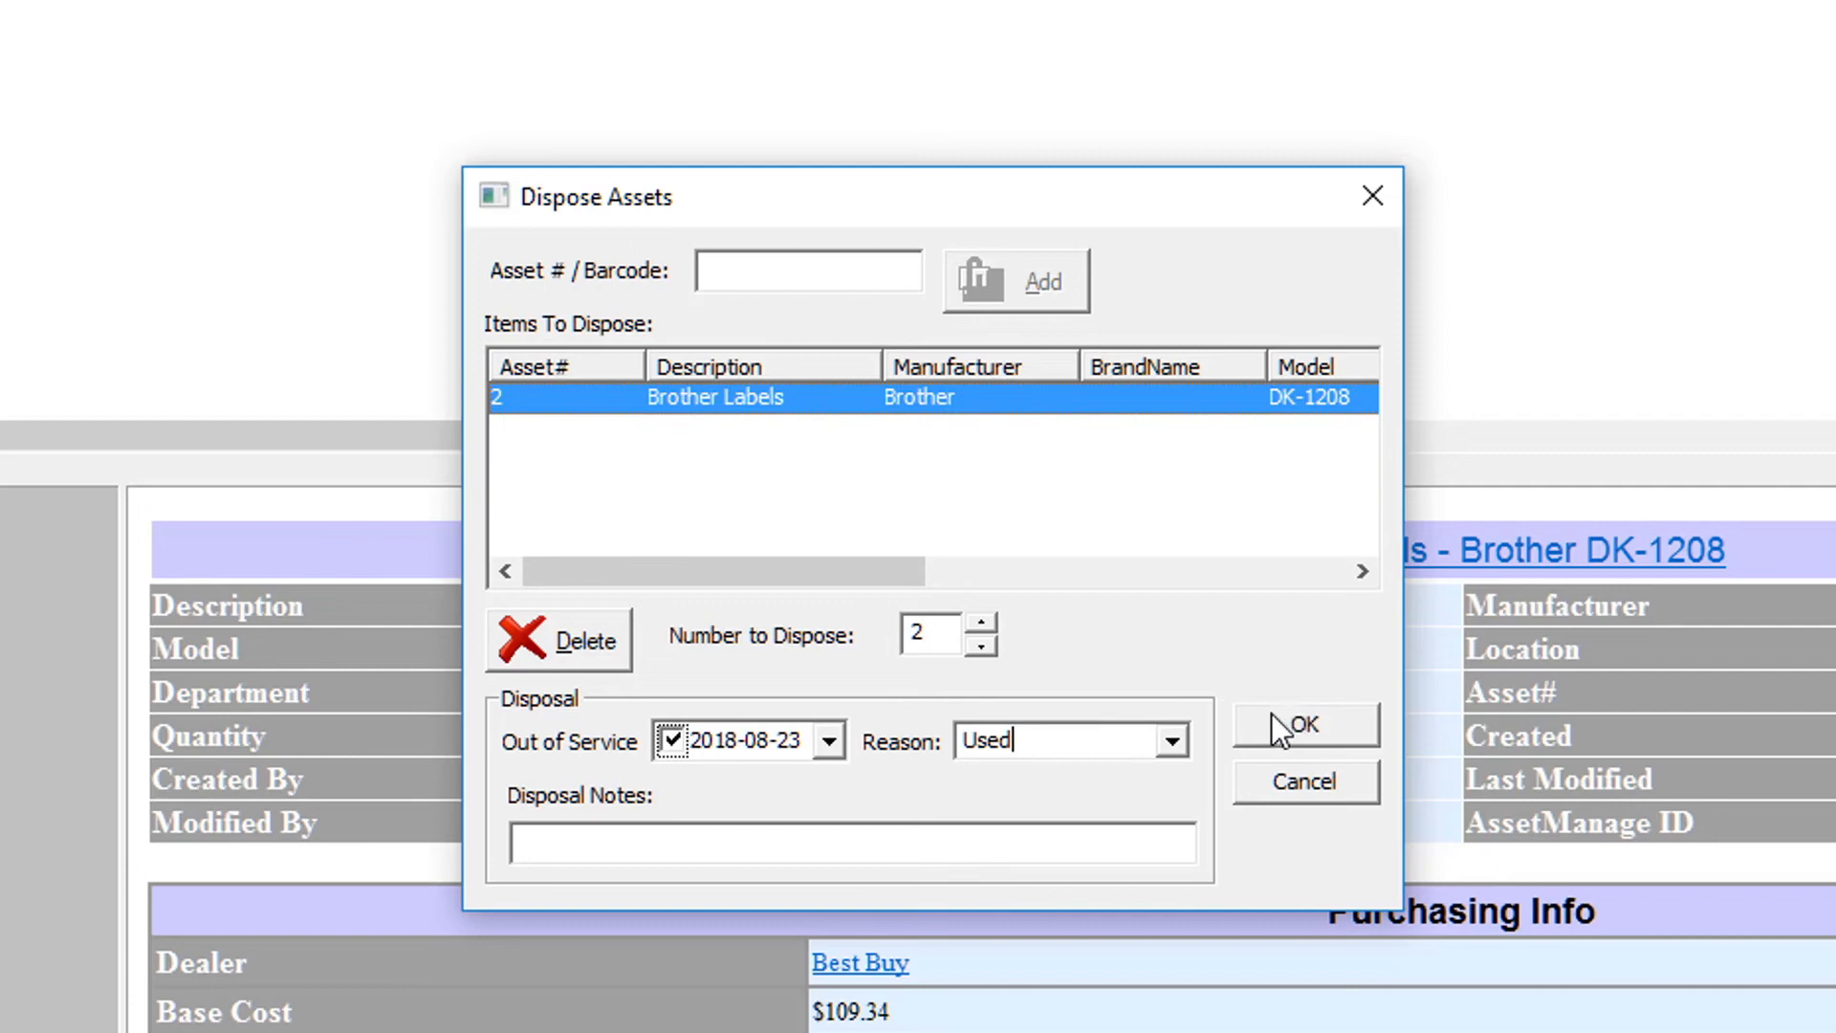
mouse_move(1285, 744)
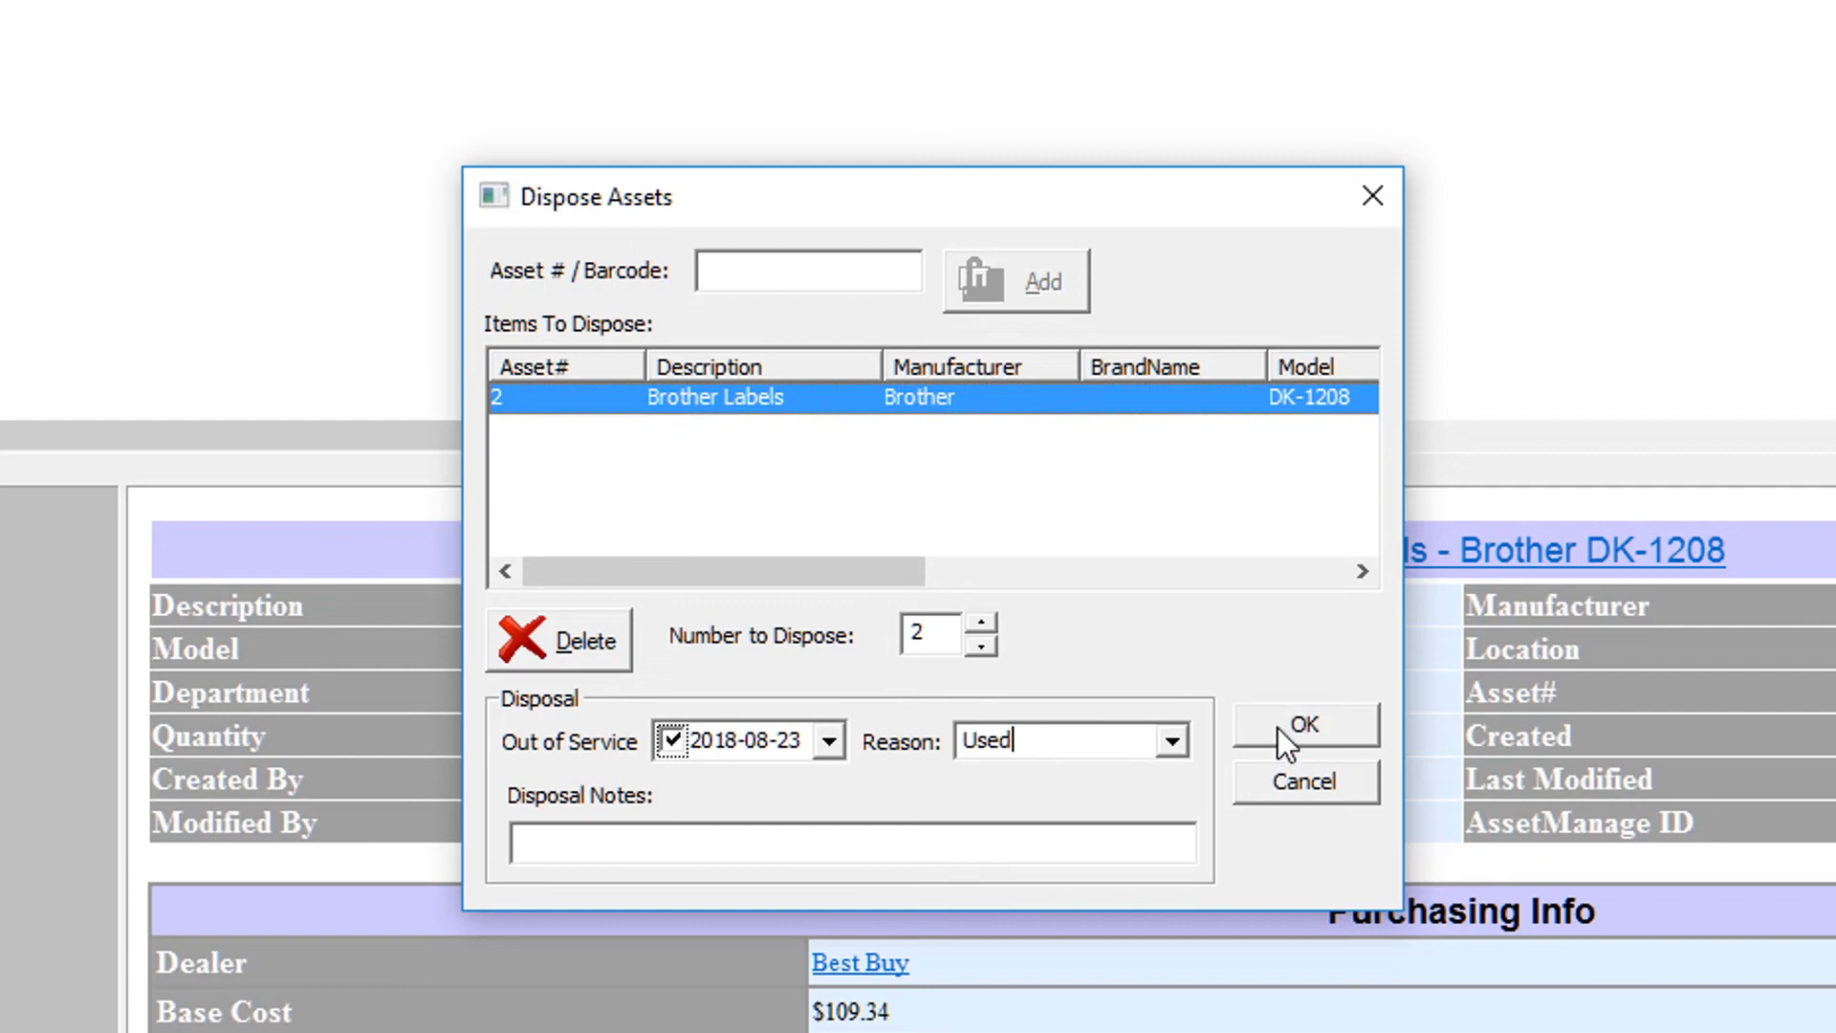
mouse_move(1259, 790)
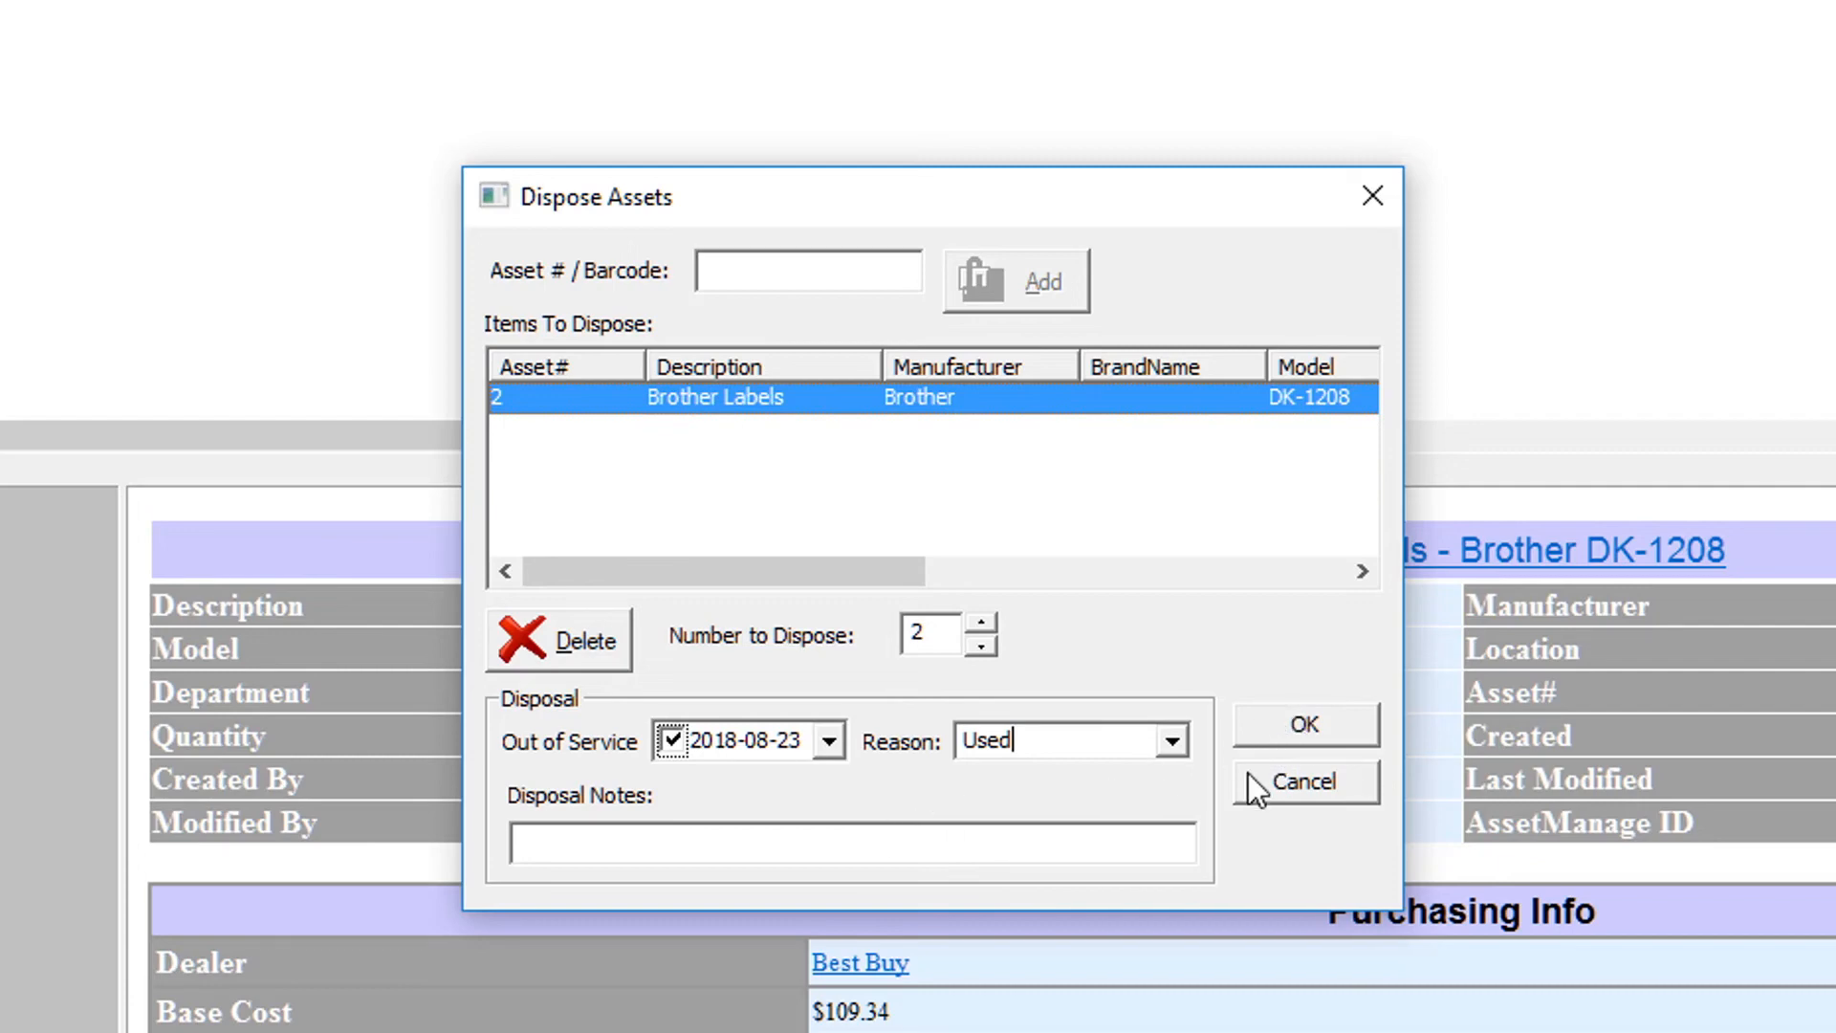
left_click(1303, 781)
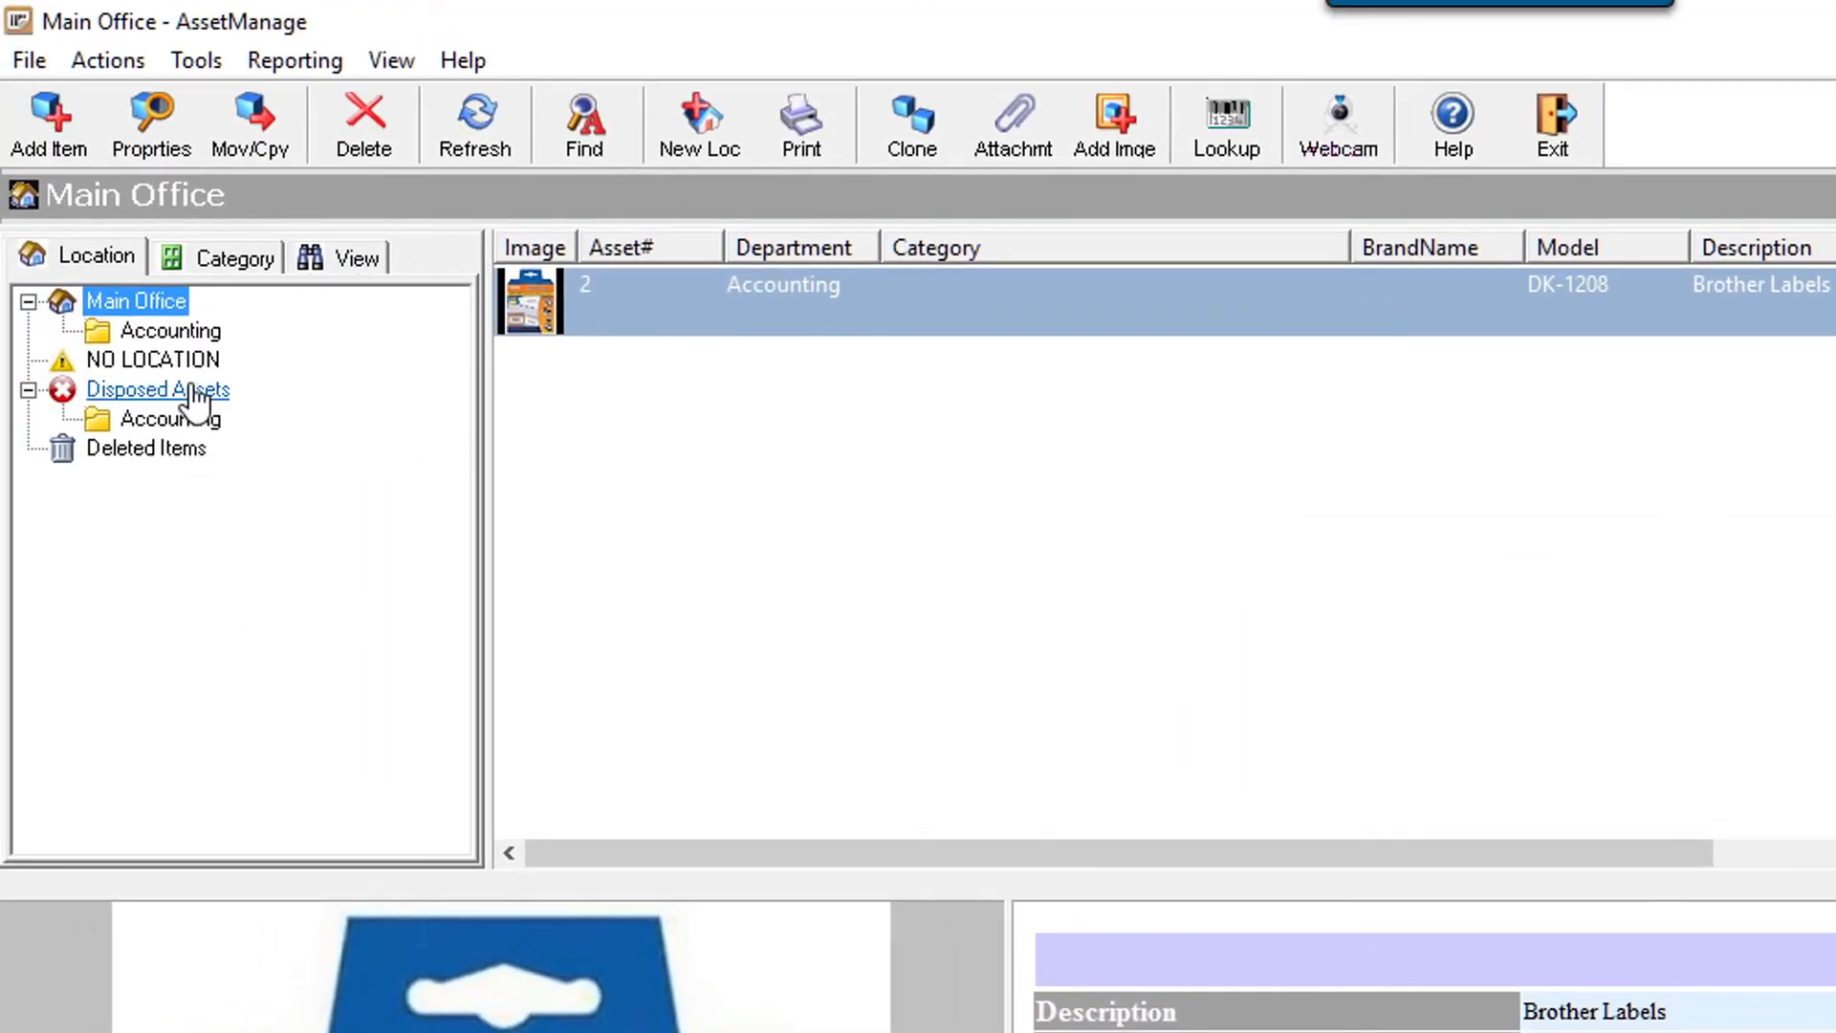
View the disposed Brother Labels record (quantity 2) in Disposed Assets and its Disposal notebook entry
left_click(159, 388)
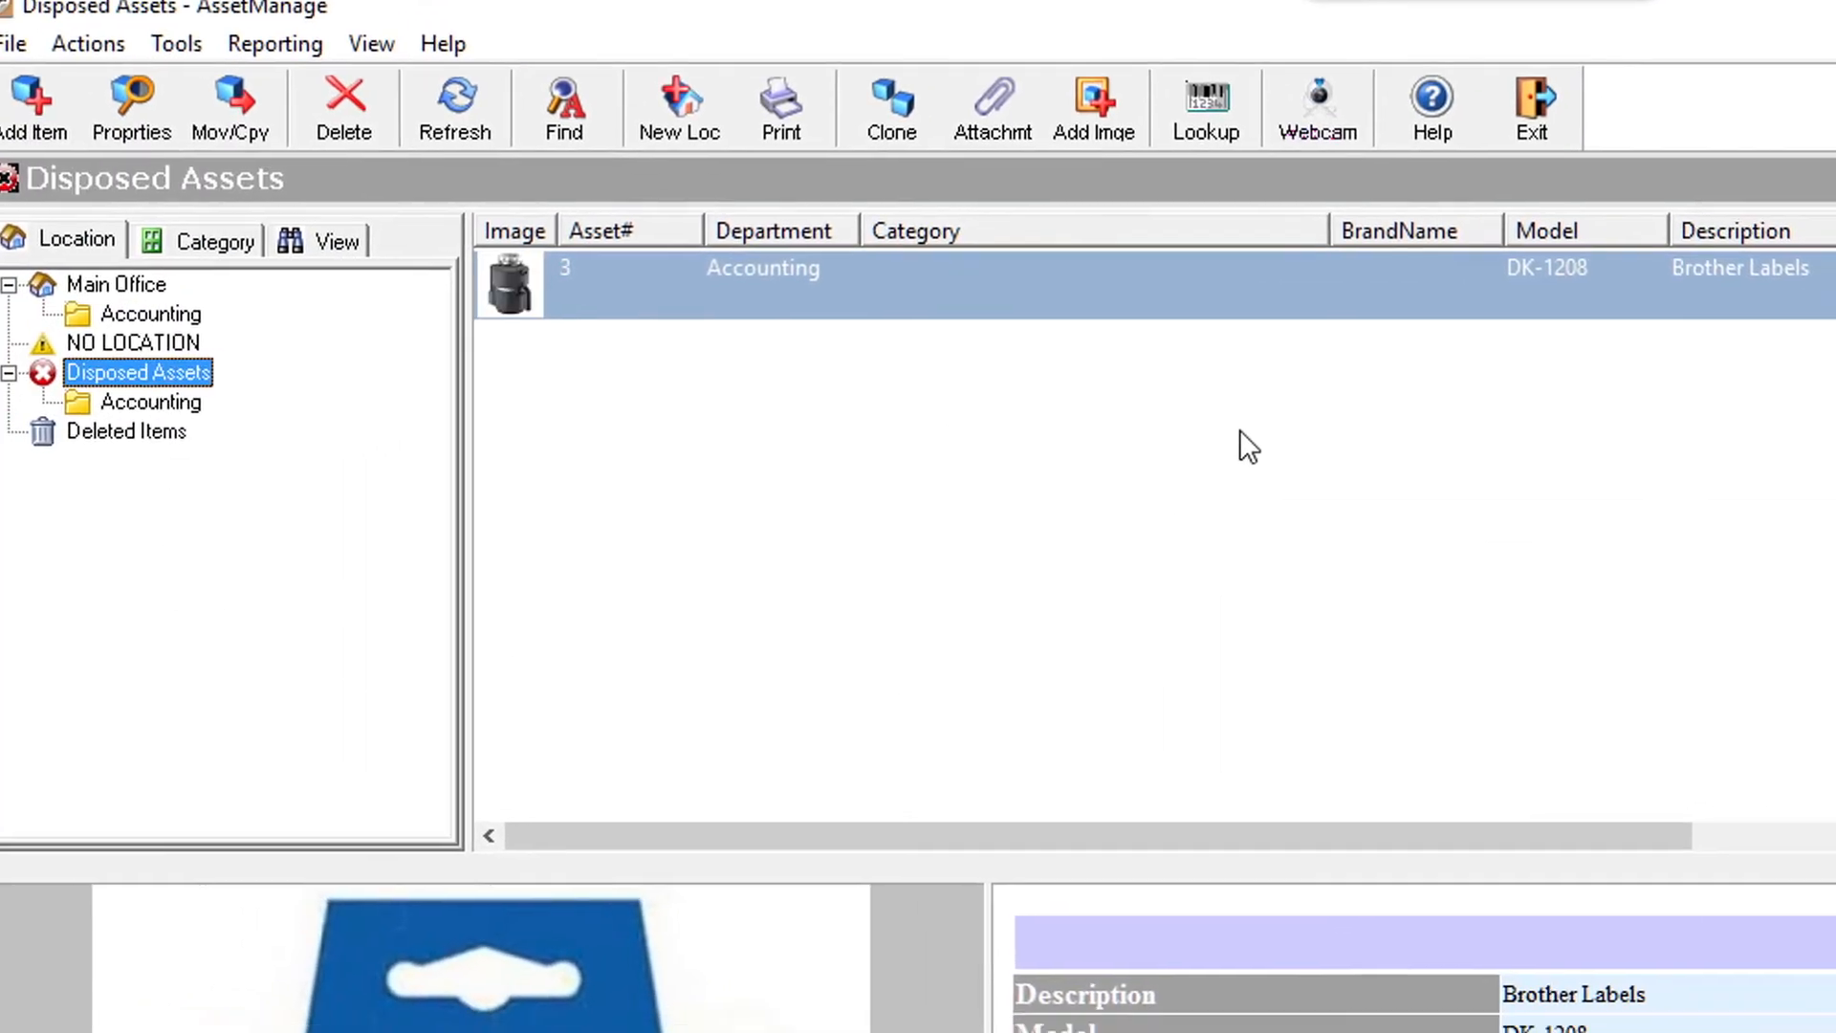
double_click(761, 283)
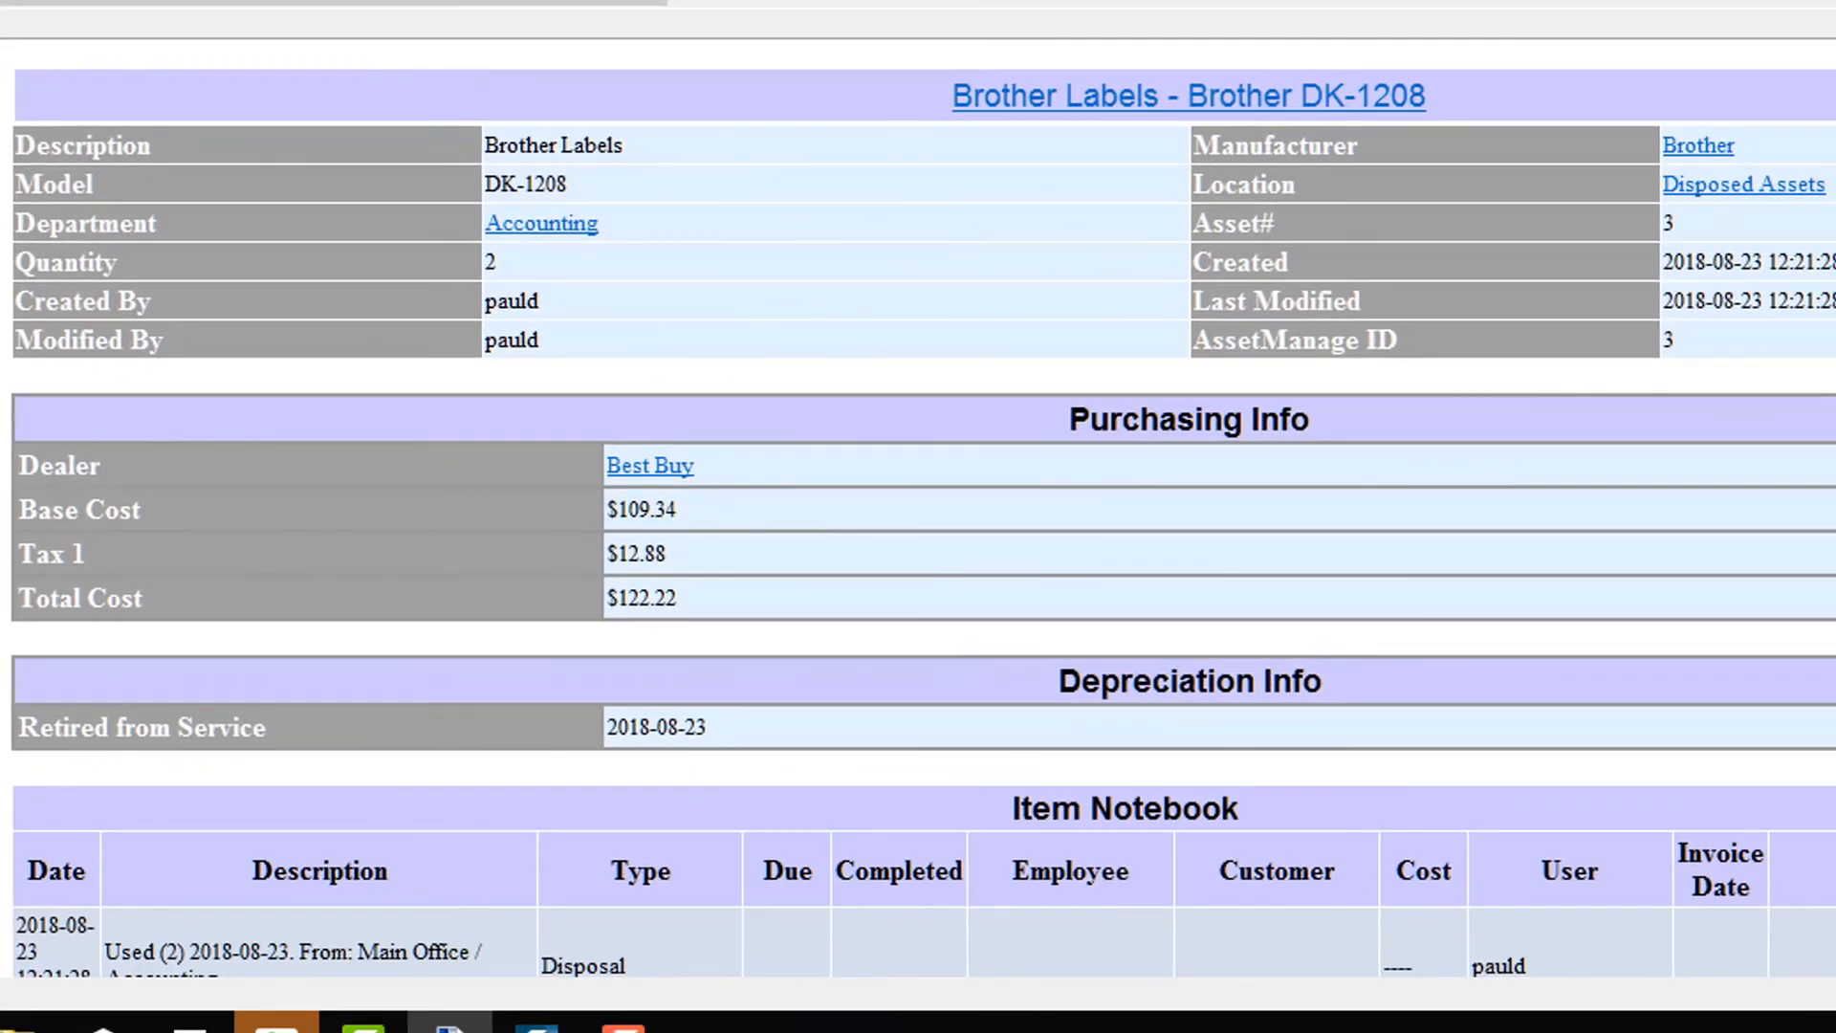
mouse_move(402, 51)
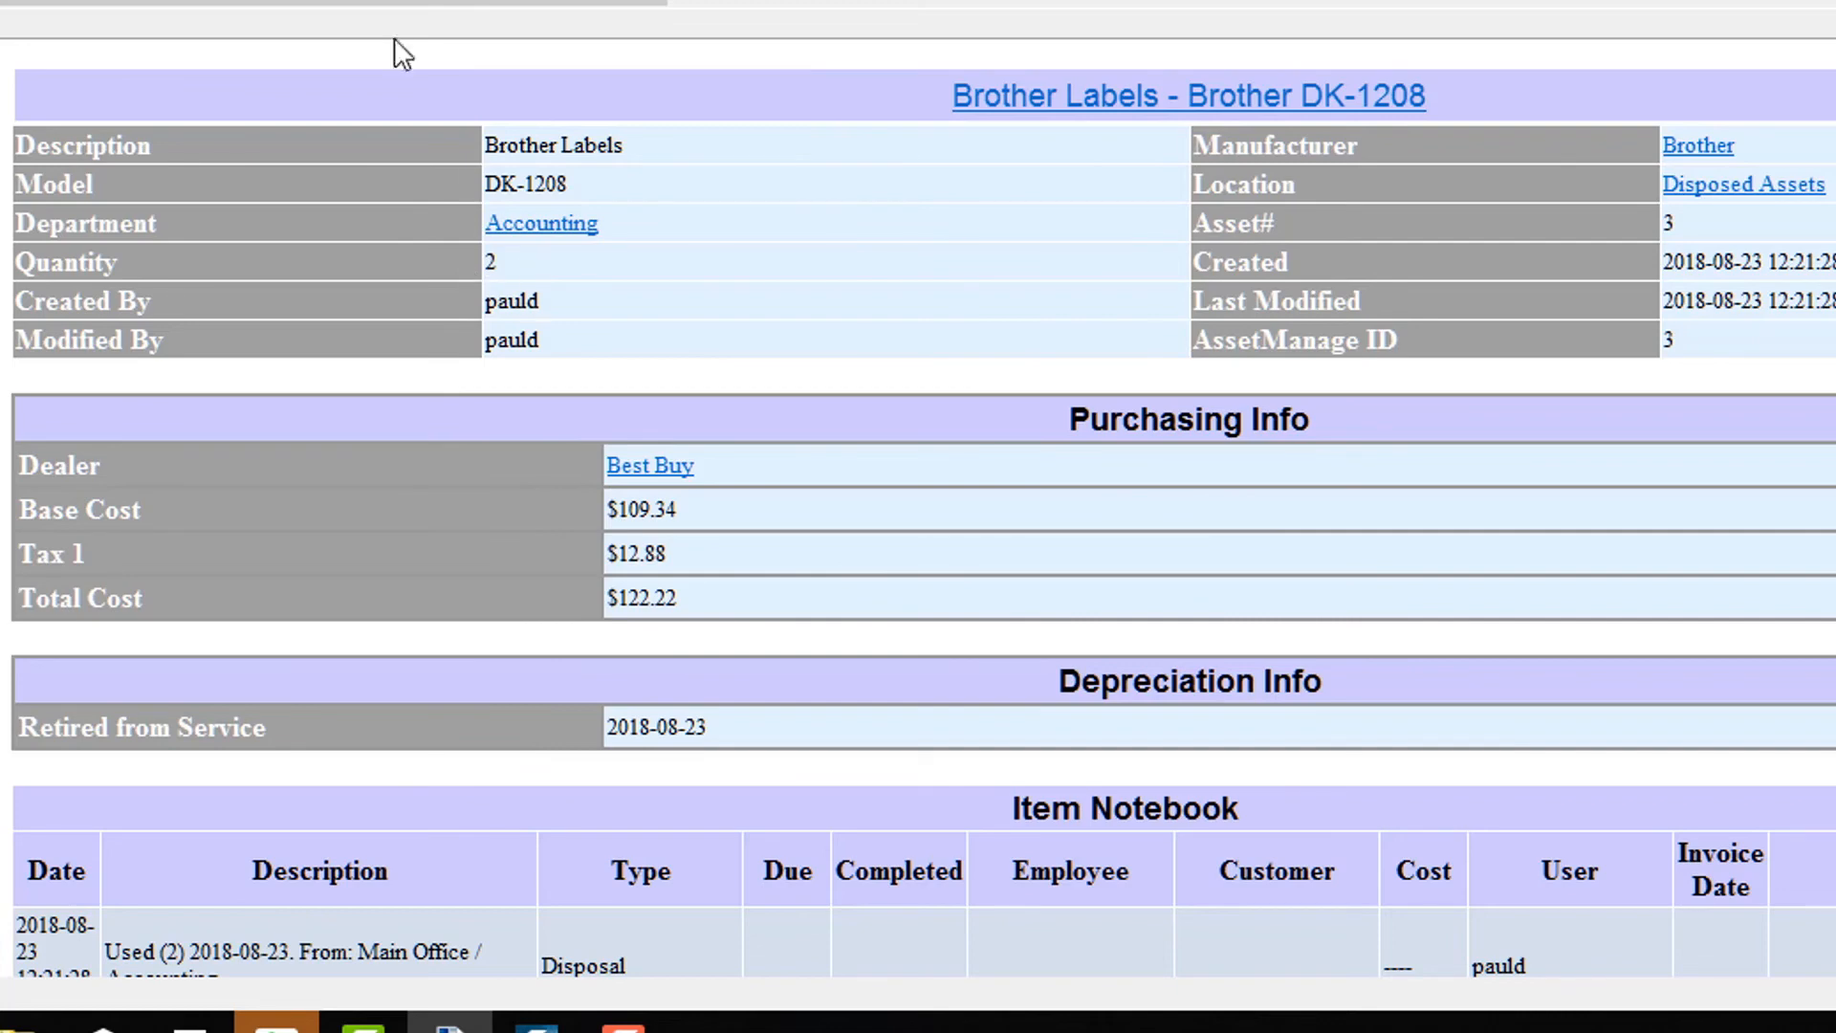
scroll("down", 3)
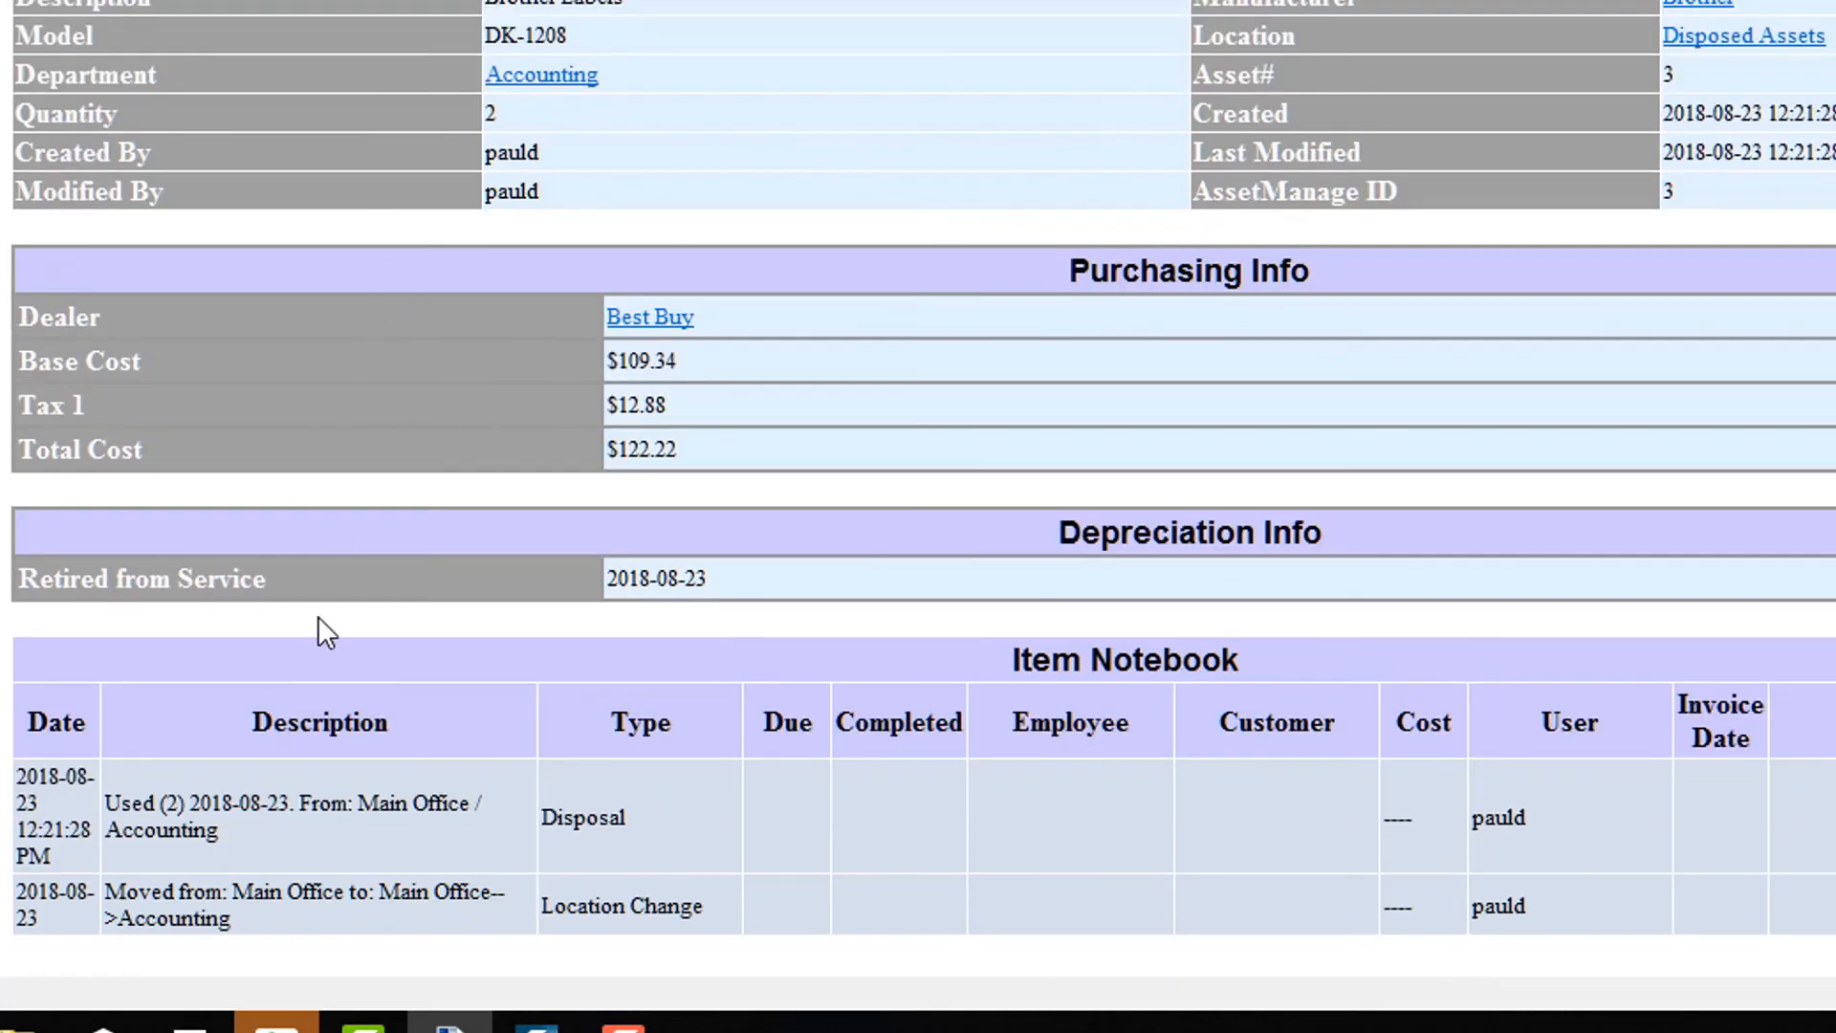
mouse_move(210, 834)
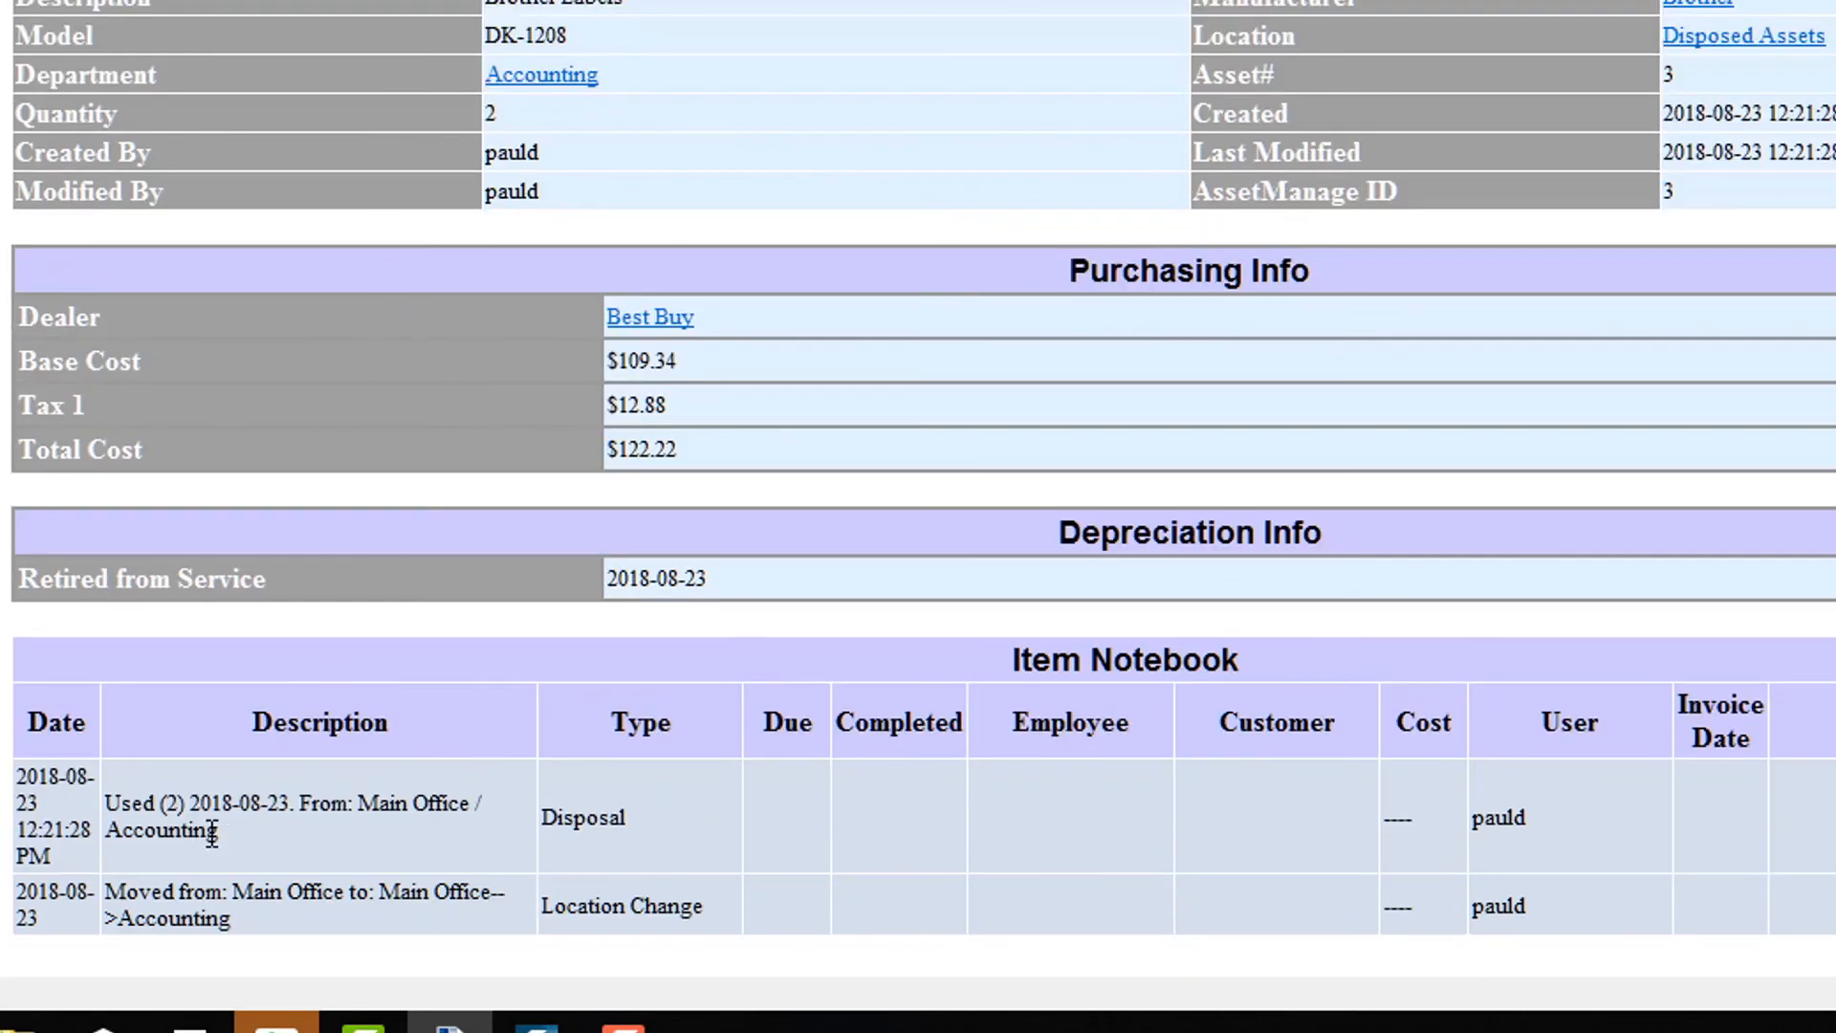
mouse_move(1815, 801)
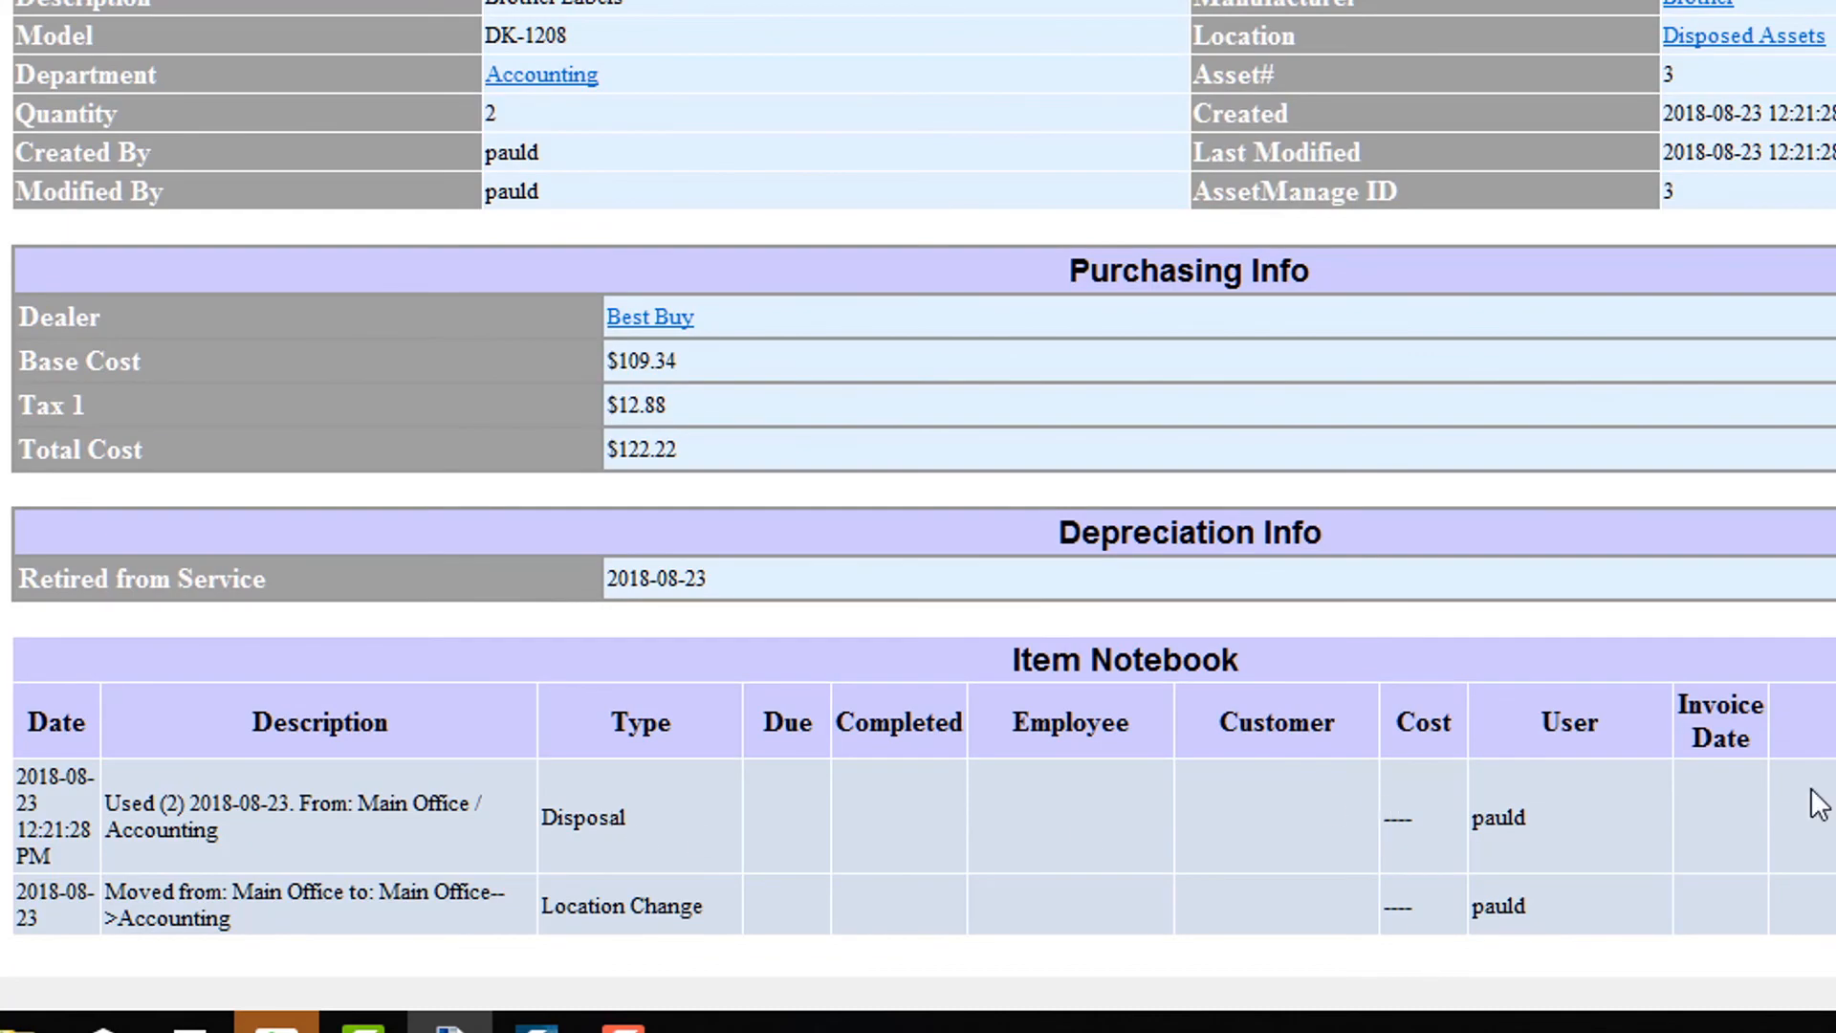
mouse_move(914, 842)
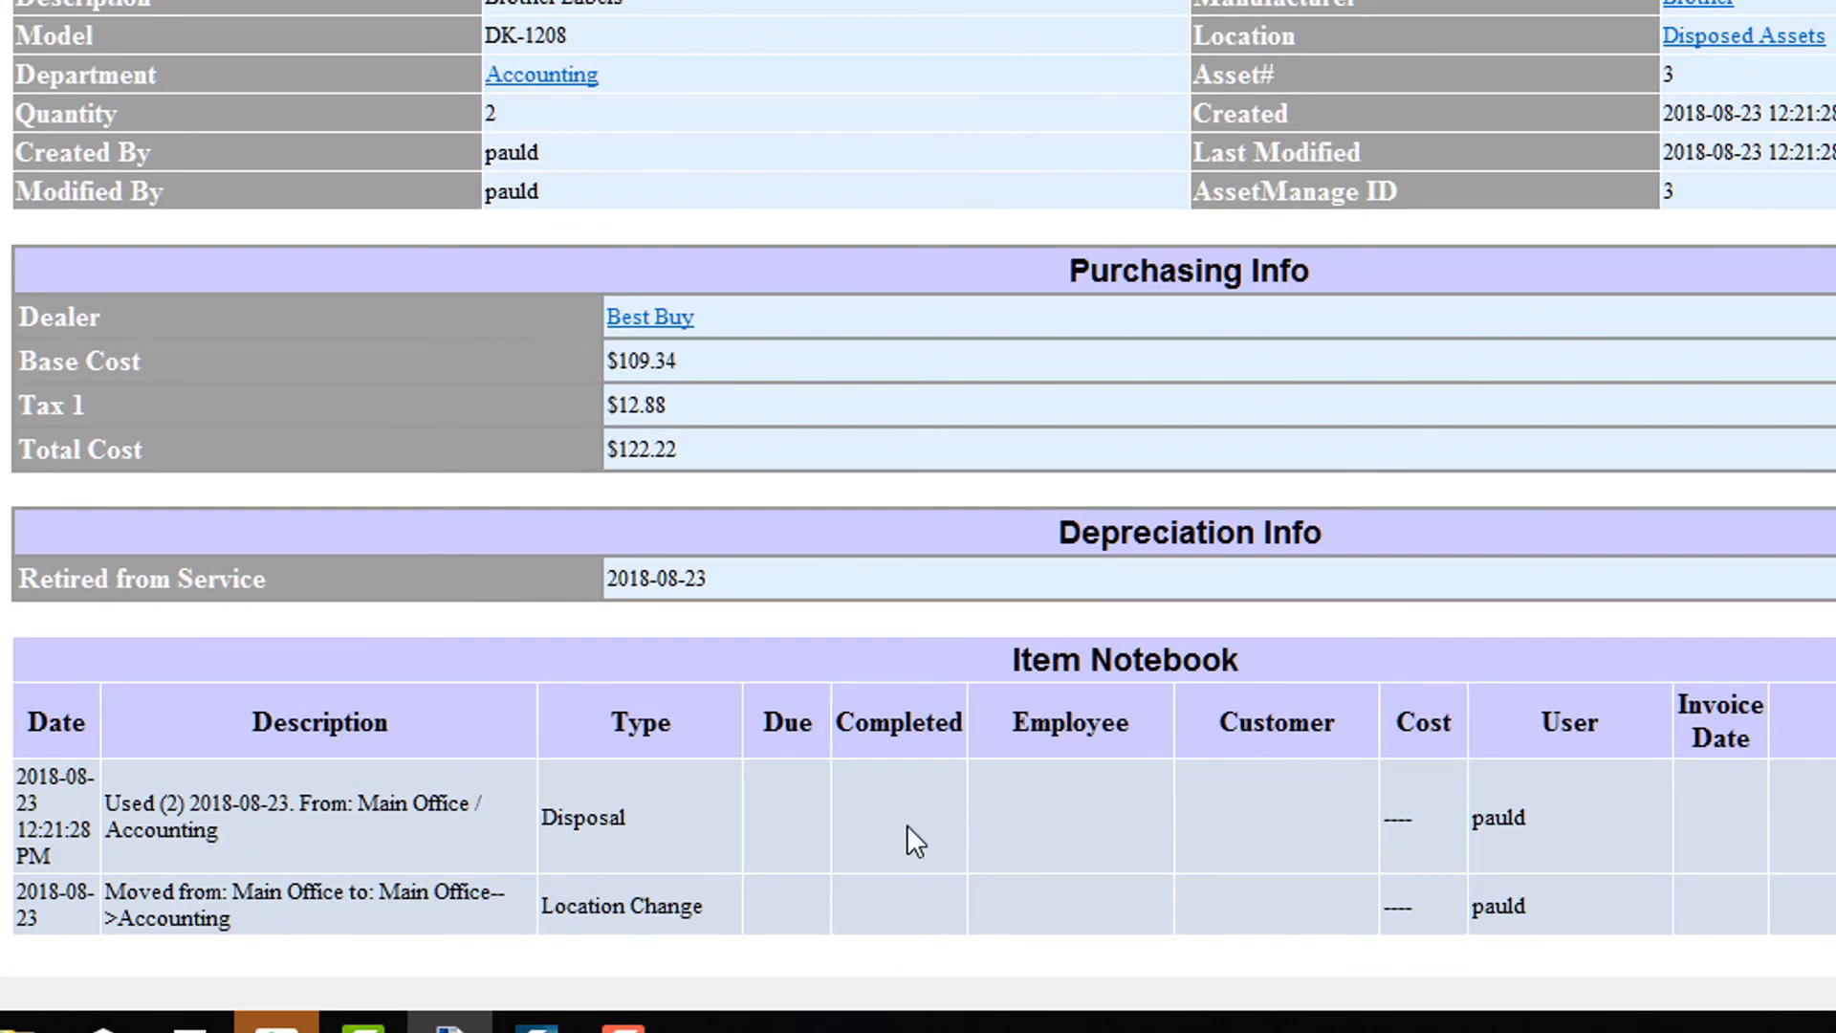